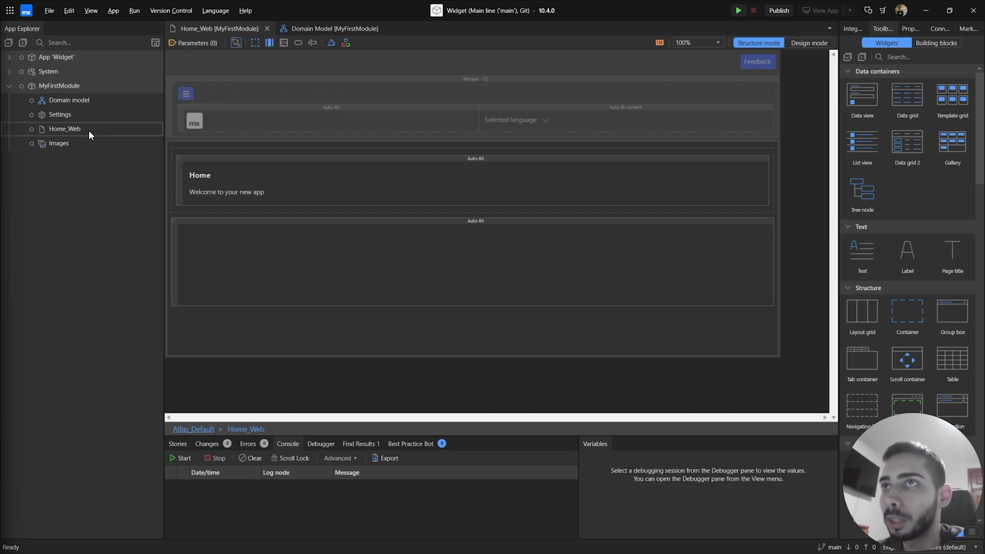
Step: Open MyFirstModule's Domain model from the App Explorer
{"action": "left_click", "coordinate": [69, 100]}
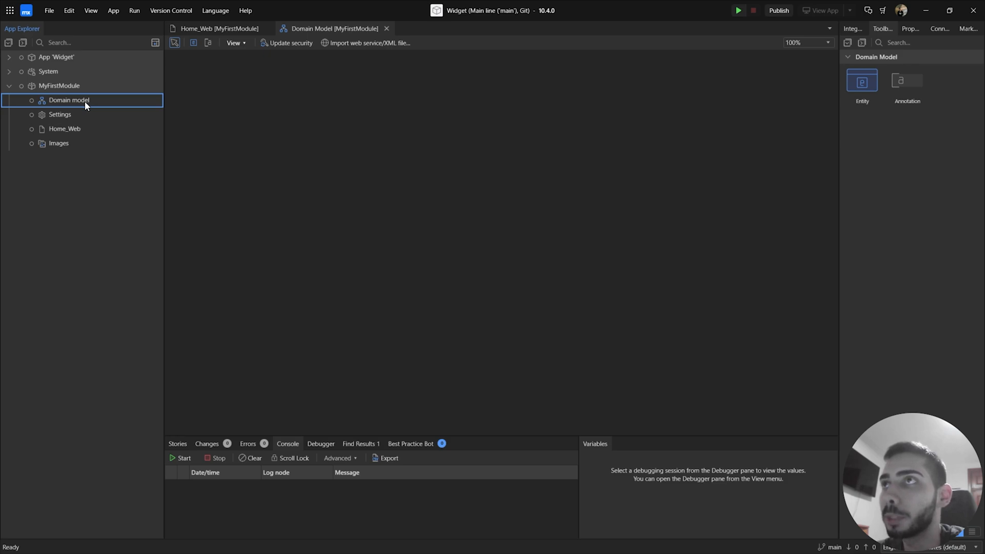
{"action": "mouse_move", "coordinate": [173, 129]}
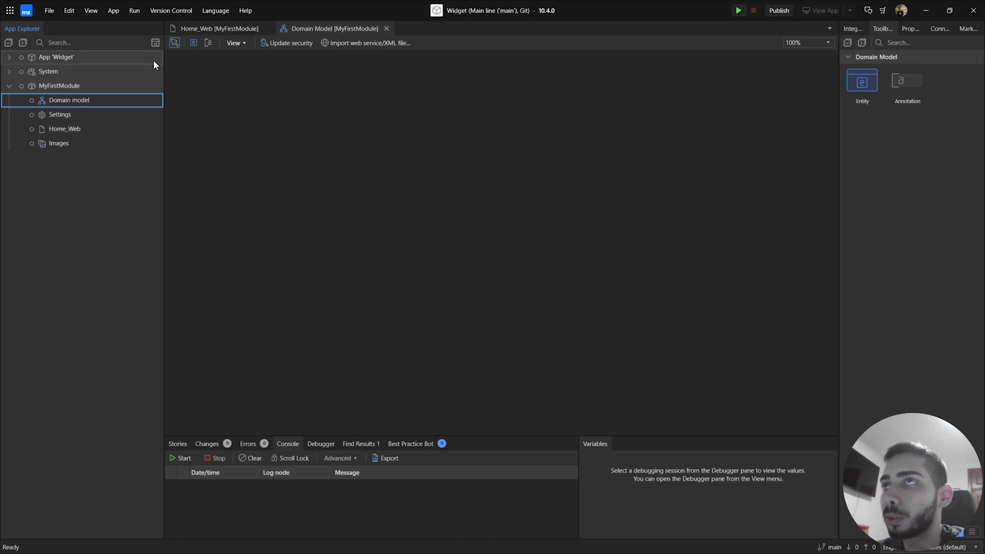
Step: Show the Widget app's directory in File Explorer via the App menu
{"action": "left_click", "coordinate": [113, 11]}
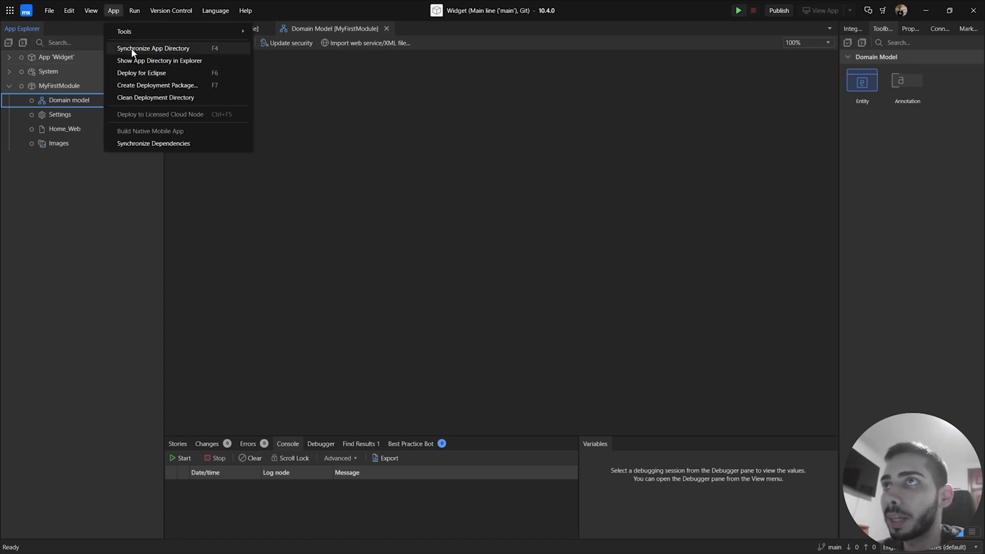
{"action": "mouse_move", "coordinate": [159, 60]}
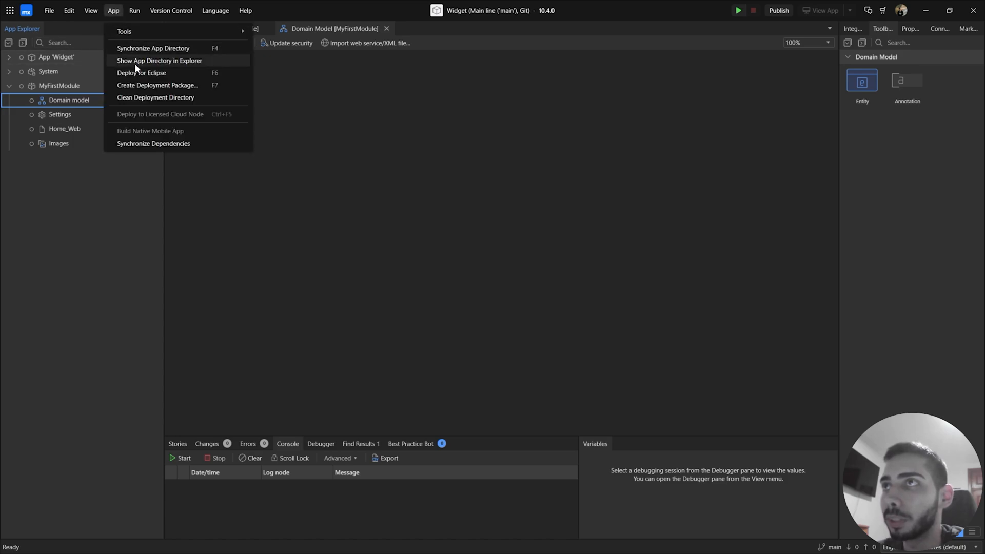
{"action": "left_click", "coordinate": [159, 60]}
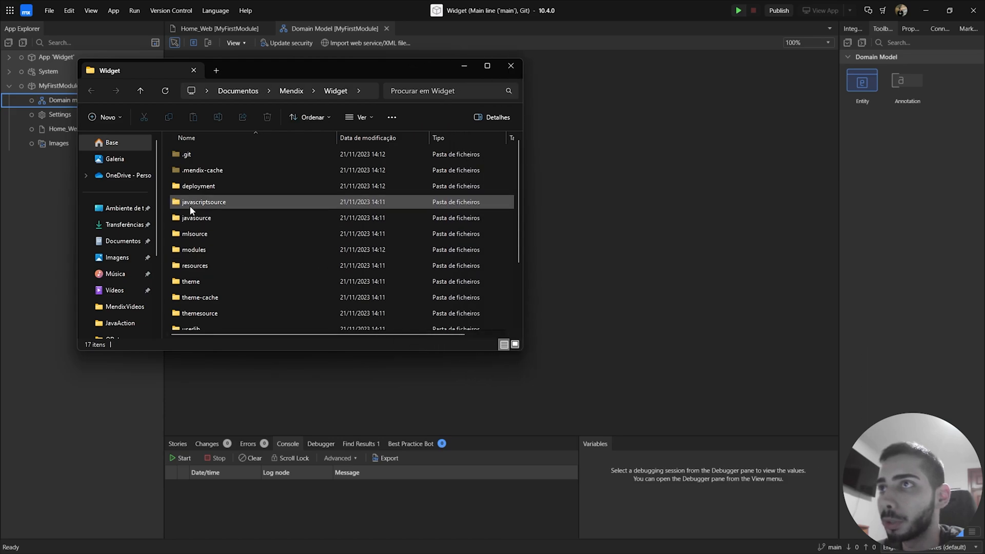
Step: Create a folder named myWidgets in the Widget directory and open it
{"action": "right_click", "coordinate": [182, 210]}
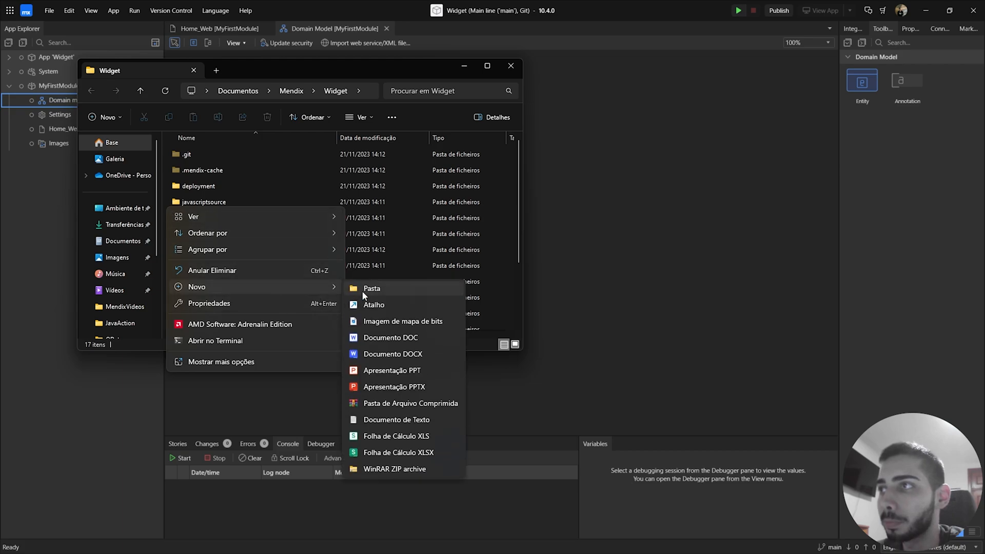
{"action": "left_click", "coordinate": [371, 288]}
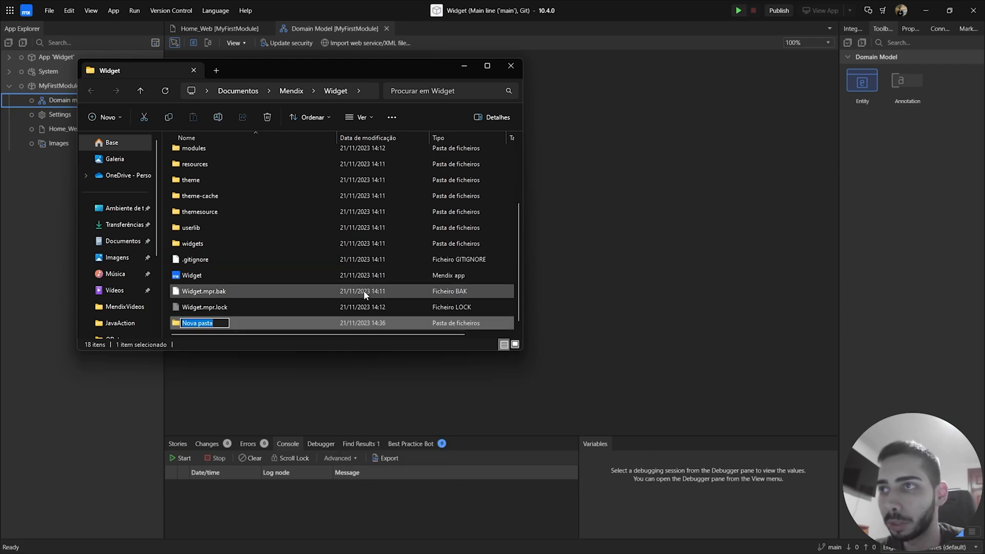
{"action": "type", "text": "myWidgets"}
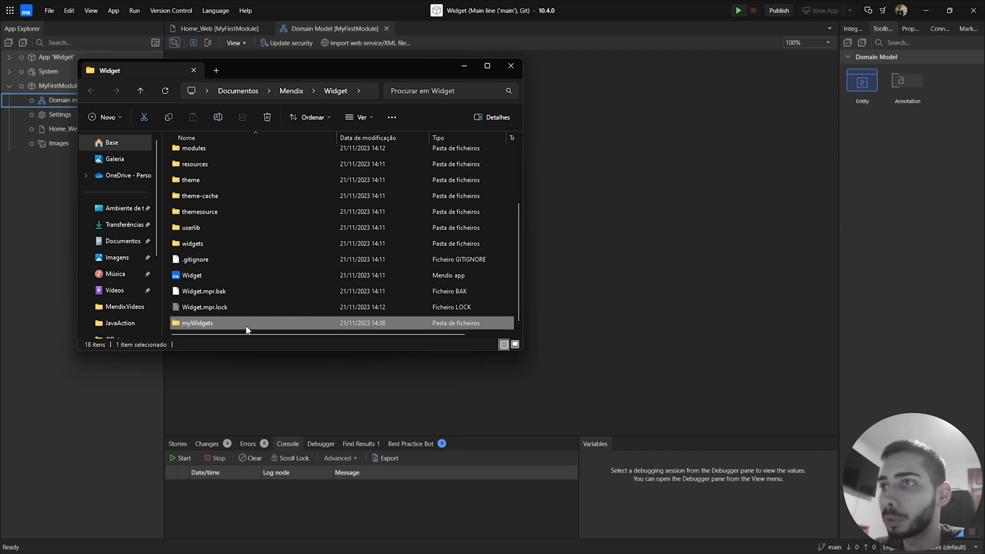
{"action": "double_click", "coordinate": [197, 322]}
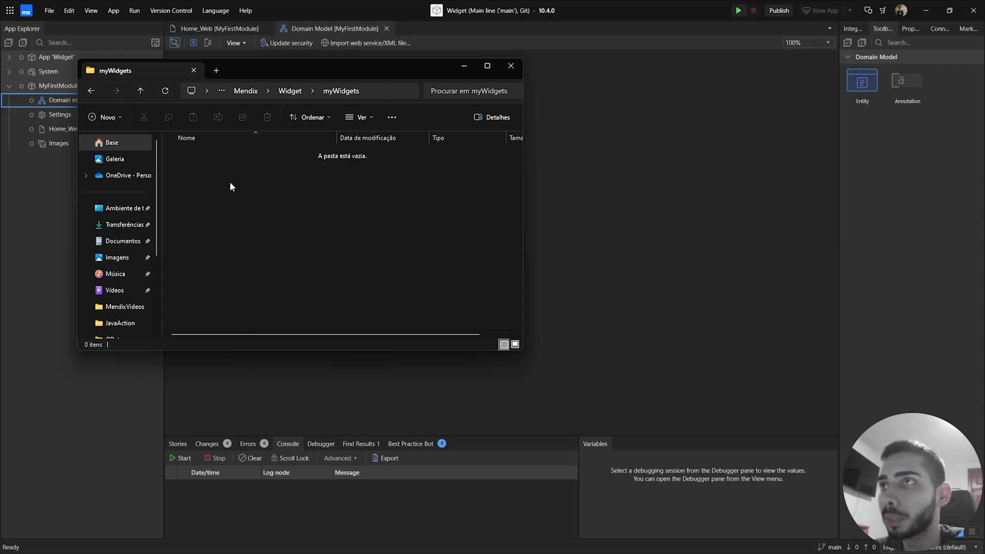
{"action": "mouse_move", "coordinate": [289, 345]}
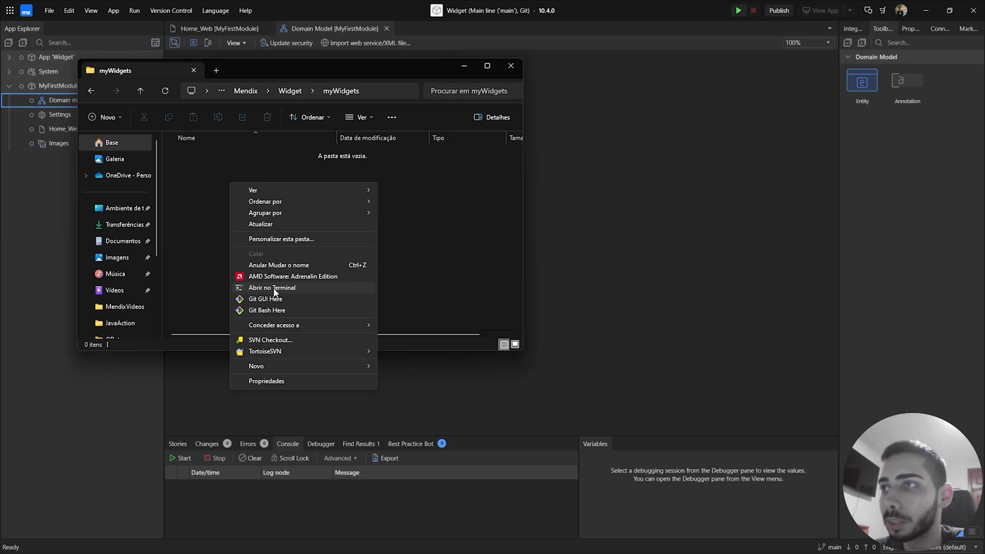
Step: Open a terminal in myWidgets and check npm and Node versions (10.2.1, v18.18.2)
{"action": "left_click", "coordinate": [272, 287]}
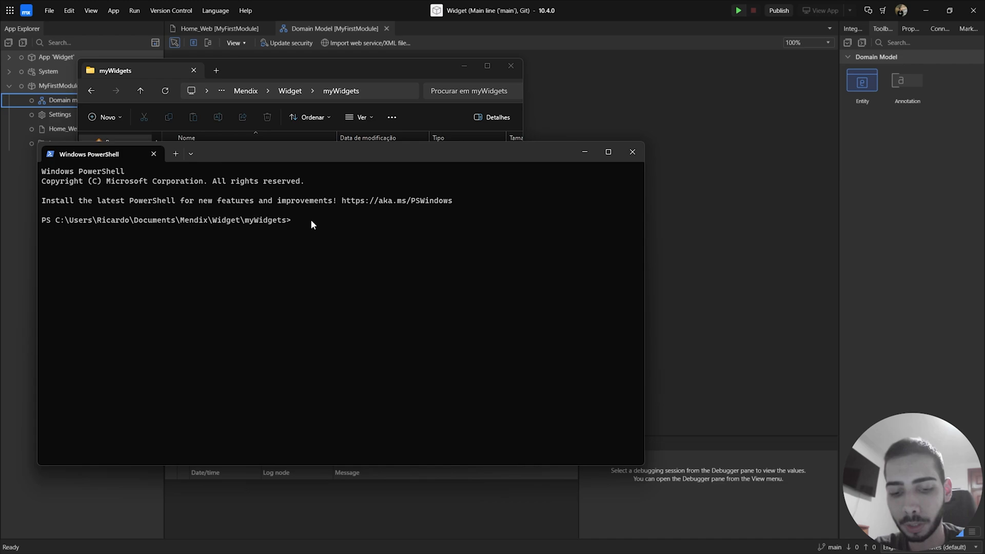
{"action": "type", "text": "npm -v"}
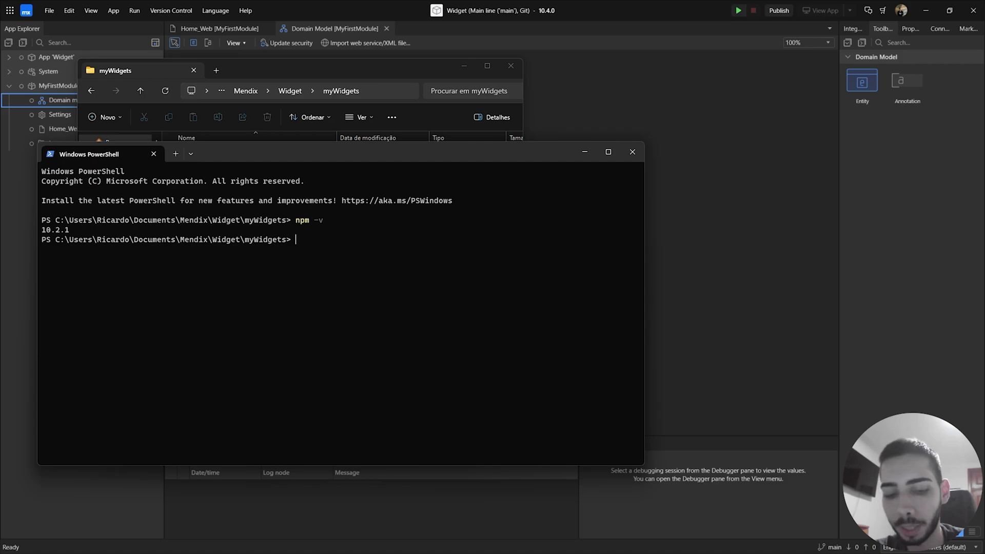
{"action": "type", "text": "node"}
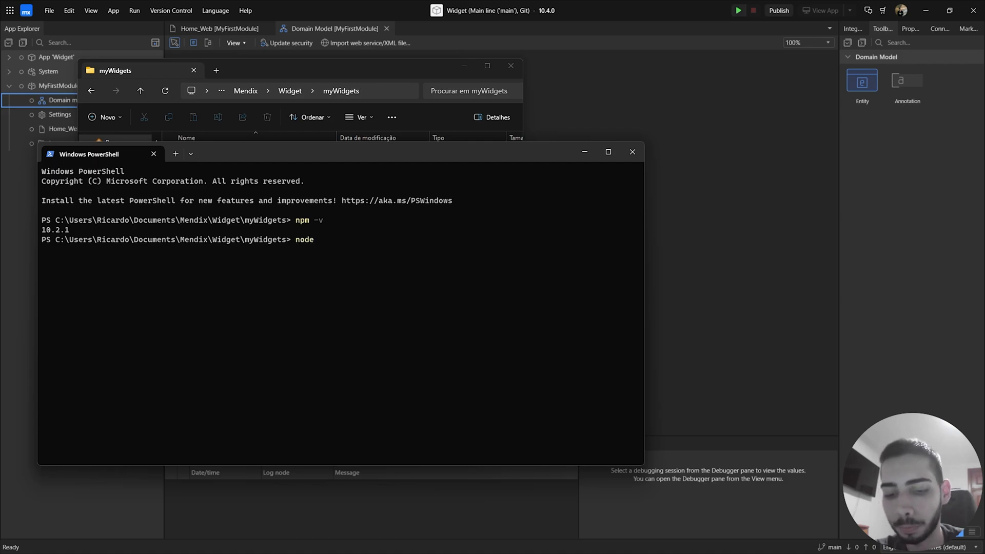
{"action": "type", "text": "-v"}
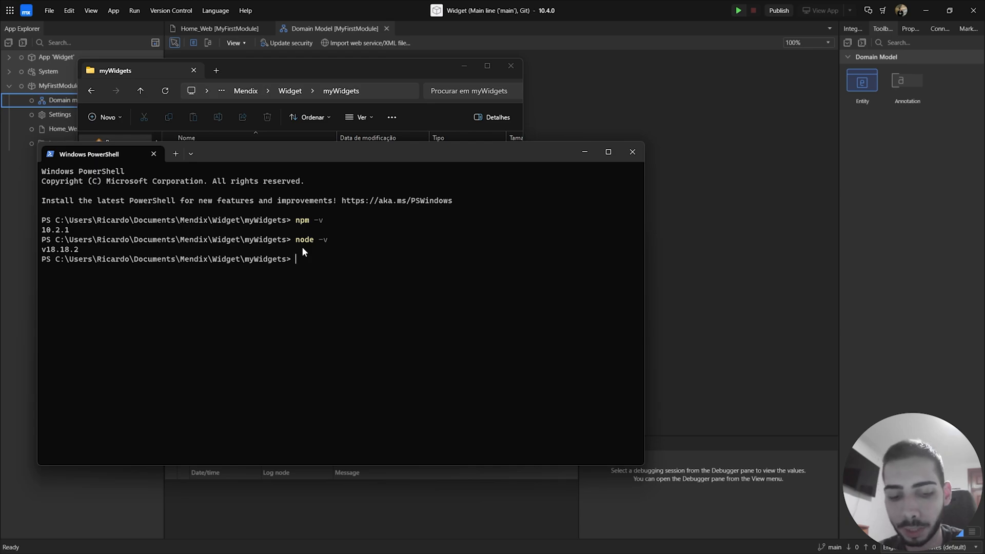
Step: Install Yeoman globally with npm install -g yo
{"action": "type", "text": "n"}
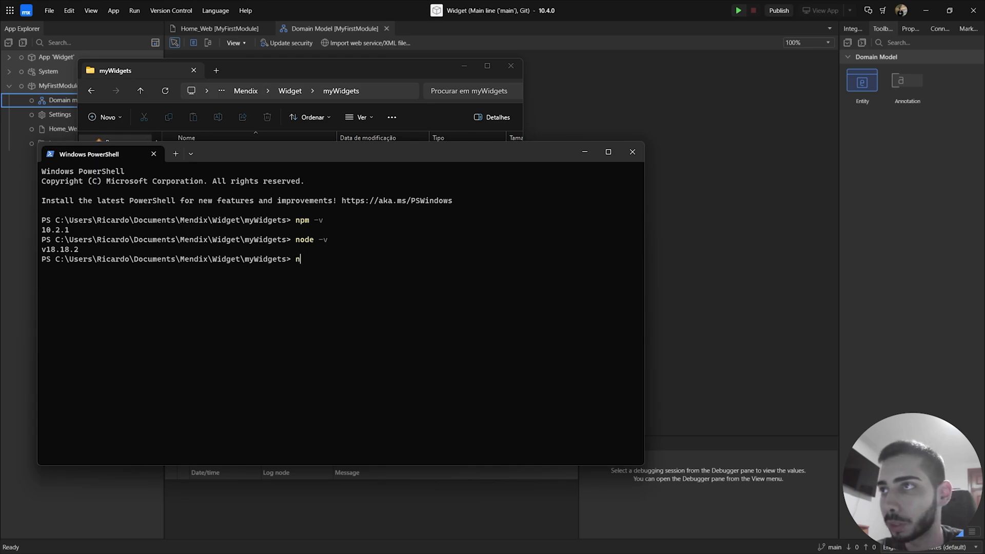
{"action": "type", "text": "pm"}
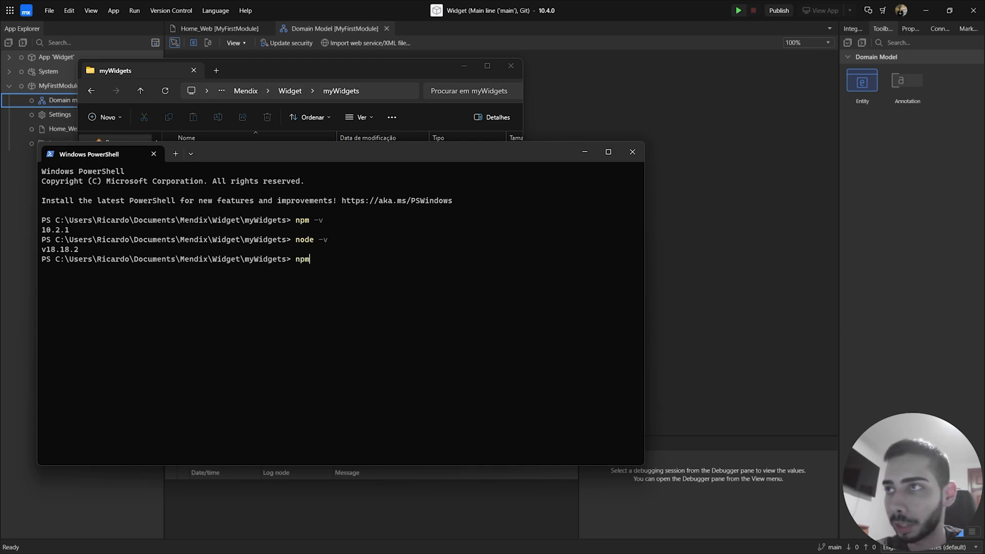
{"action": "type", "text": "\" \""}
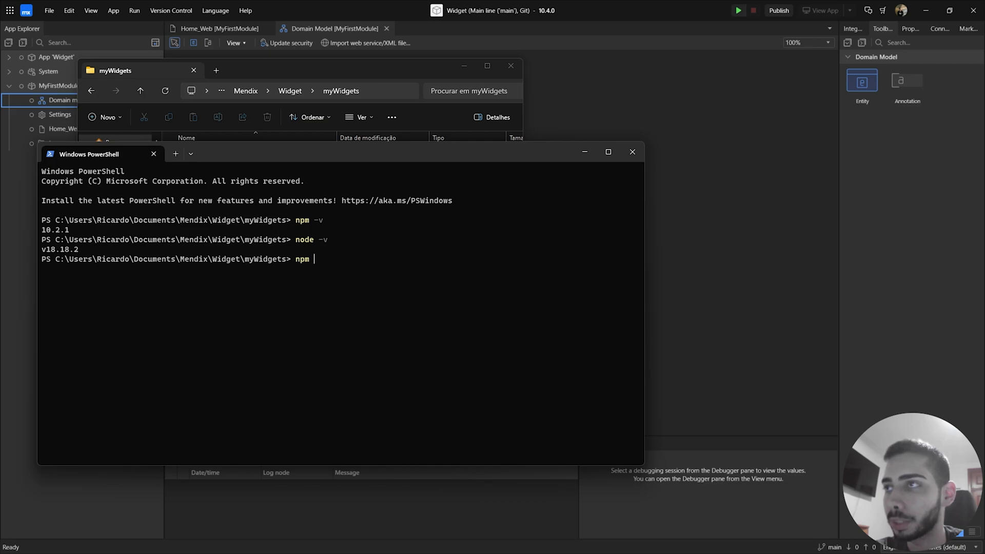
{"action": "type", "text": "install -g"}
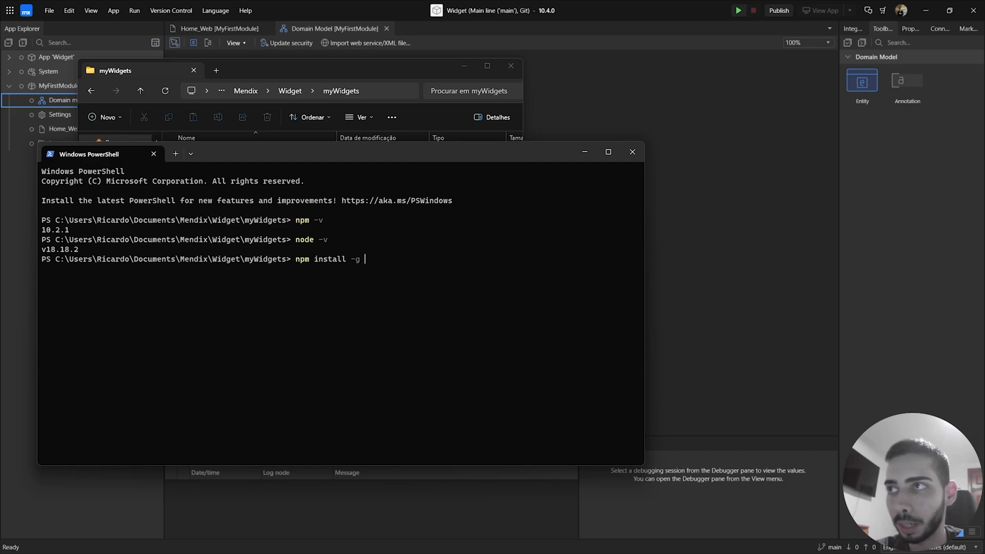
{"action": "type", "text": "y"}
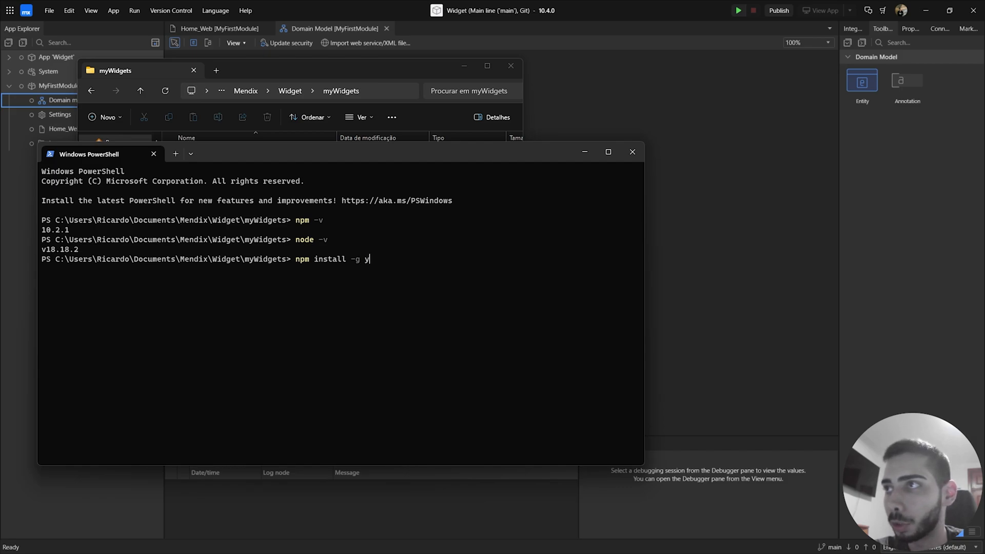
{"action": "type", "text": "o"}
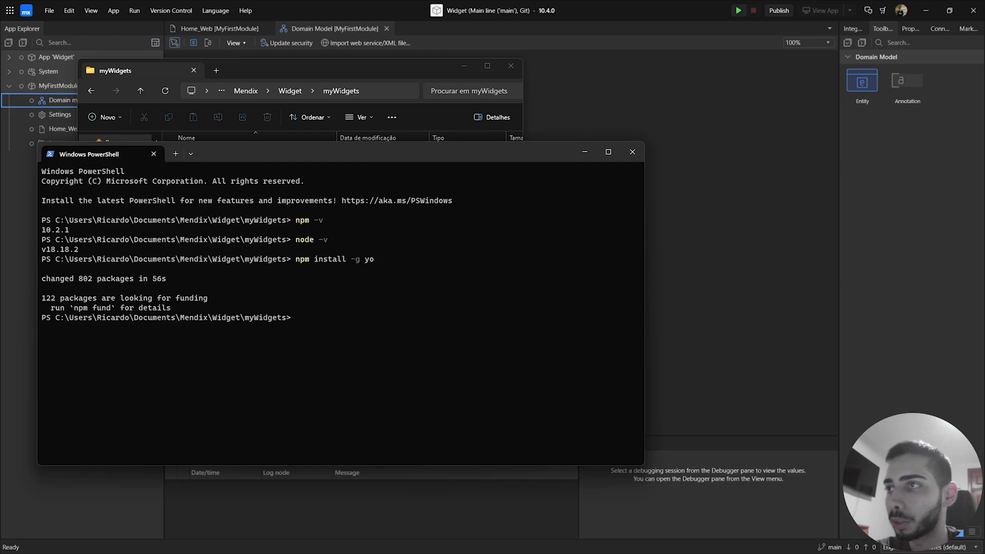
{"action": "type", "text": "npm"}
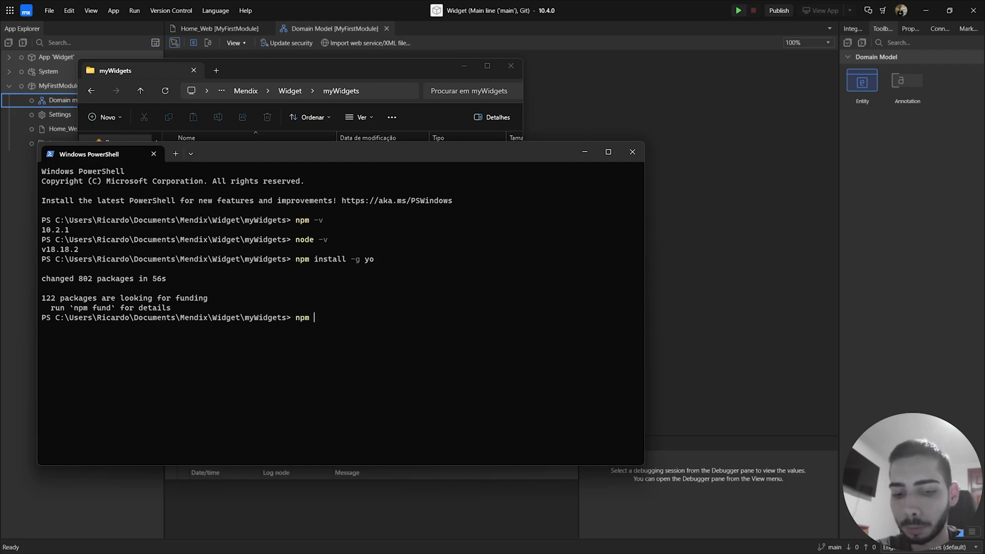
{"action": "type", "text": "install -g"}
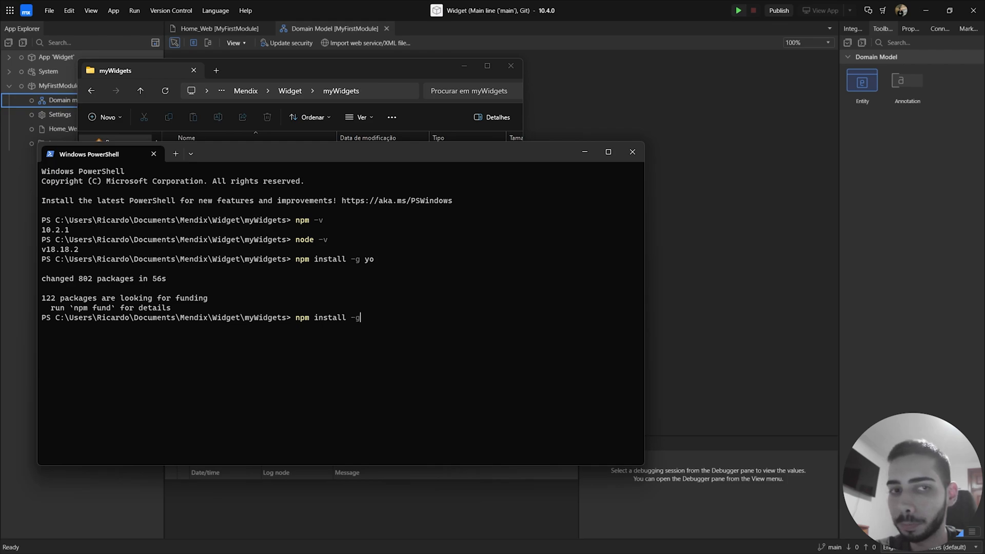
{"action": "type", "text": "@mend"}
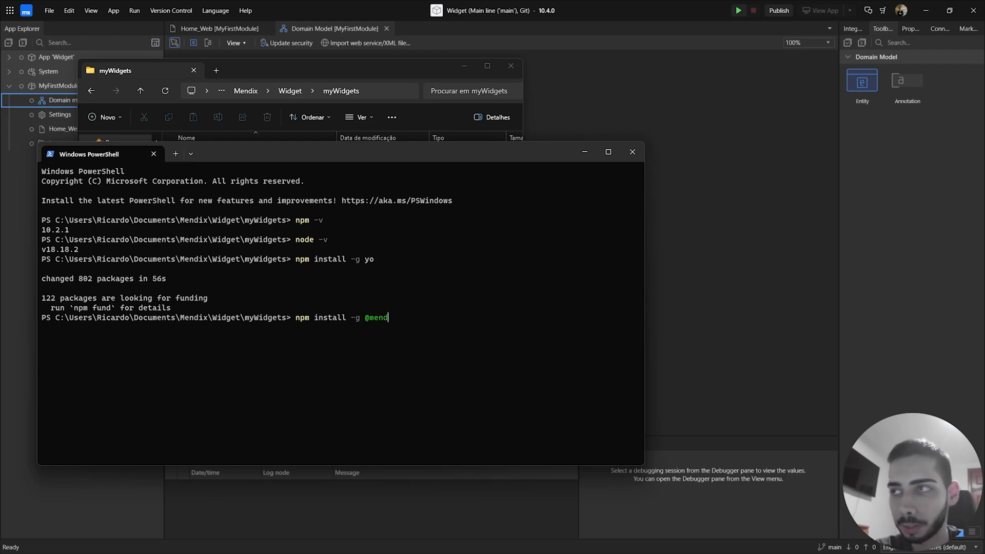
{"action": "type", "text": "ix/"}
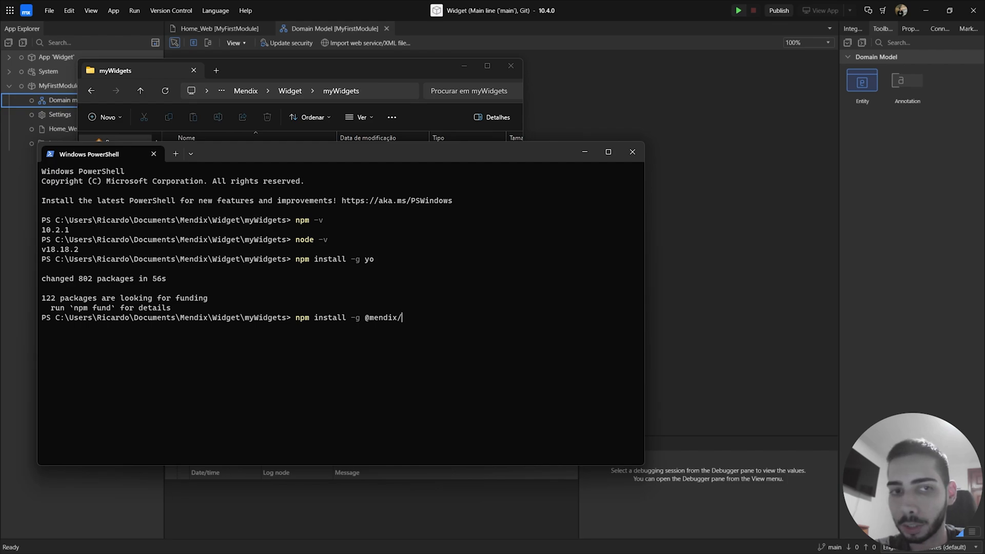
{"action": "type", "text": "gener"}
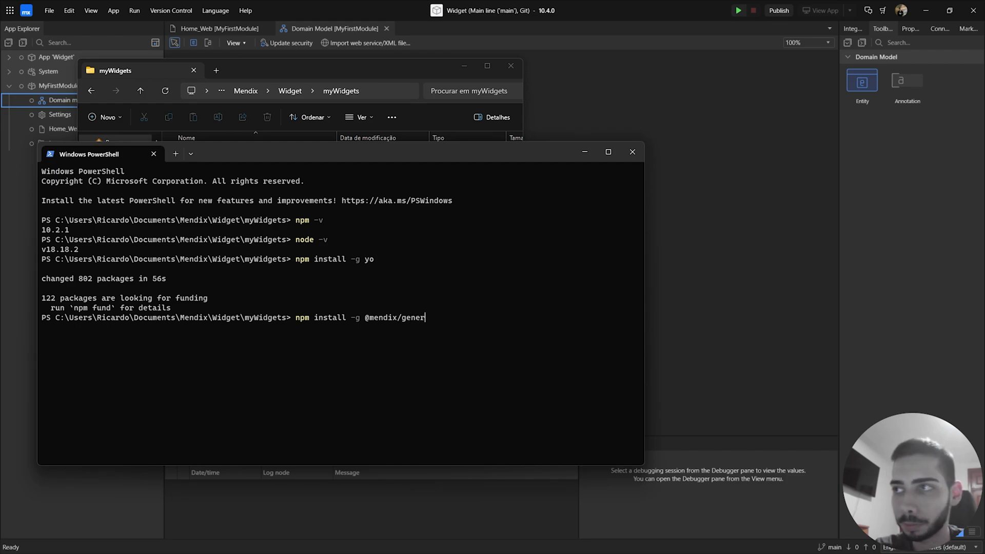
{"action": "type", "text": "ator-"}
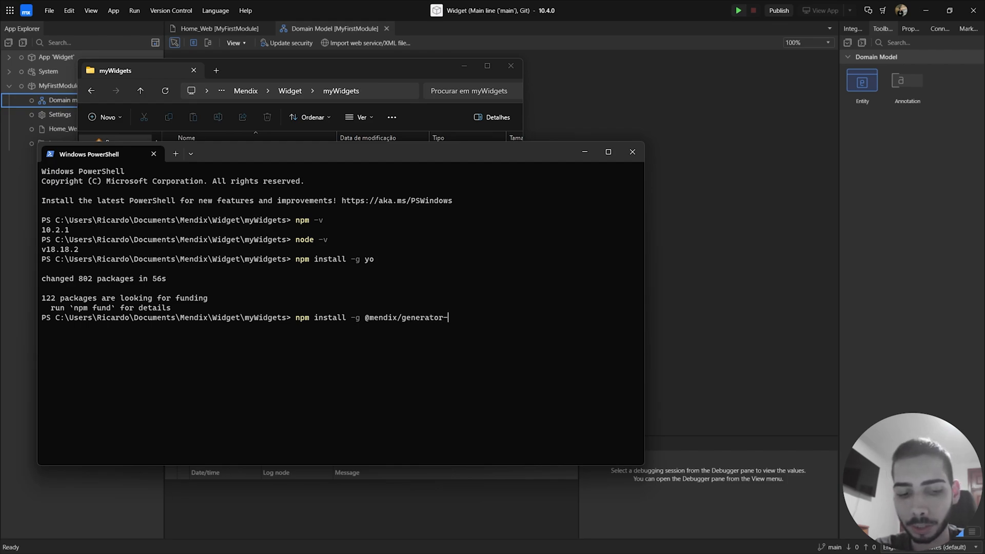
{"action": "type", "text": "widget"}
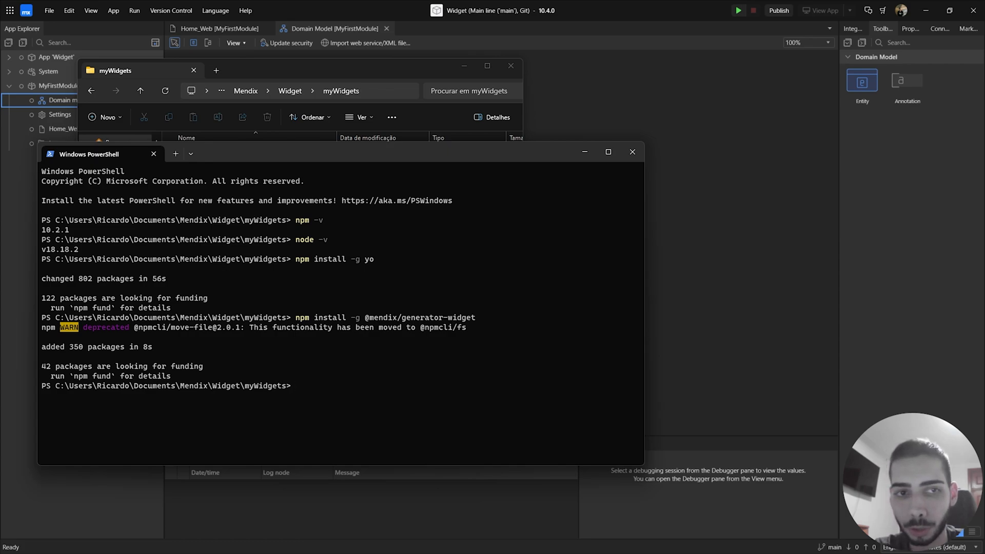
{"action": "type", "text": "yo"}
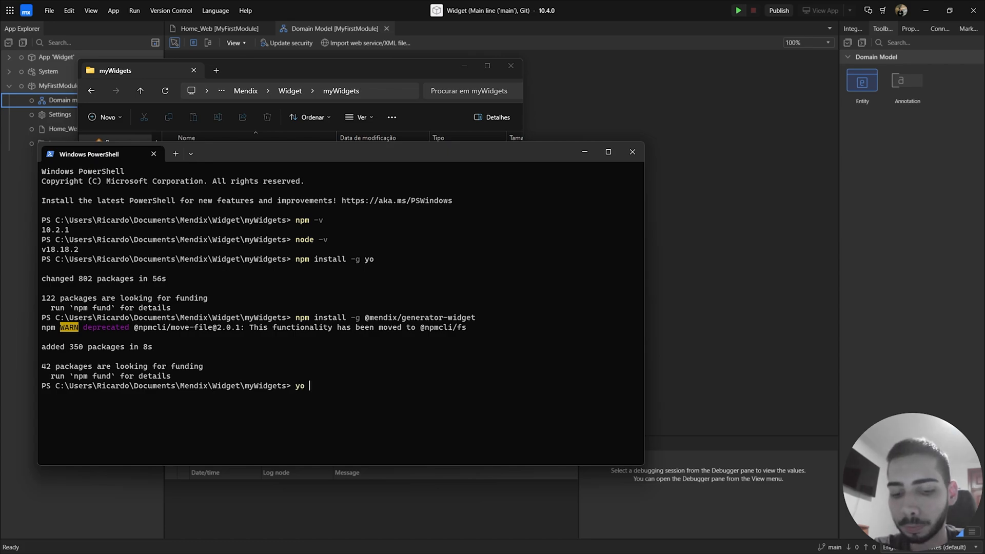
{"action": "type", "text": "@mendix"}
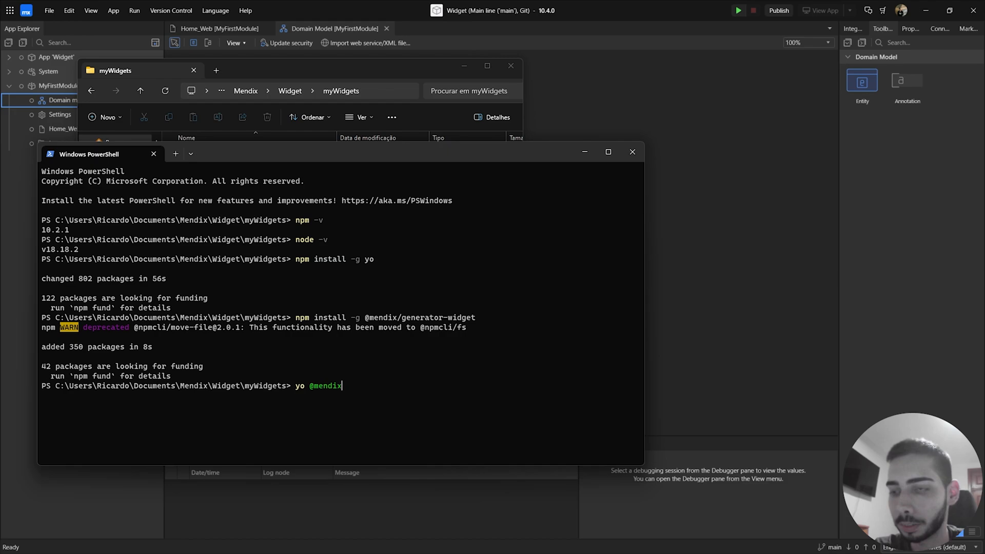
{"action": "type", "text": "/wid"}
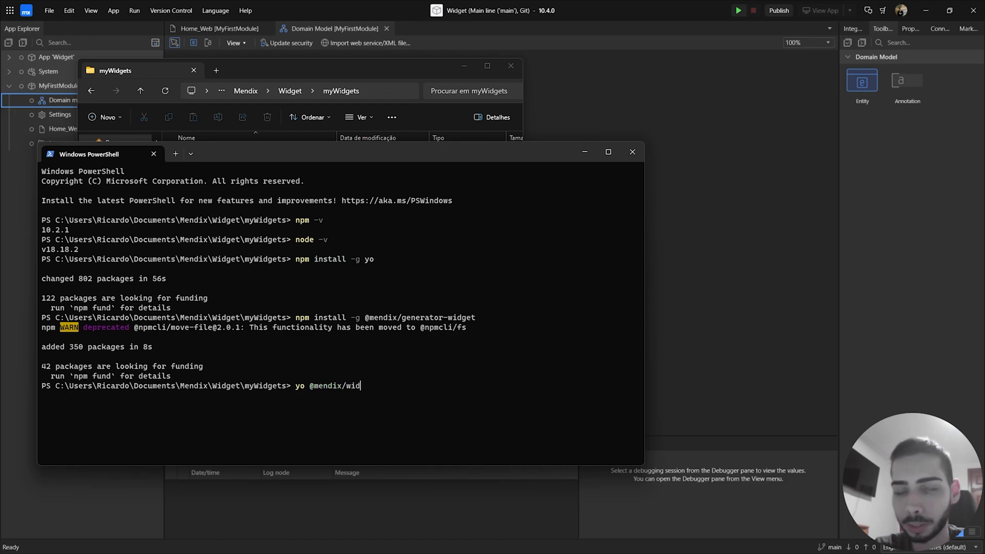
{"action": "type", "text": "get"}
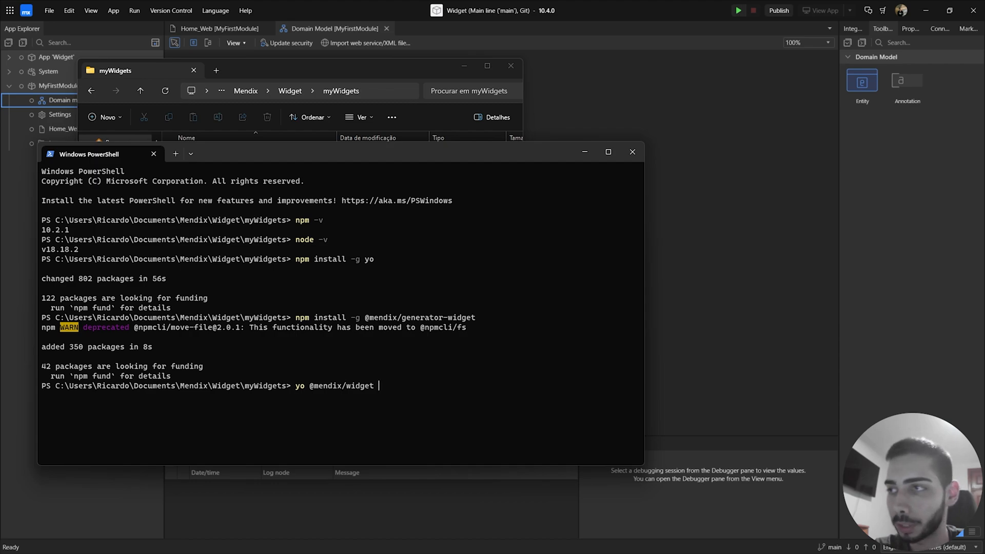
{"action": "type", "text": "coun"}
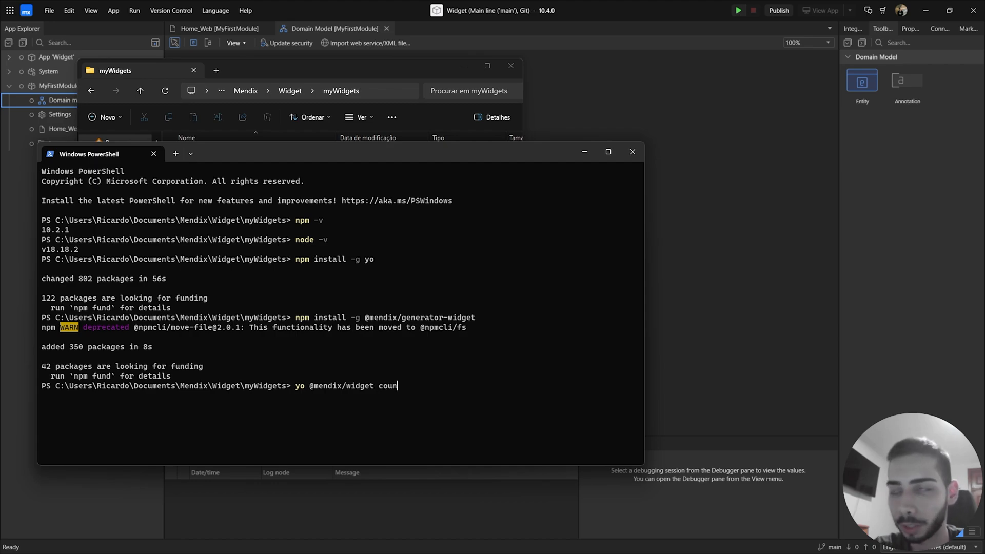
{"action": "type", "text": "t"}
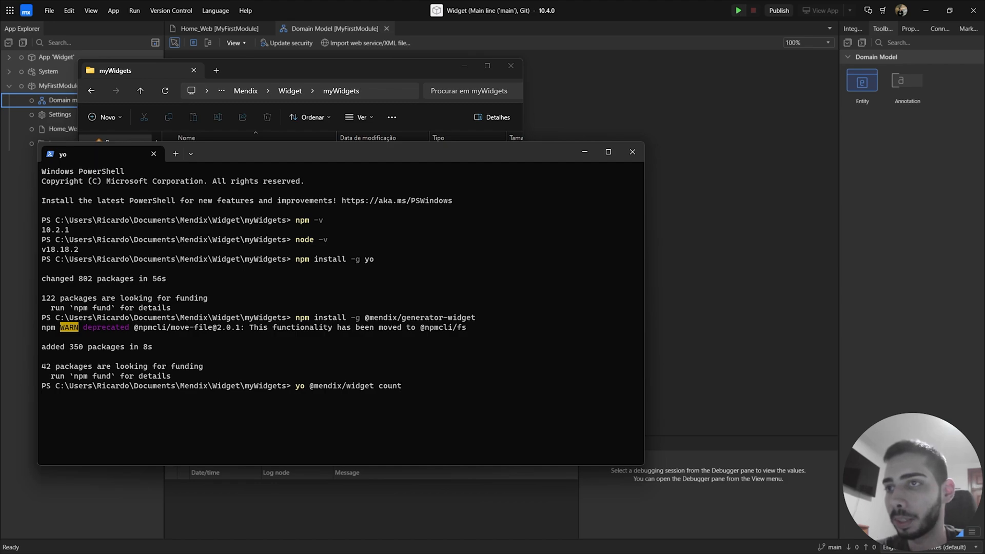
{"action": "key", "text": "enter"}
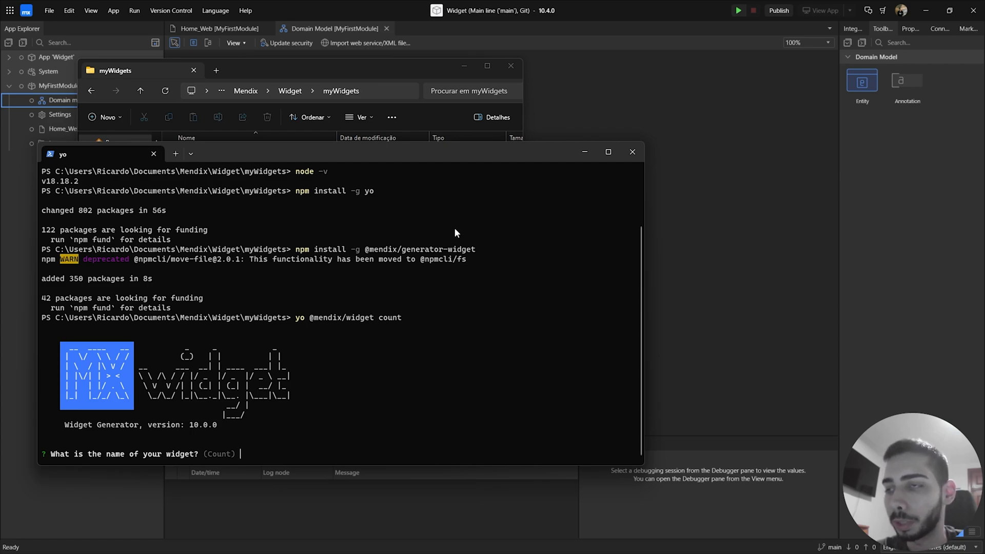
Step: Name the widget Count, accepting default copyright, version 1.0.0 and project path
{"action": "type", "text": "Count"}
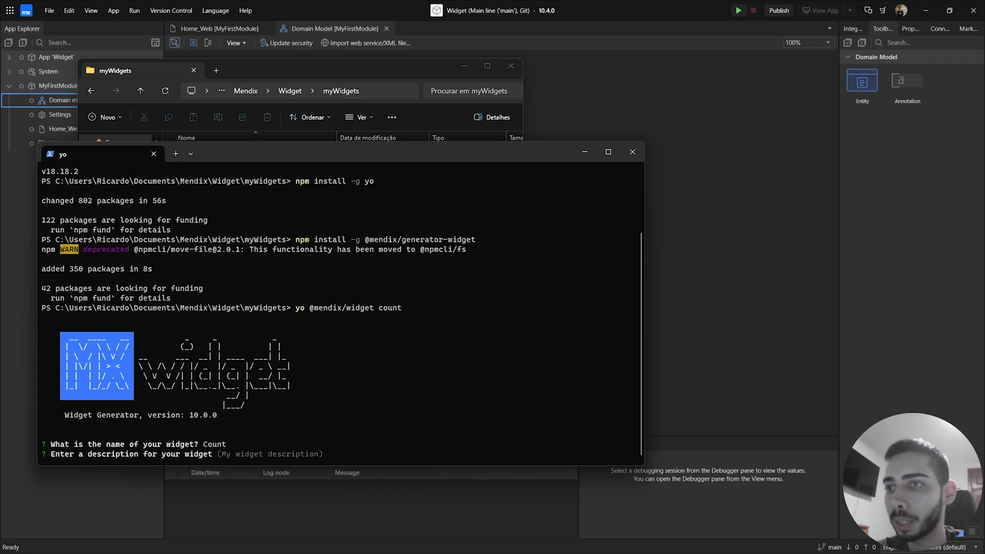
{"action": "type", "text": "Count Description"}
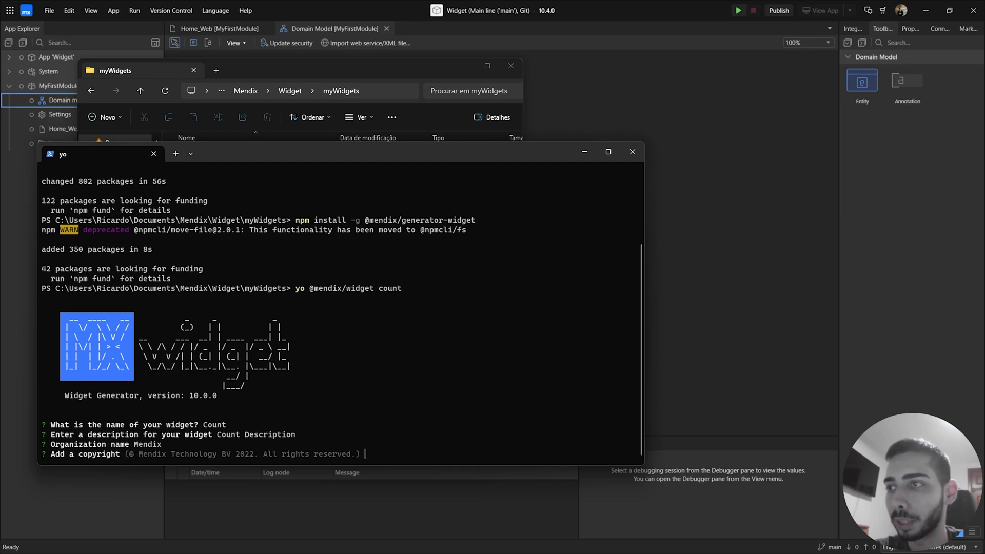
{"action": "key", "text": "enter"}
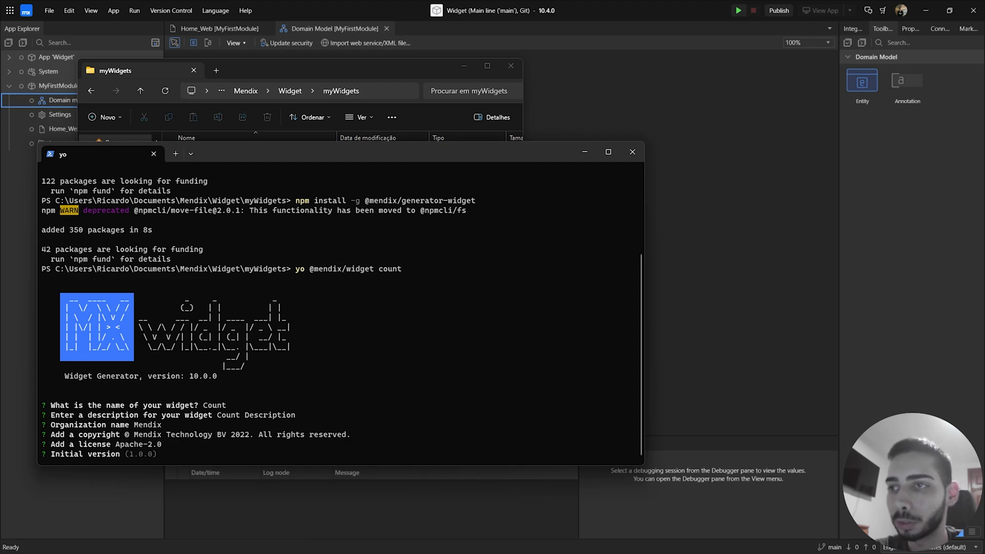
{"action": "key", "text": "enter"}
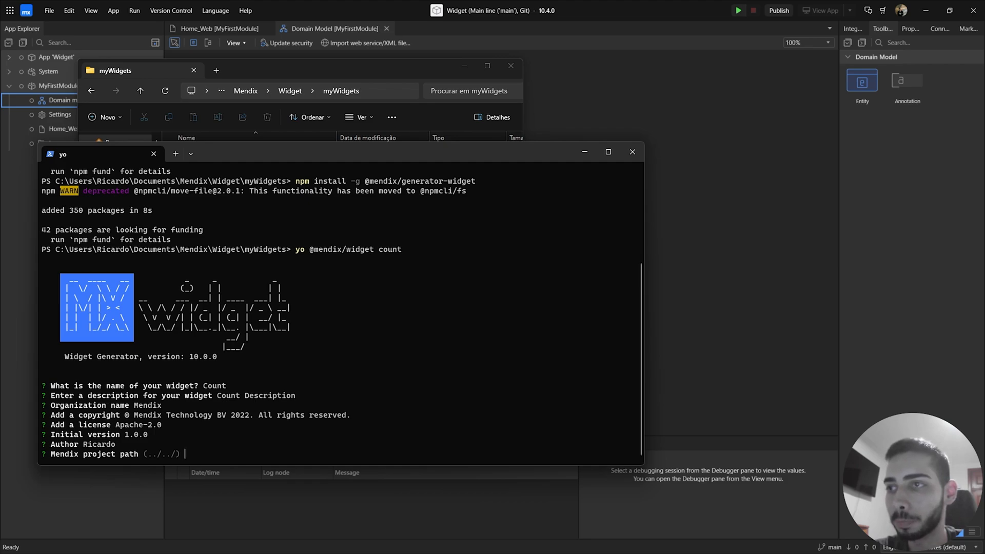
{"action": "key", "text": "enter"}
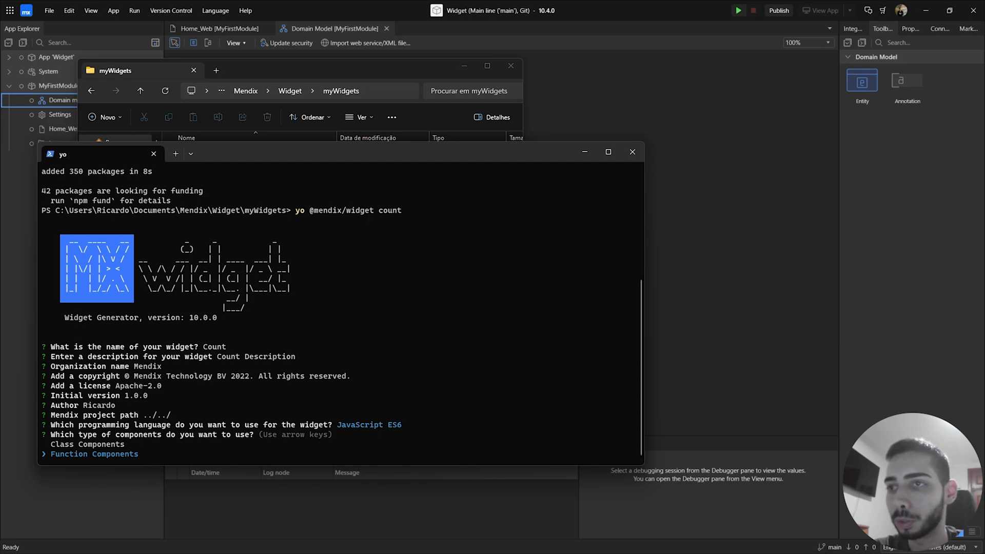
Step: Choose function components, a web and hybrid mobile widget, and no tests
{"action": "key", "text": "enter"}
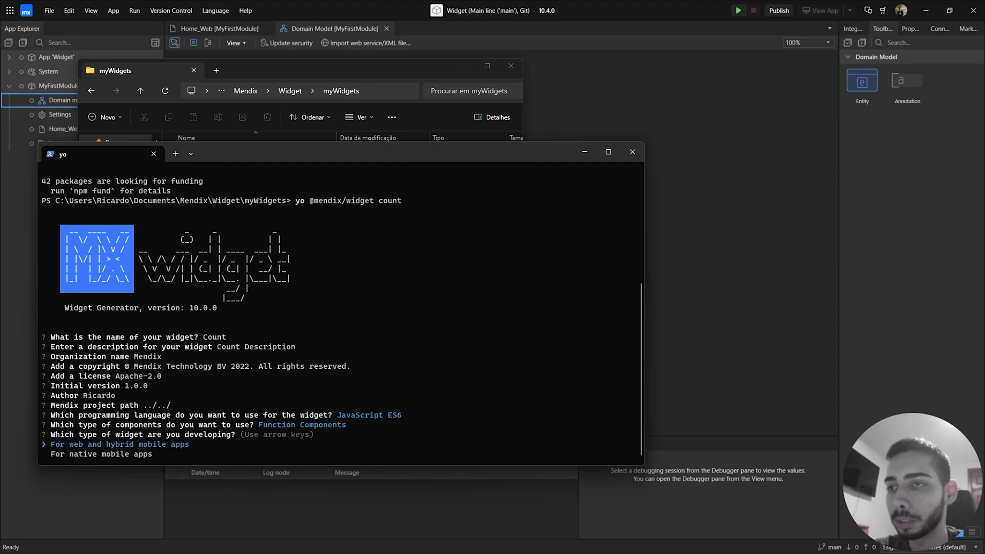
{"action": "key", "text": "enter"}
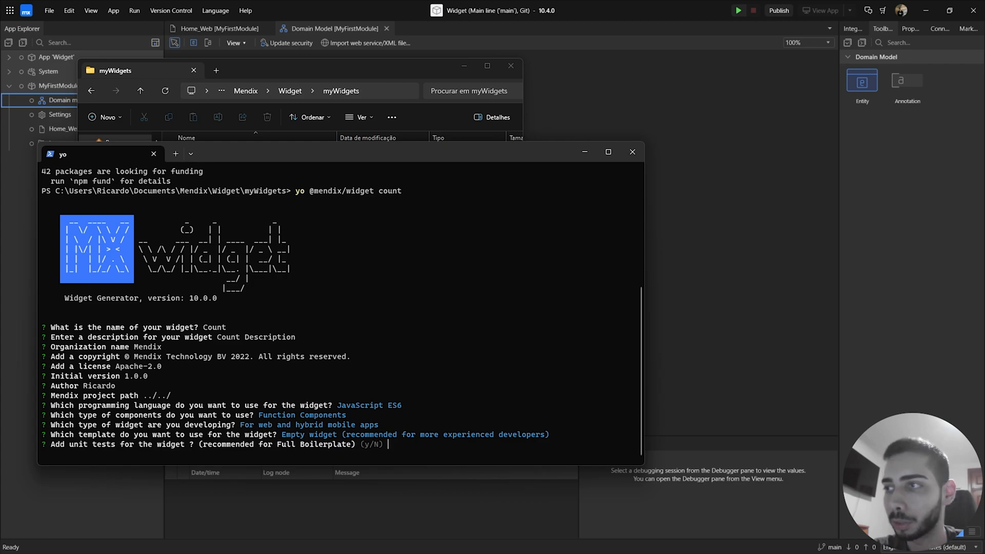
{"action": "type", "text": "n"}
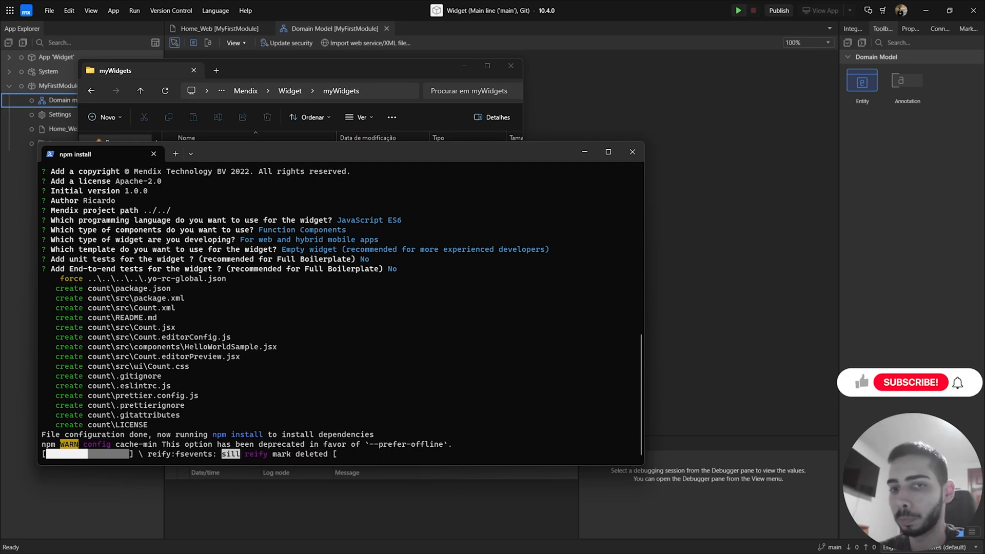
Step: After the build finishes, change directory into .\count\
{"action": "scroll", "scroll_direction": "down", "scroll_amount": 3}
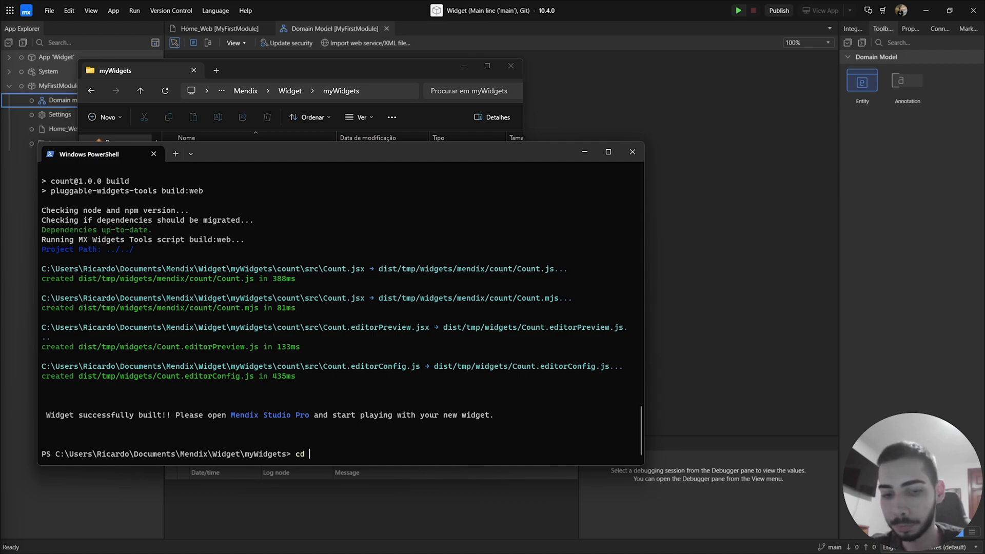
{"action": "type", "text": ".\\count\\"}
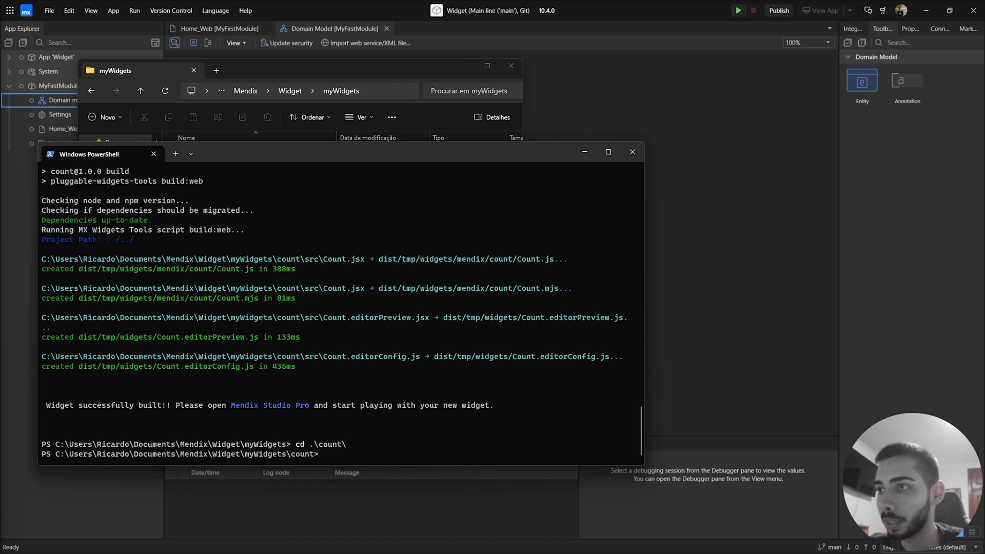
{"action": "type", "text": "co"}
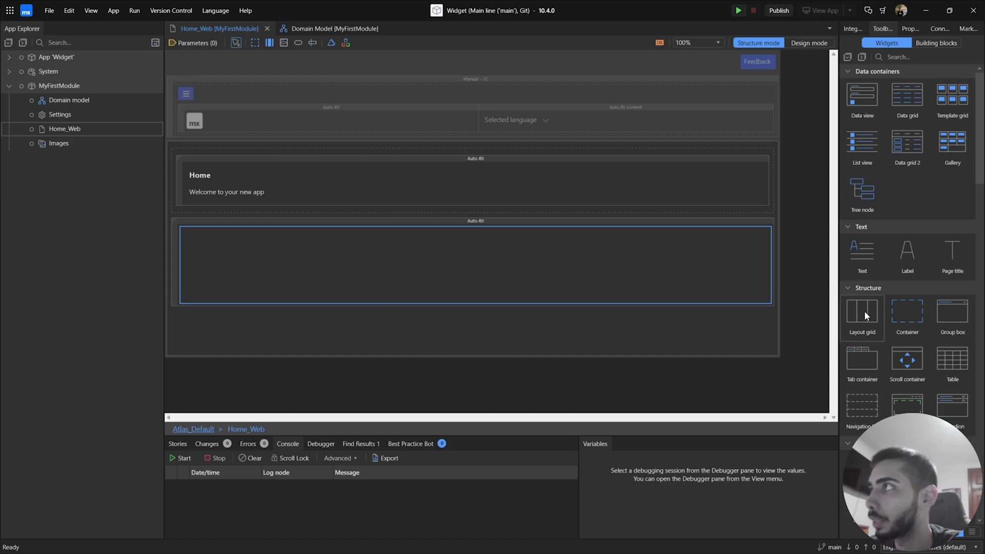
Step: Scroll the Toolbox widgets down to the Add-ons section containing Count
{"action": "scroll", "scroll_direction": "down", "scroll_amount": 3}
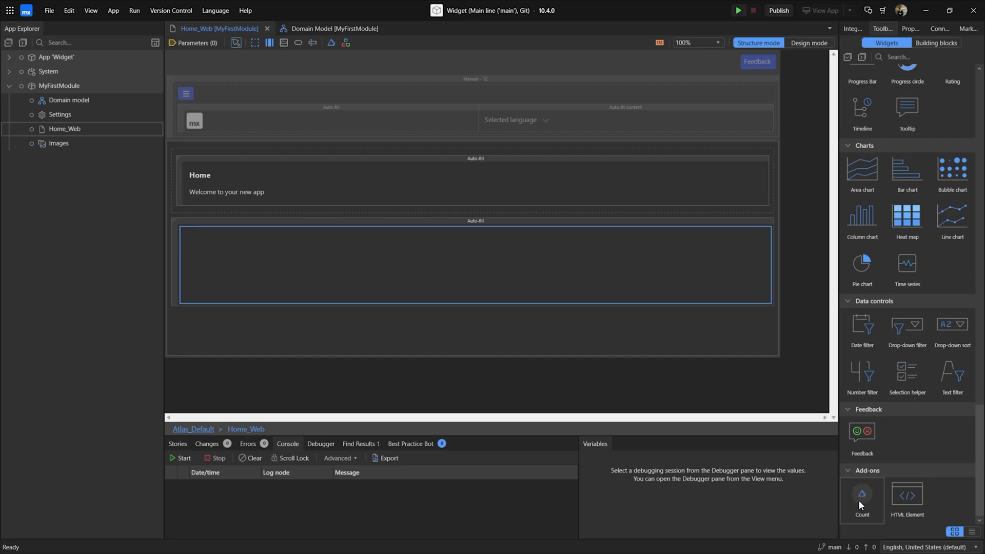
{"action": "mouse_move", "coordinate": [862, 495]}
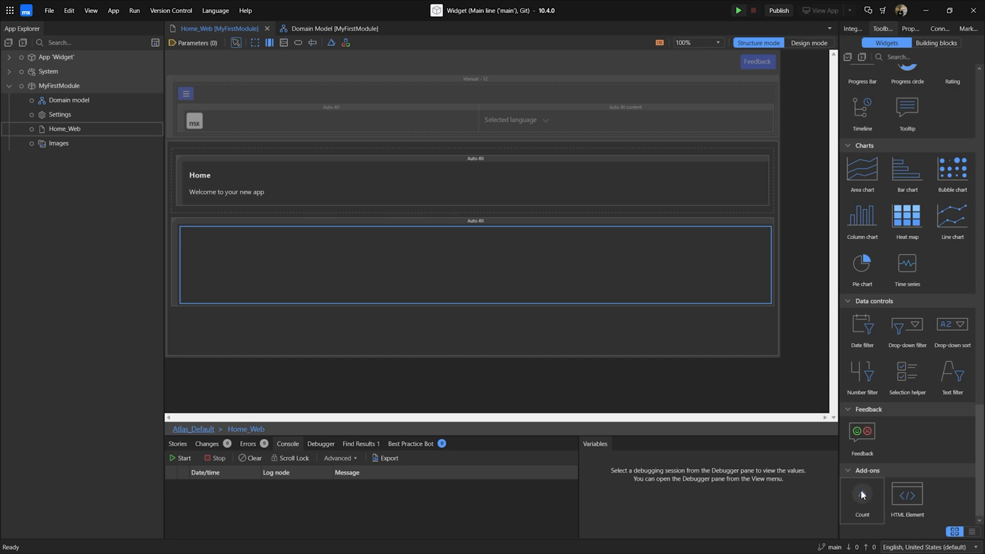
{"action": "mouse_move", "coordinate": [862, 496]}
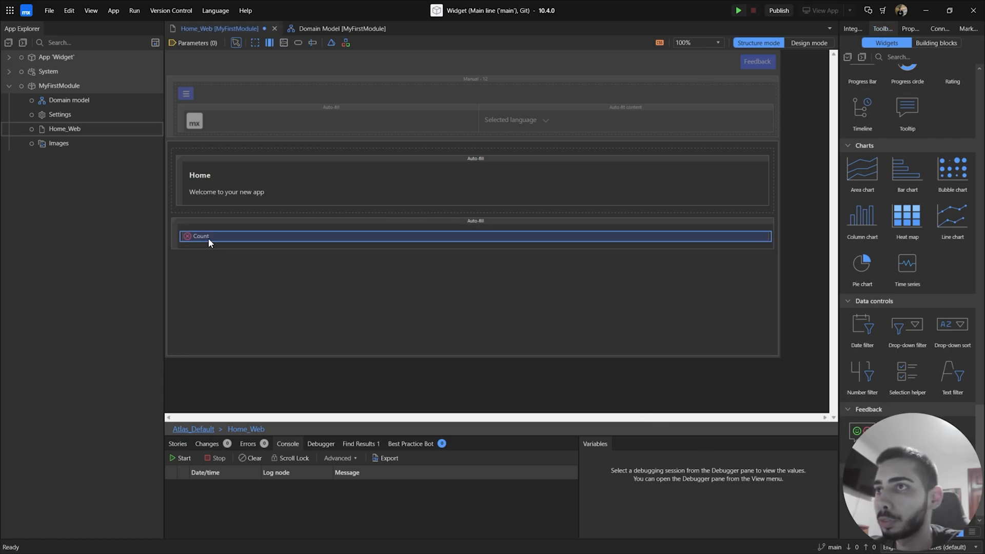
{"action": "double_click", "coordinate": [210, 235]}
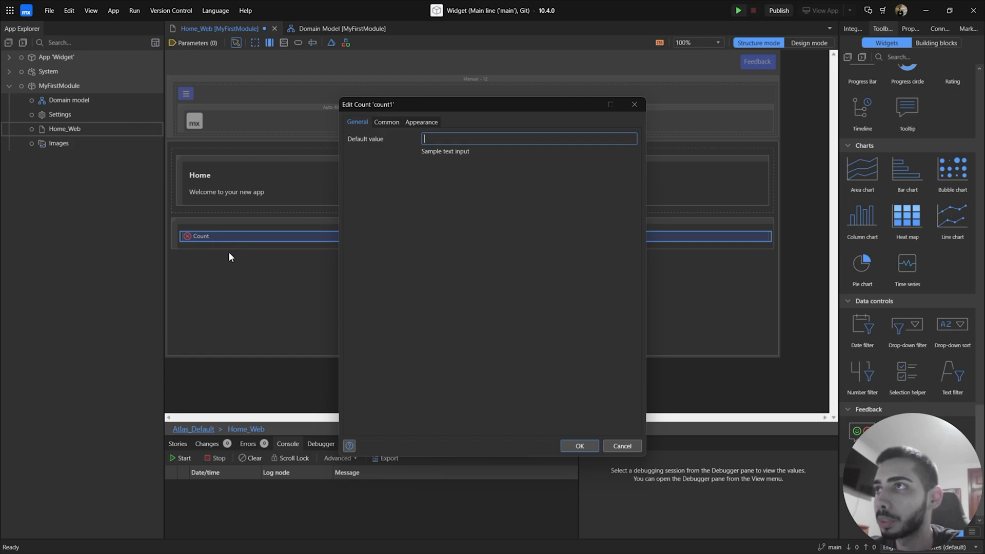
{"action": "mouse_move", "coordinate": [375, 165]}
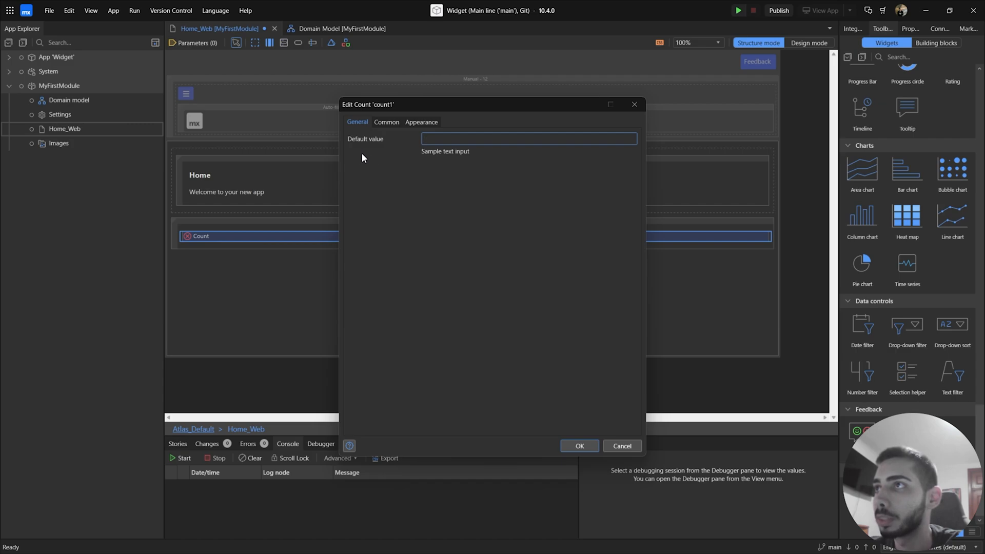
{"action": "mouse_move", "coordinate": [439, 179]}
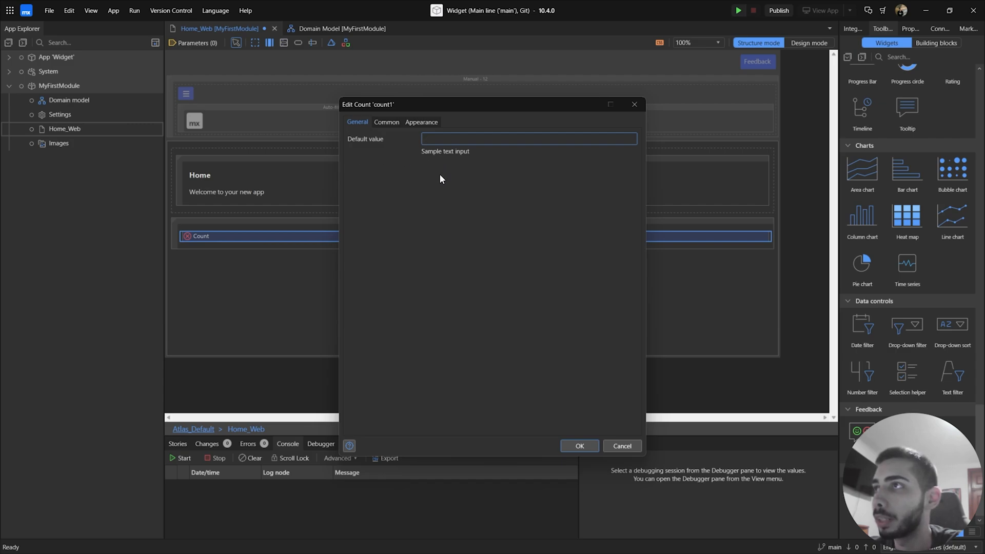
{"action": "mouse_move", "coordinate": [470, 166]}
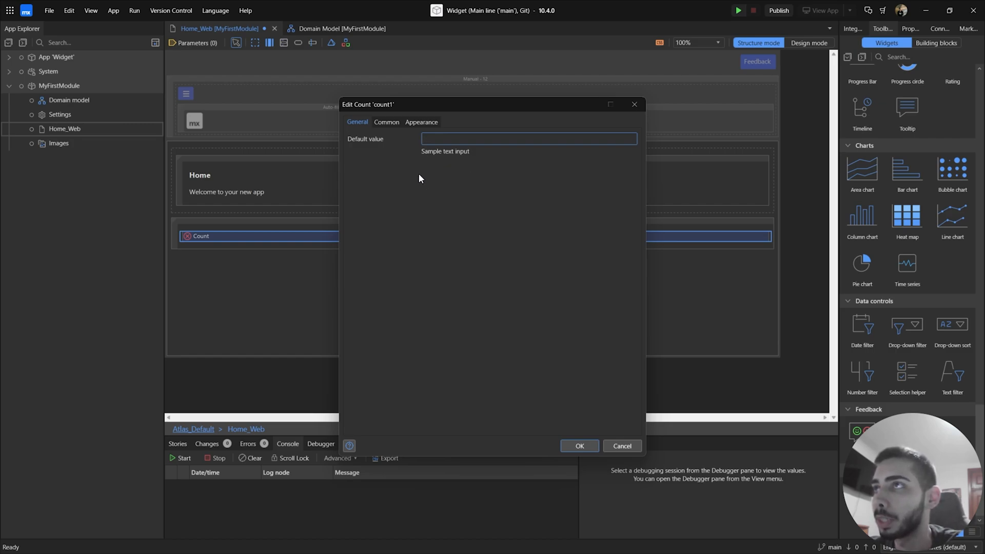
{"action": "left_click", "coordinate": [528, 138]}
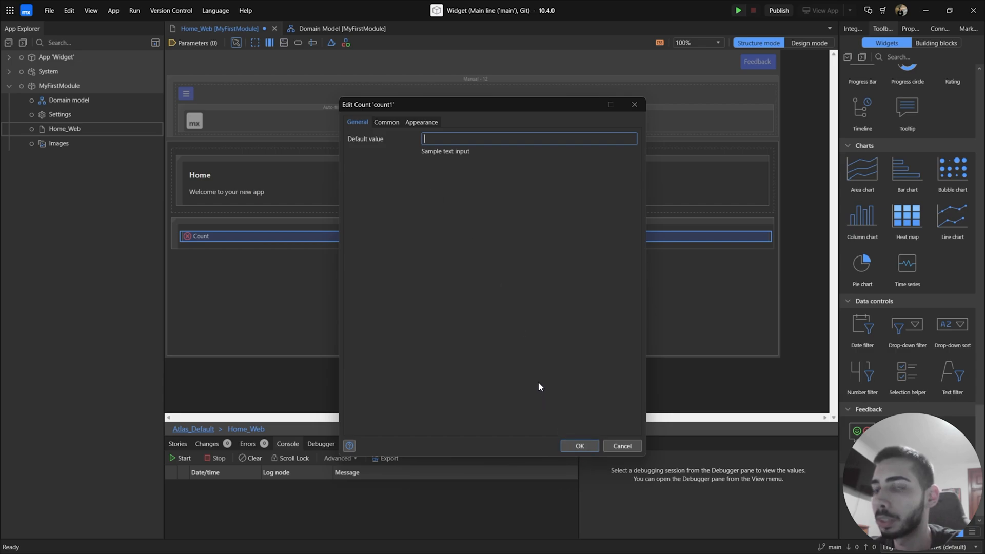
{"action": "type", "text": "Te"}
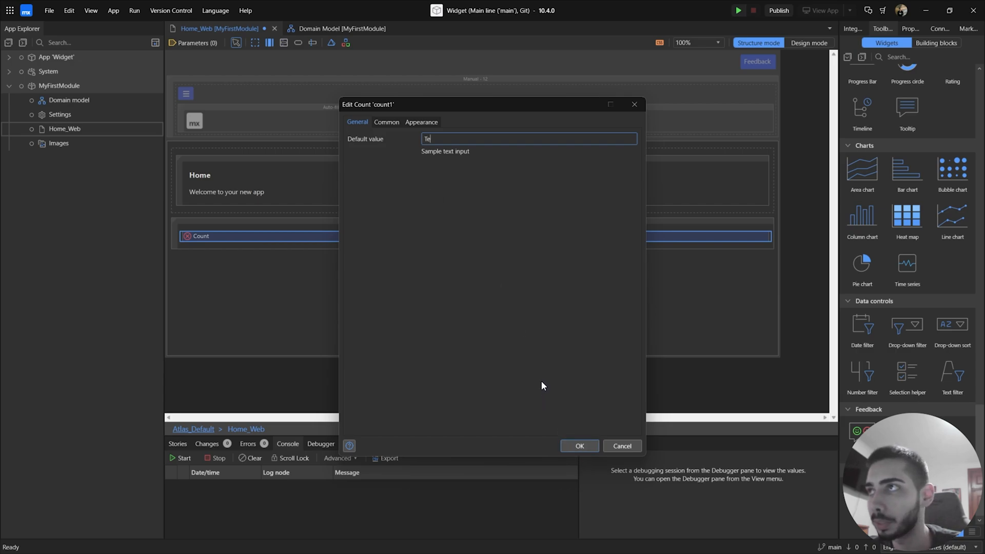
{"action": "left_click", "coordinate": [579, 445]}
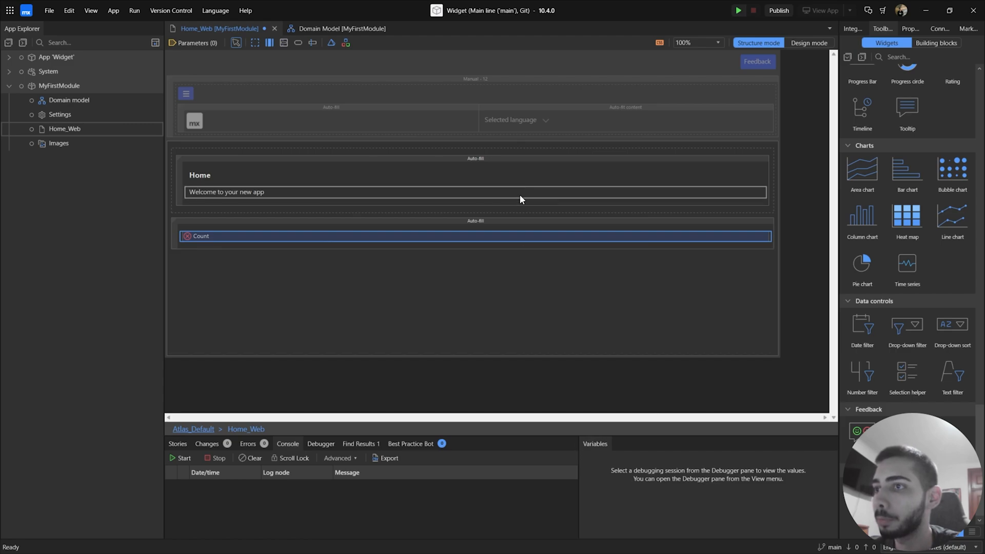
{"action": "mouse_move", "coordinate": [738, 10]}
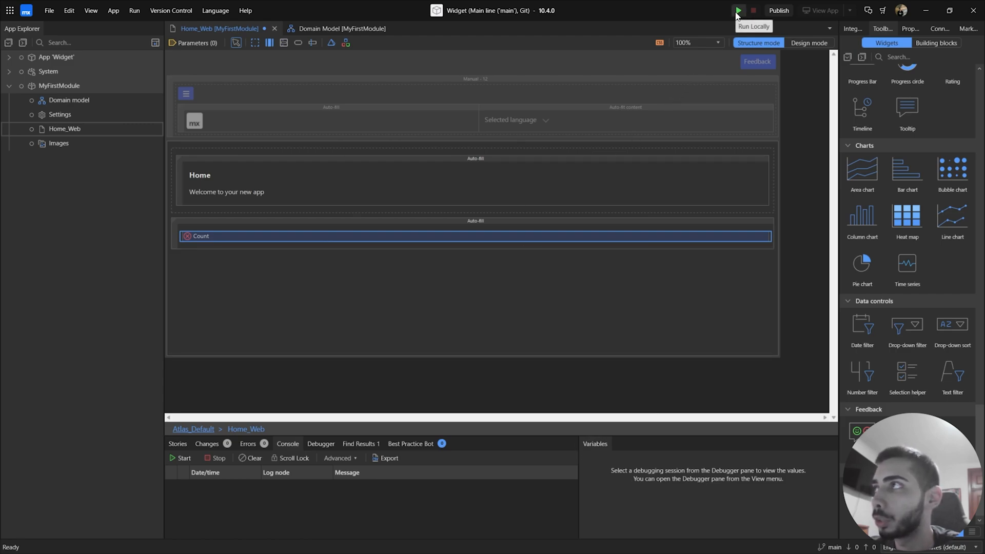
Step: Run the app locally, saving Home page changes, to show 'Hello Test' in the browser
{"action": "left_click", "coordinate": [738, 11]}
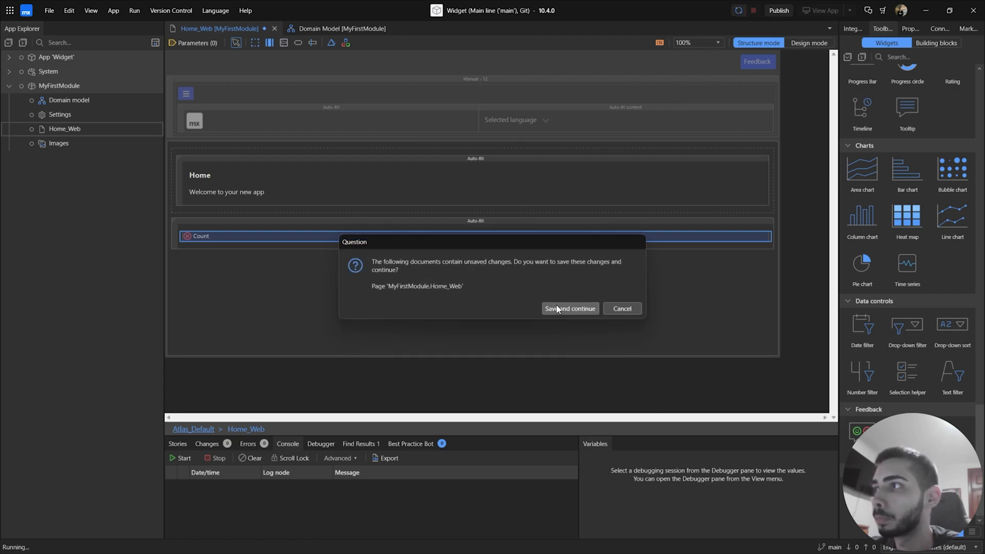
{"action": "left_click", "coordinate": [569, 308]}
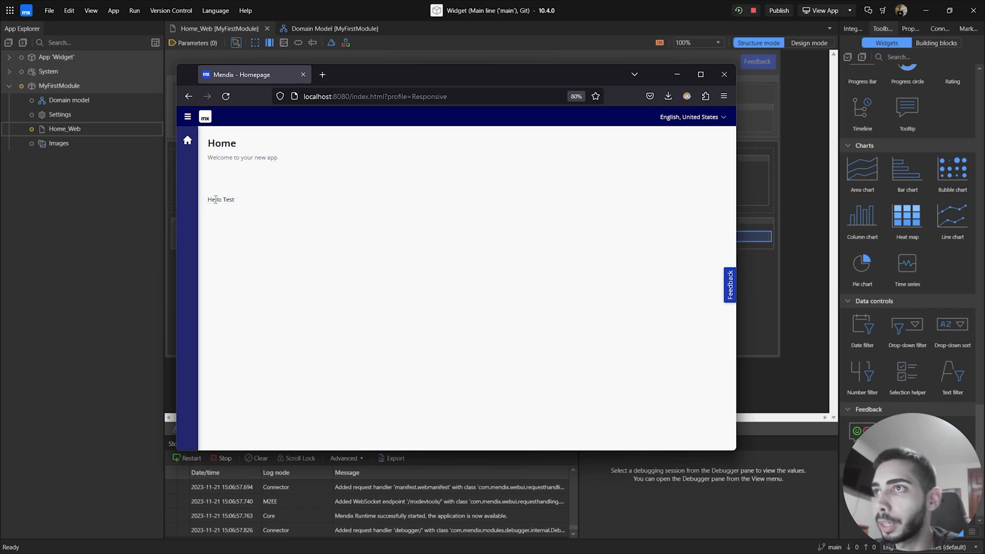
{"action": "double_click", "coordinate": [220, 199]}
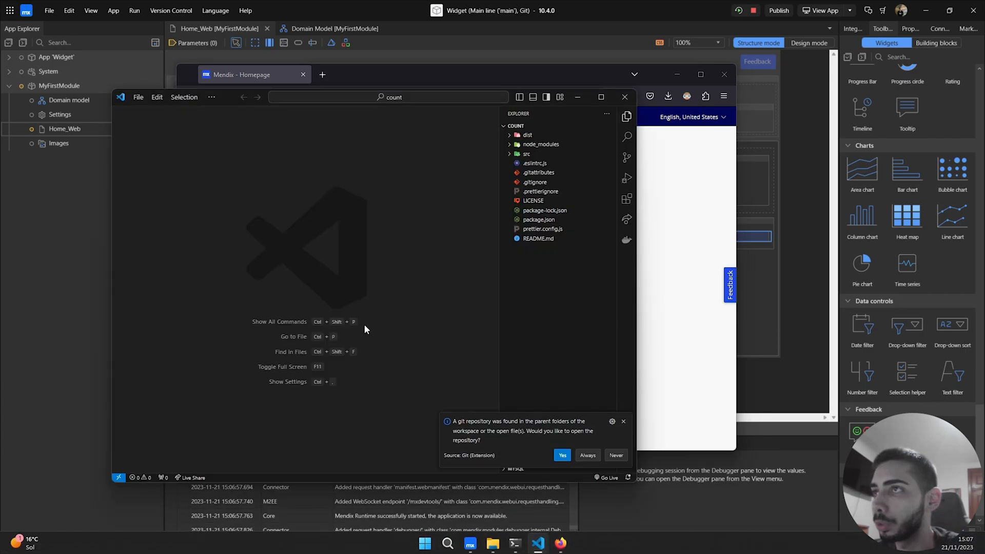
Step: Rename HelloWorldSample.jsx to Count.jsx, then open it for editing
{"action": "left_click", "coordinate": [526, 154]}
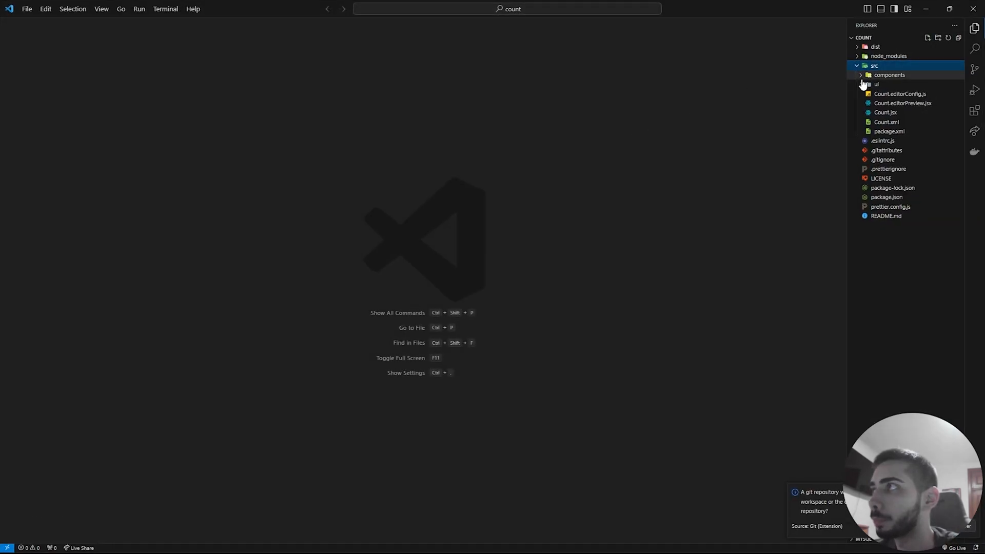
{"action": "left_click", "coordinate": [890, 75]}
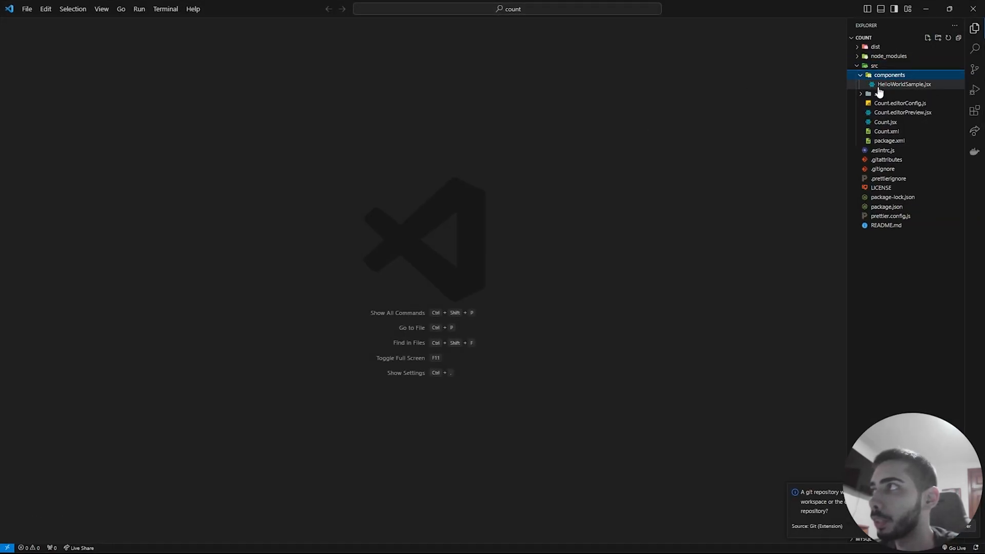
{"action": "mouse_move", "coordinate": [903, 84]}
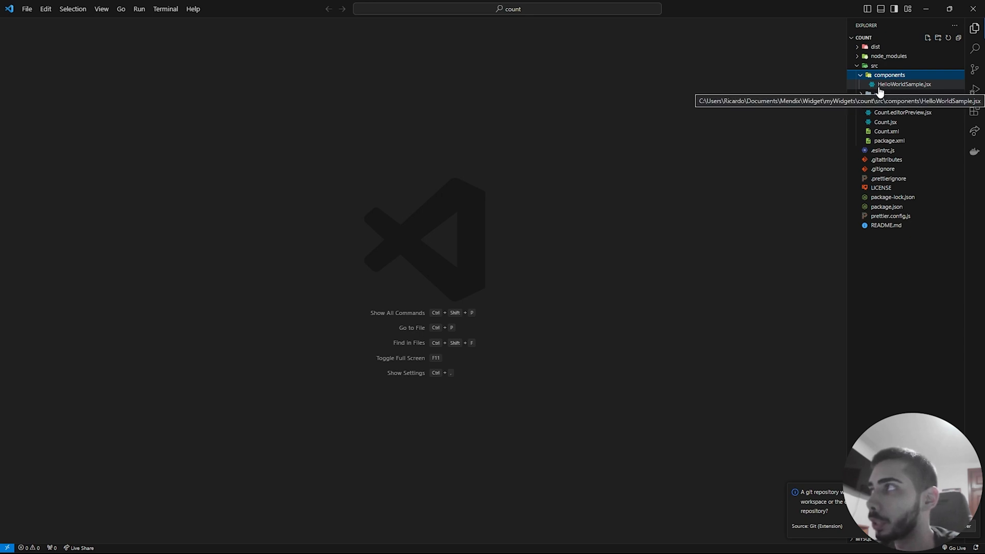
{"action": "left_click", "coordinate": [903, 84]}
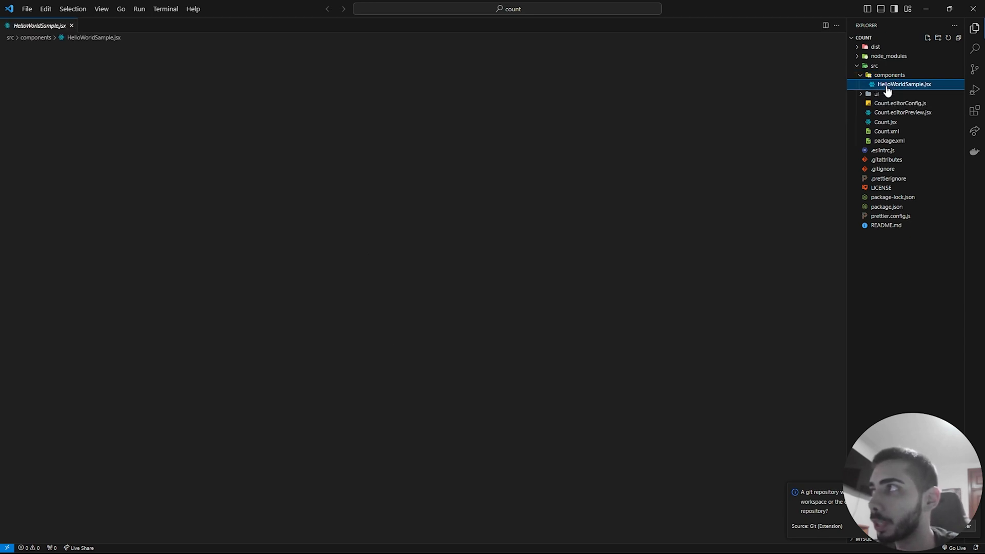
{"action": "left_click", "coordinate": [902, 84]}
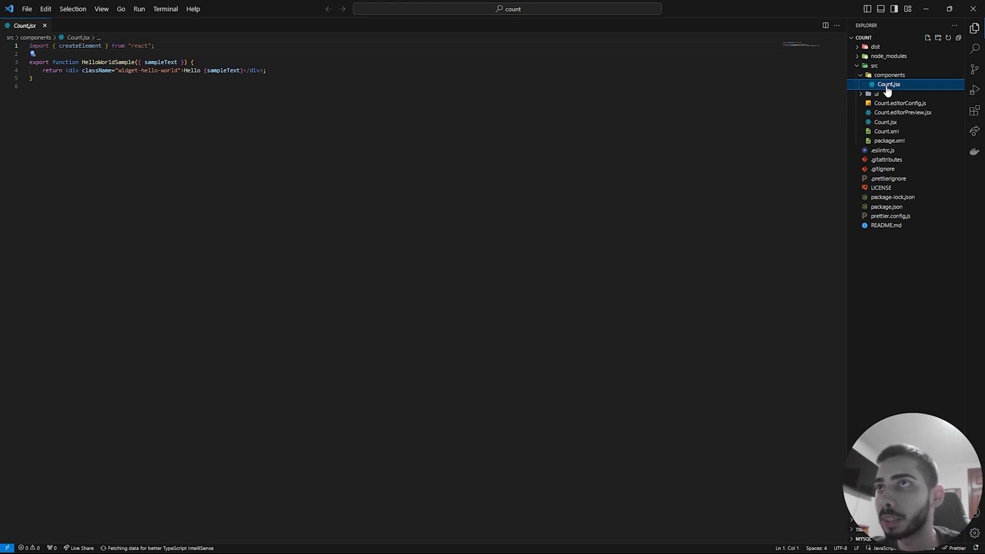
{"action": "double_click", "coordinate": [108, 61]}
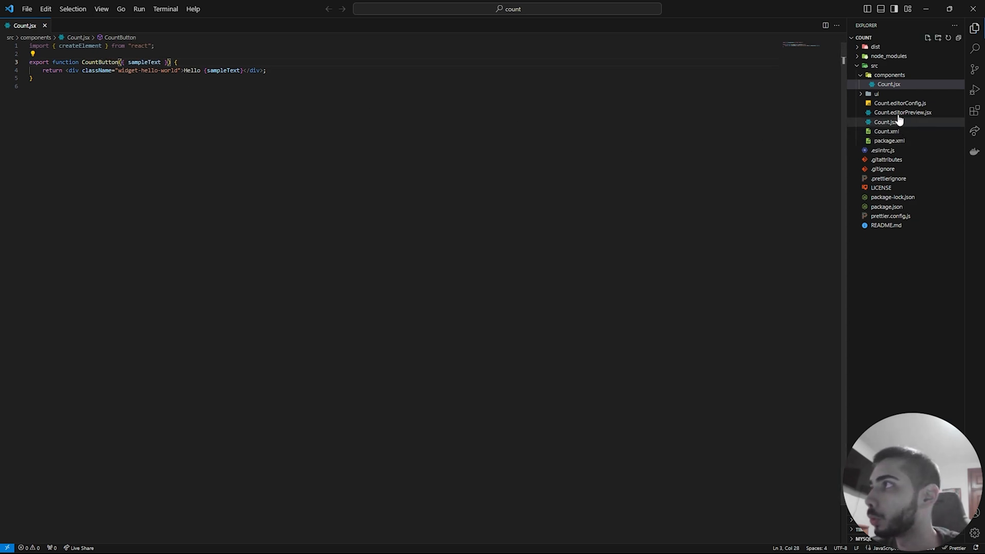
Step: Remove the HelloWorldSample import from Count.editorPreview.jsx, return <div />, and open src/Count.jsx
{"action": "left_click", "coordinate": [889, 84]}
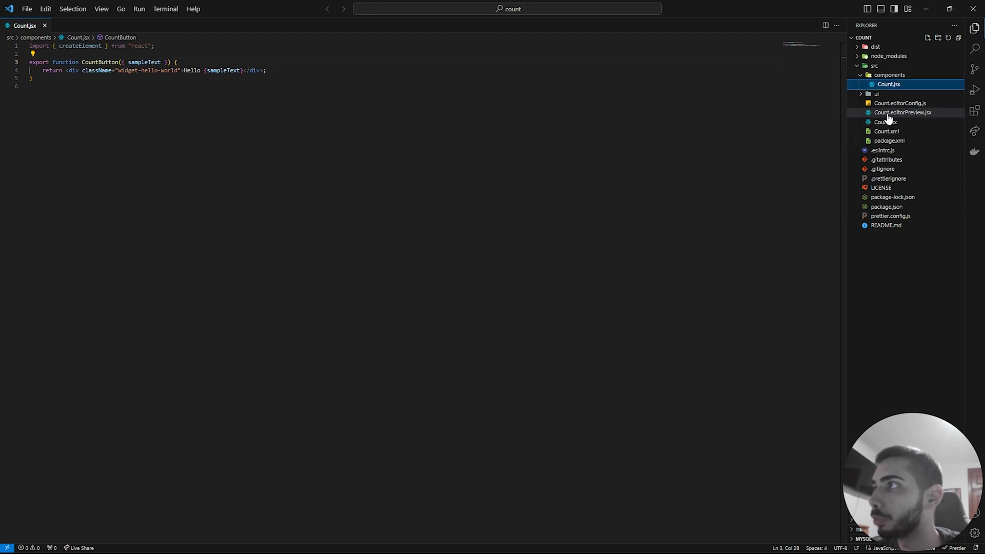
{"action": "left_click", "coordinate": [902, 112]}
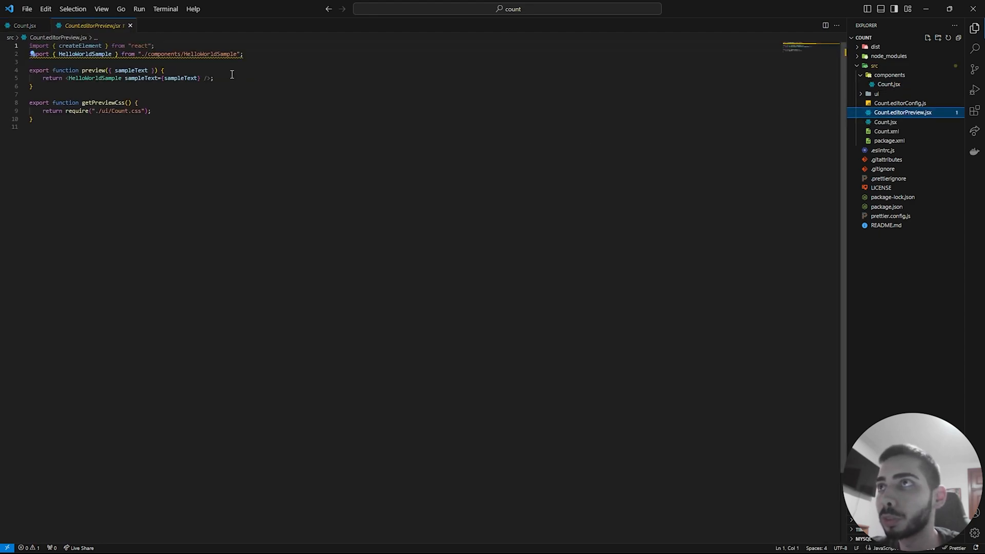
{"action": "mouse_move", "coordinate": [252, 54]}
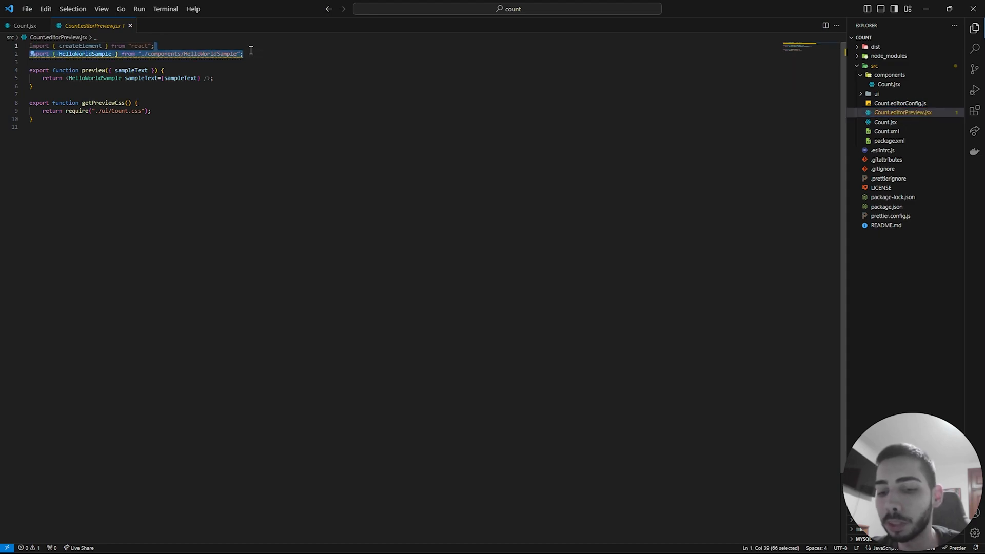
{"action": "mouse_move", "coordinate": [235, 65]}
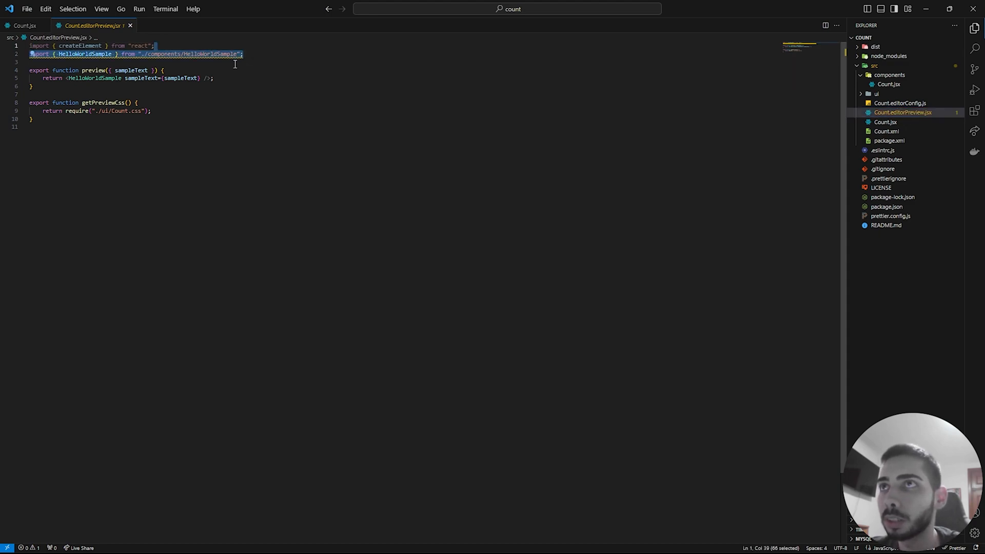
{"action": "key", "text": "Delete"}
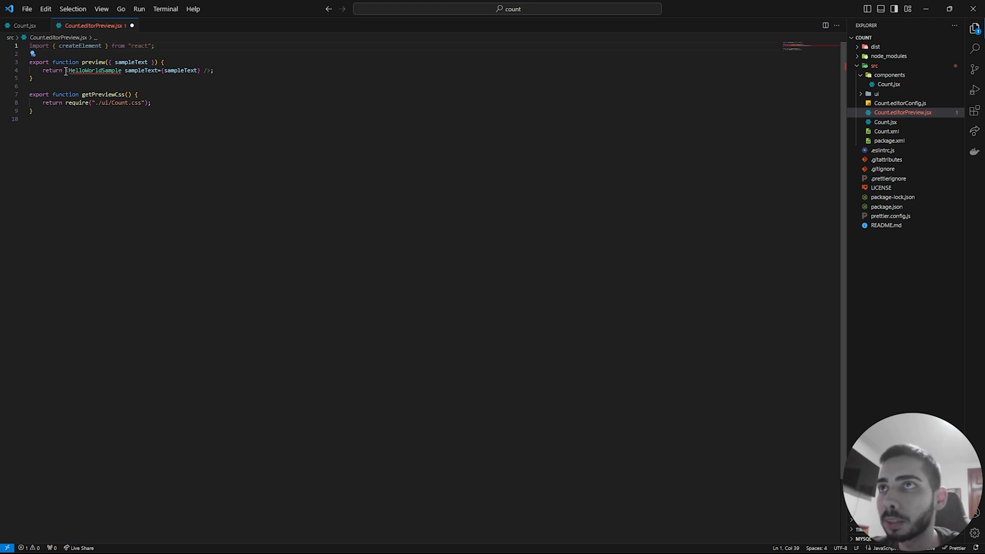
{"action": "left_click_drag", "start_coordinate": [65, 71], "coordinate": [201, 70]}
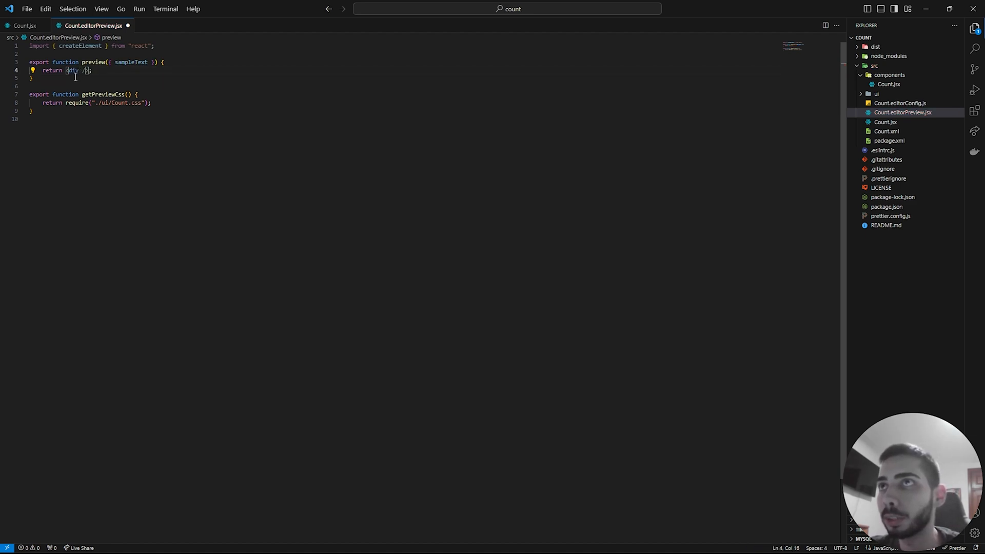
{"action": "left_click", "coordinate": [886, 122]}
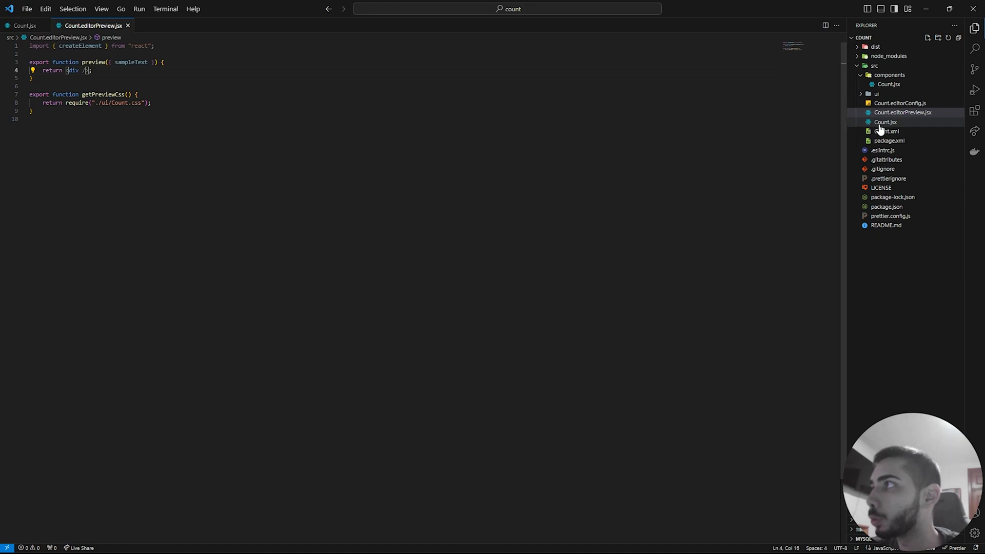
{"action": "mouse_move", "coordinate": [884, 122]}
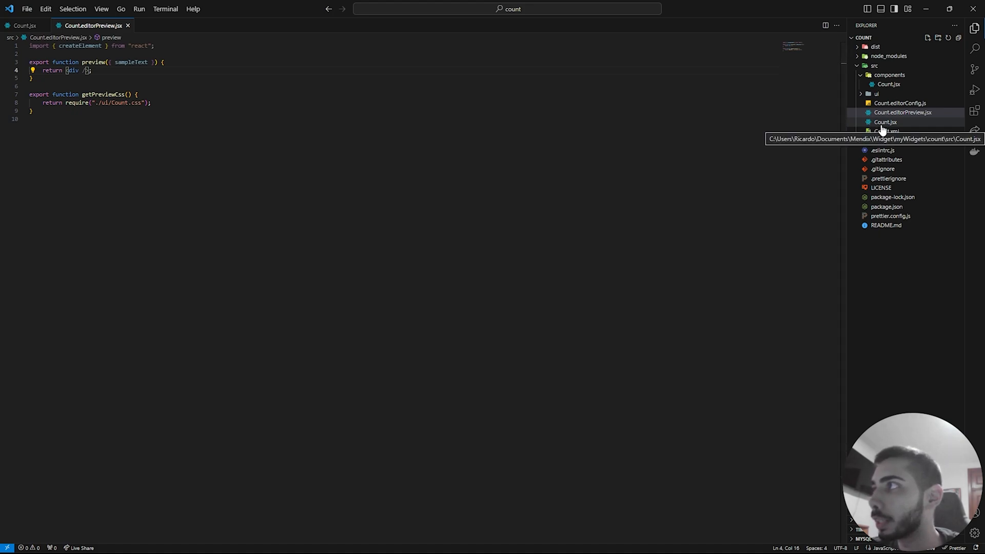
{"action": "left_click", "coordinate": [884, 122]}
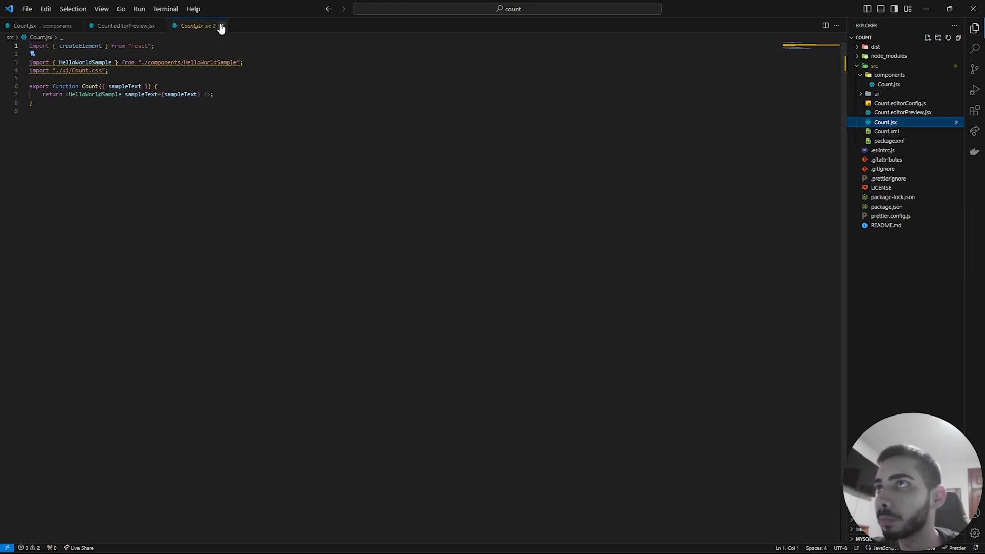
Step: In src/Count.jsx, import CountButton from ./components/Count and render <CountButton /> instead
{"action": "left_click", "coordinate": [221, 26]}
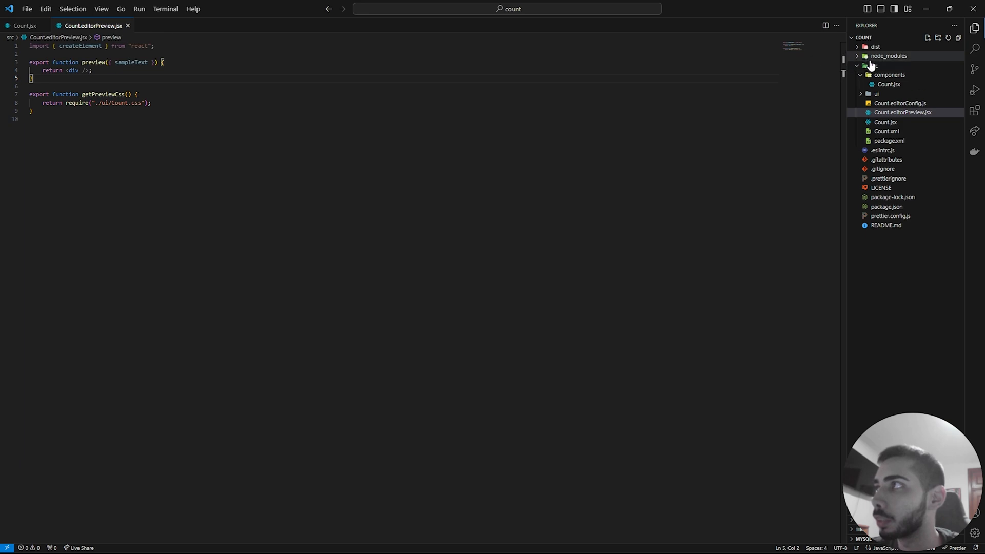
{"action": "left_click", "coordinate": [886, 123]}
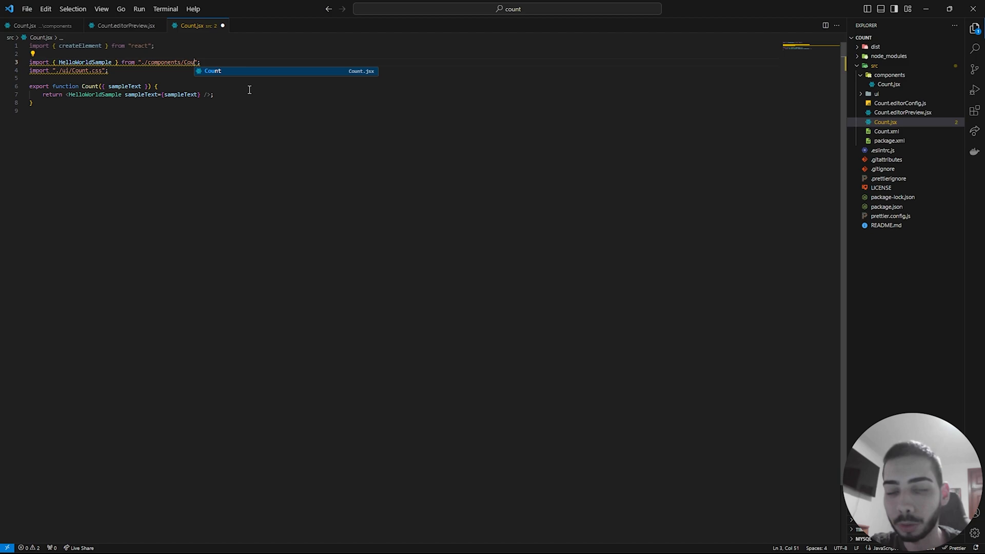
{"action": "type", "text": "nt"}
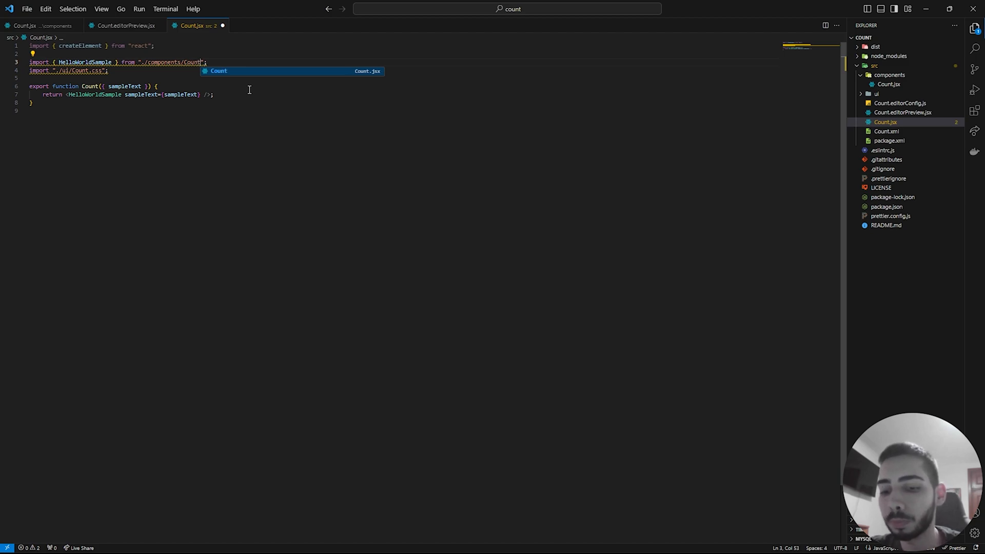
{"action": "double_click", "coordinate": [83, 62]}
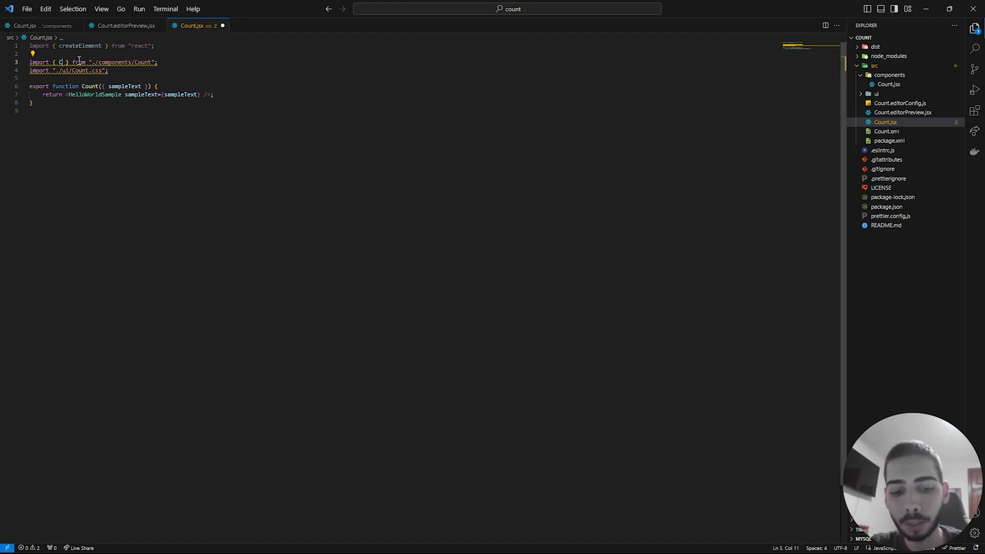
{"action": "type", "text": "CountButton"}
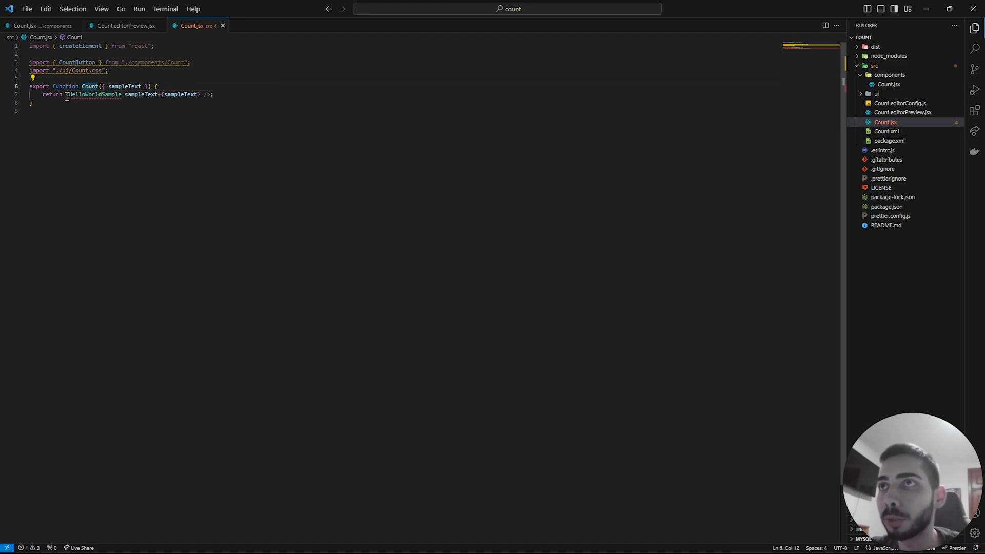
{"action": "double_click", "coordinate": [93, 95]}
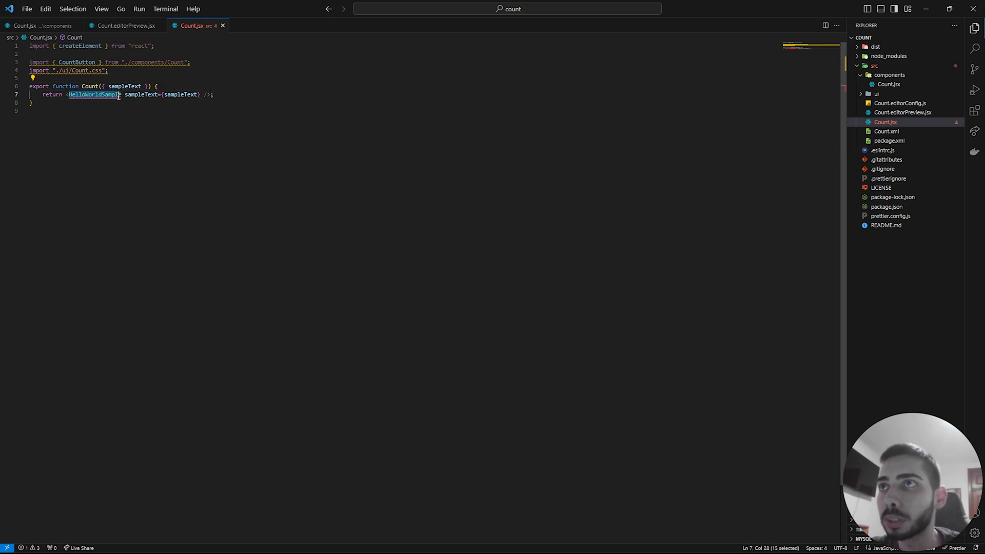
{"action": "type", "text": "C"}
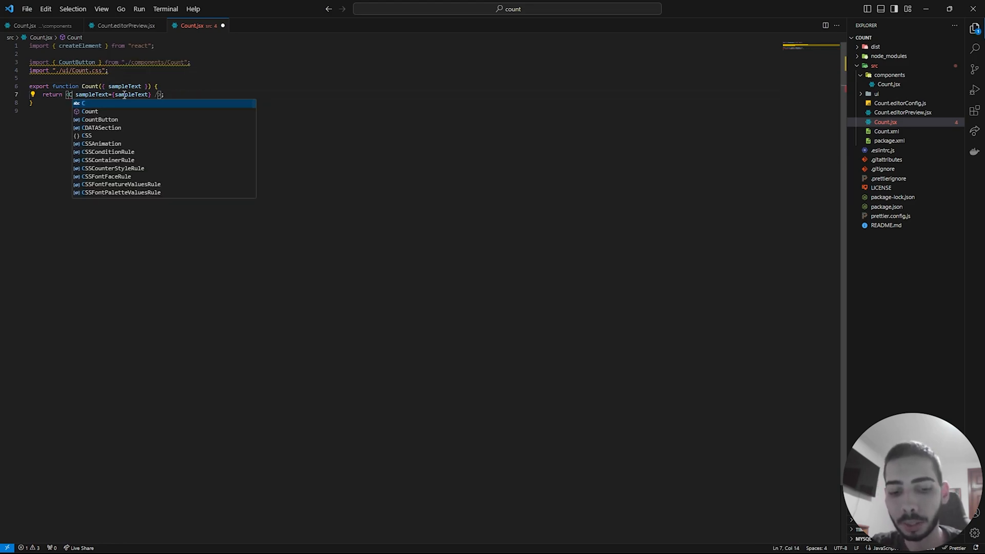
{"action": "type", "text": "CountButton"}
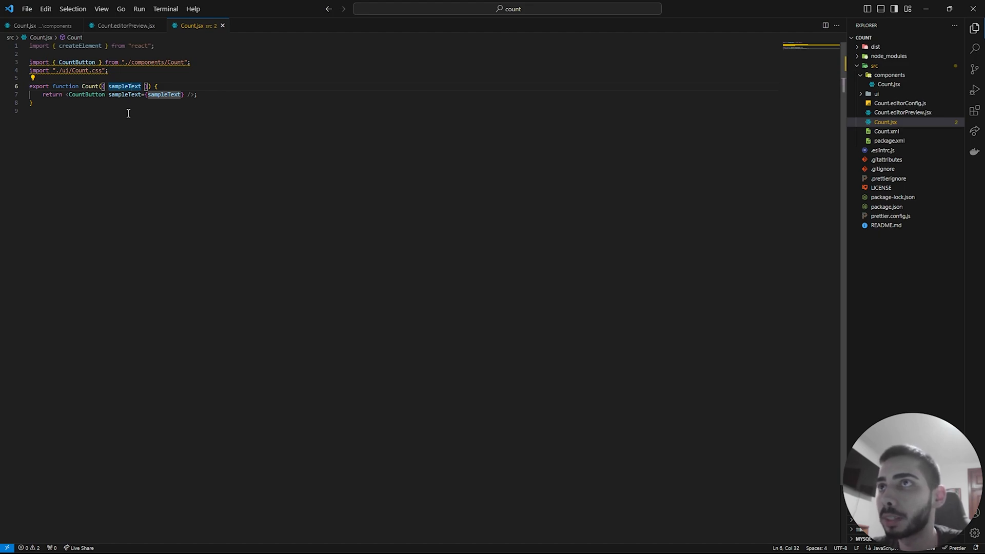
{"action": "left_click", "coordinate": [886, 131]}
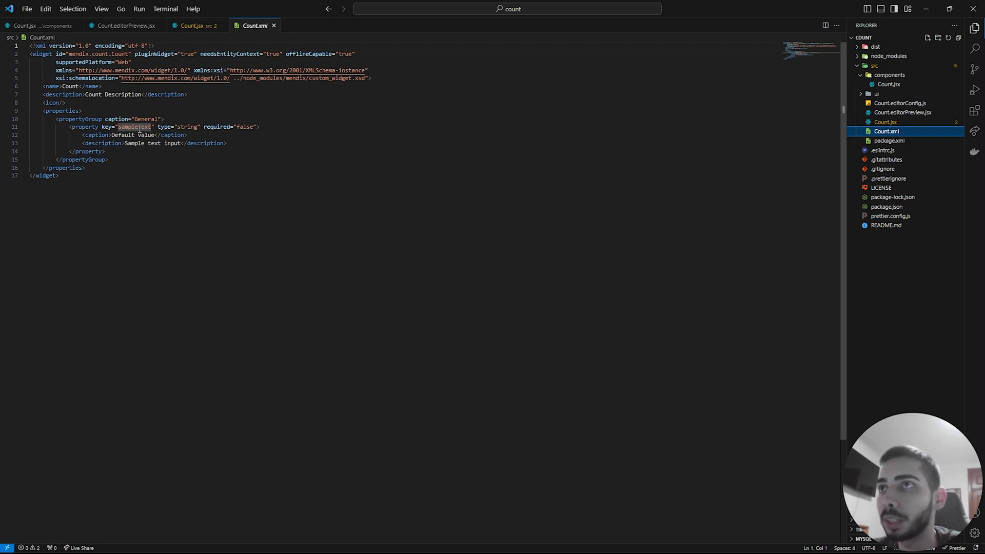
Step: Rename the sampleText property key to initialValue and change its type to integer
{"action": "double_click", "coordinate": [134, 126]}
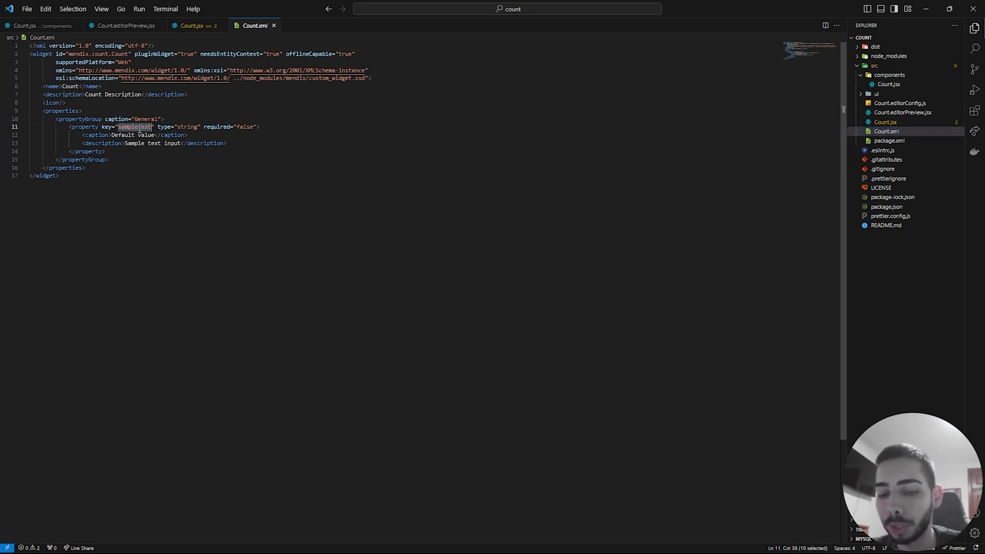
{"action": "type", "text": "initial"}
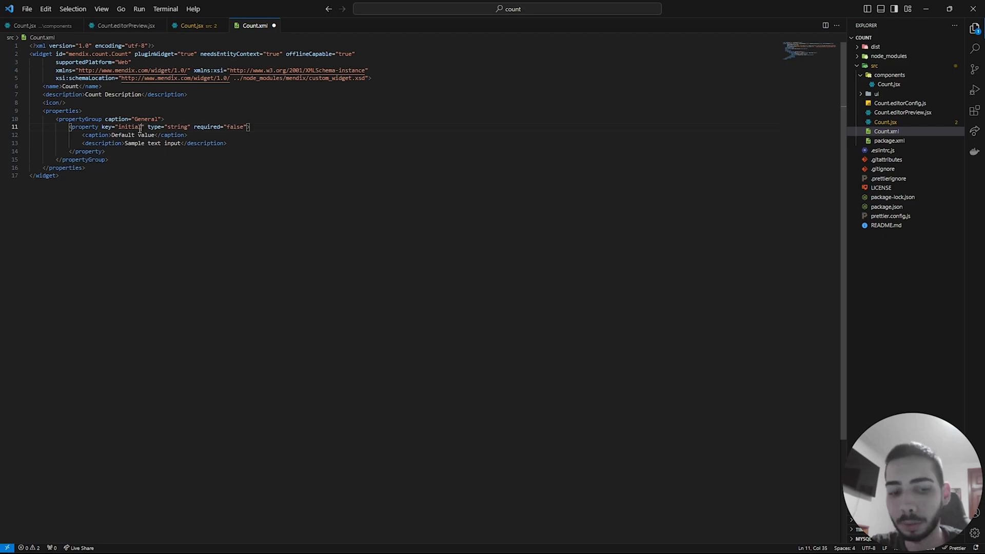
{"action": "type", "text": "Value"}
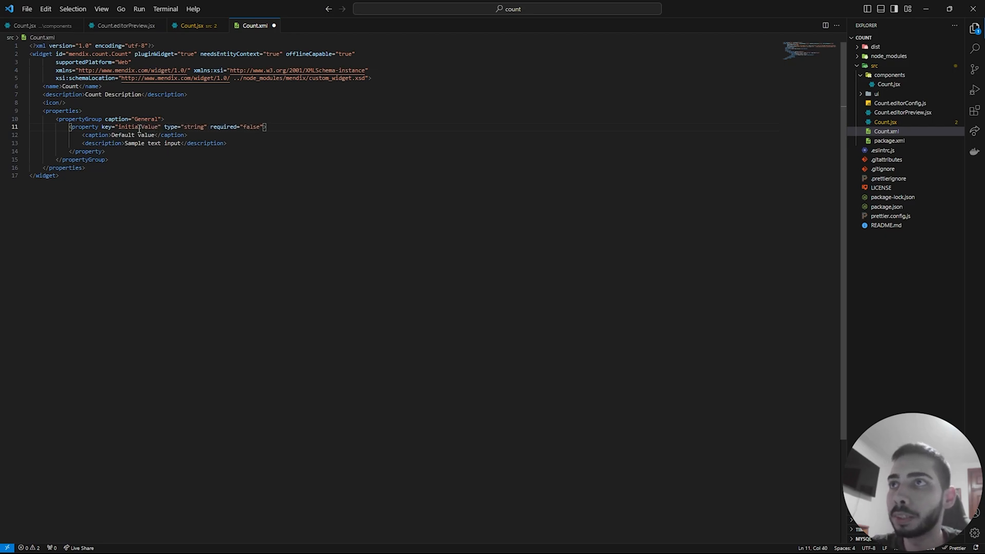
{"action": "double_click", "coordinate": [193, 126]}
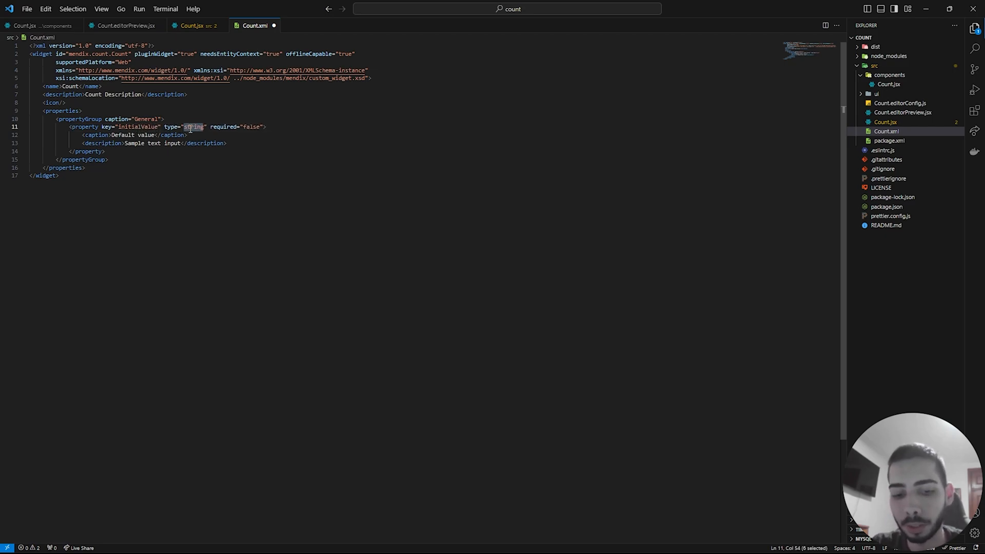
{"action": "type", "text": "integer"}
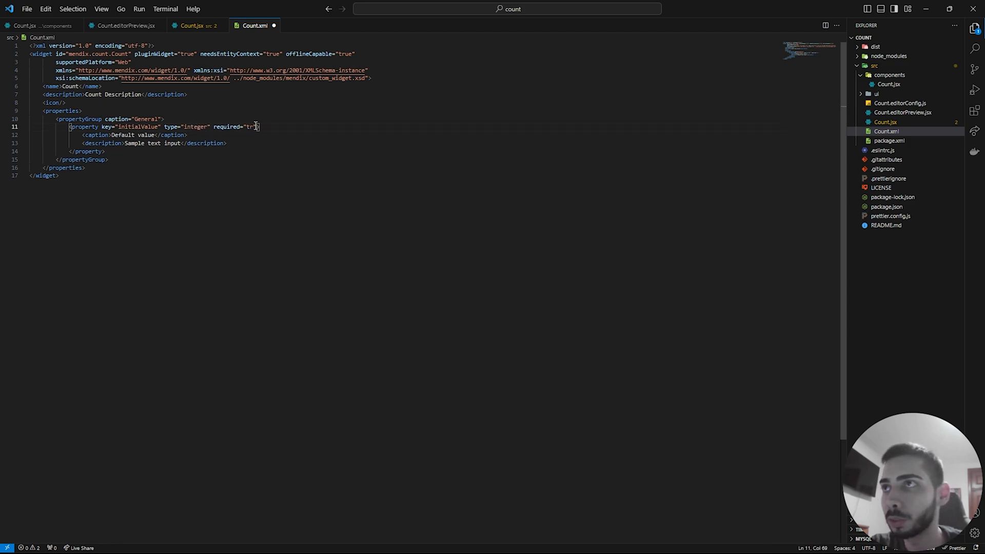
Step: Make initialValue required with defaultValue 0, captioned and described as the initial value
{"action": "type", "text": "ue\""}
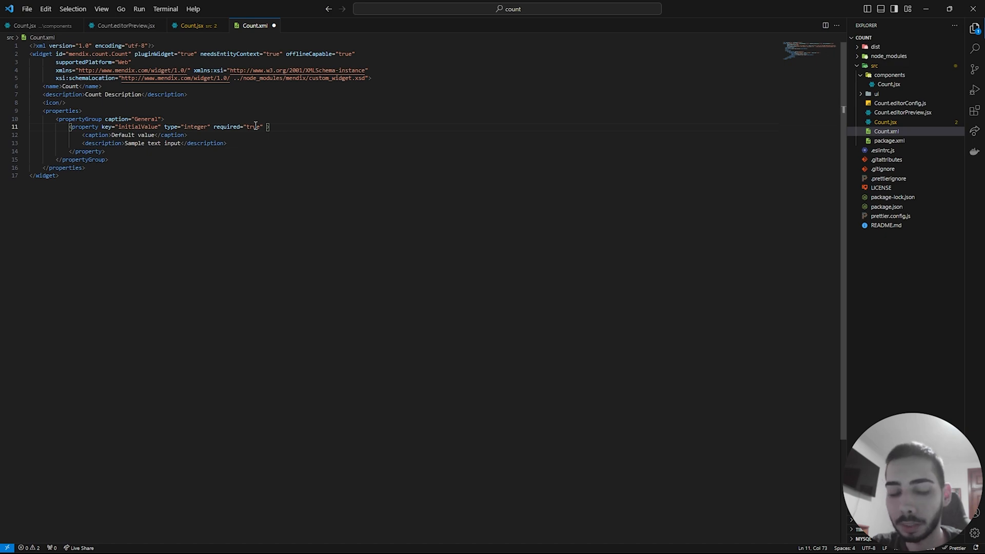
{"action": "type", "text": "d"}
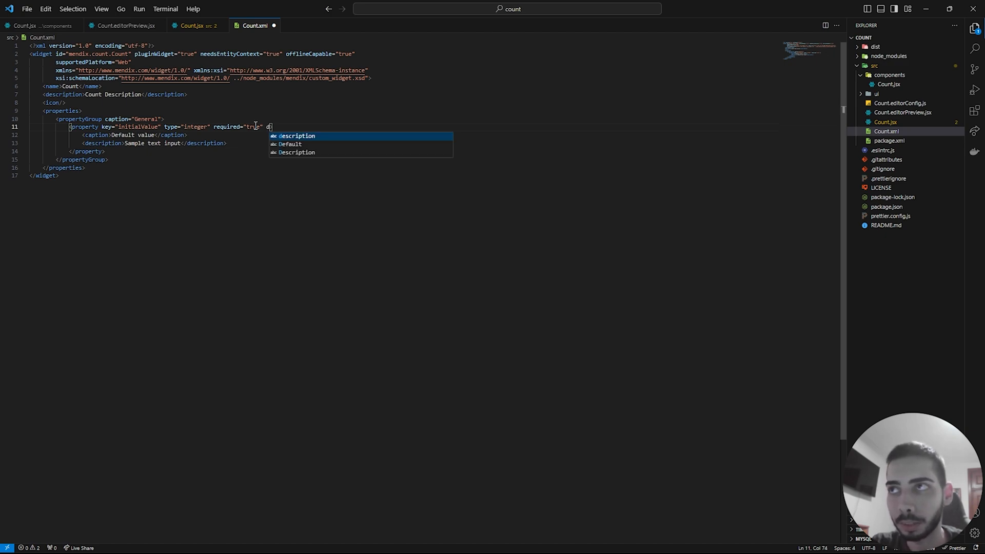
{"action": "type", "text": "efaultValue="}
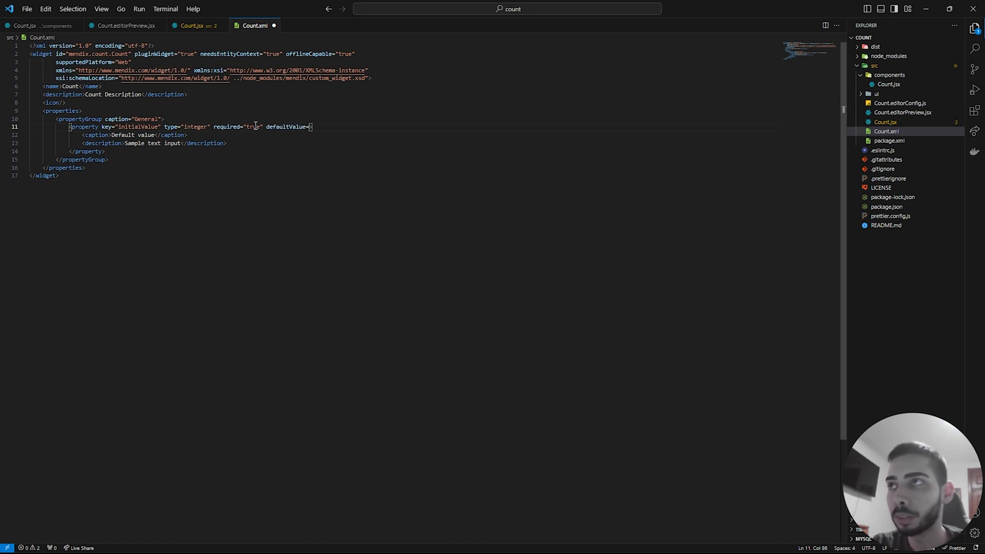
{"action": "type", "text": "\""}
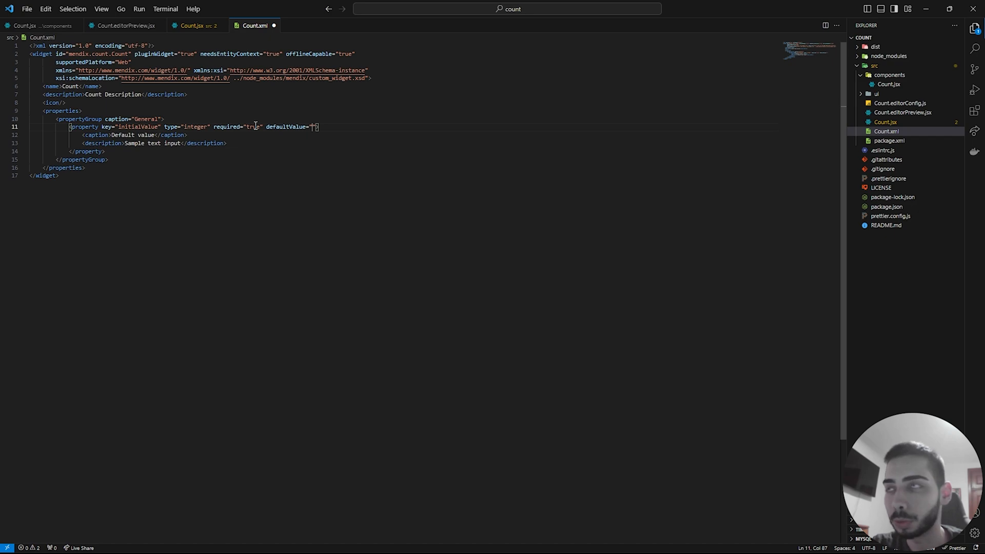
{"action": "type", "text": "0"}
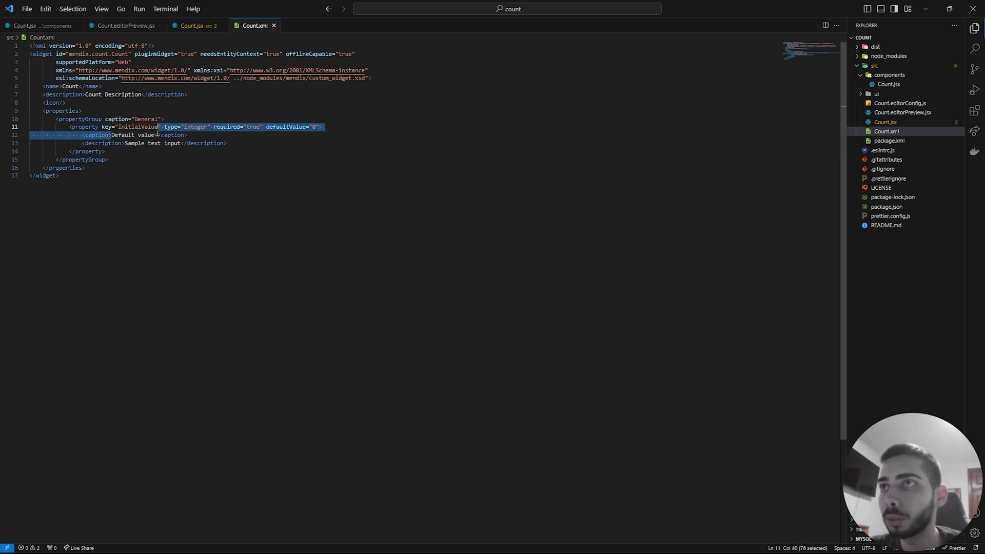
{"action": "type", "text": "Initi"}
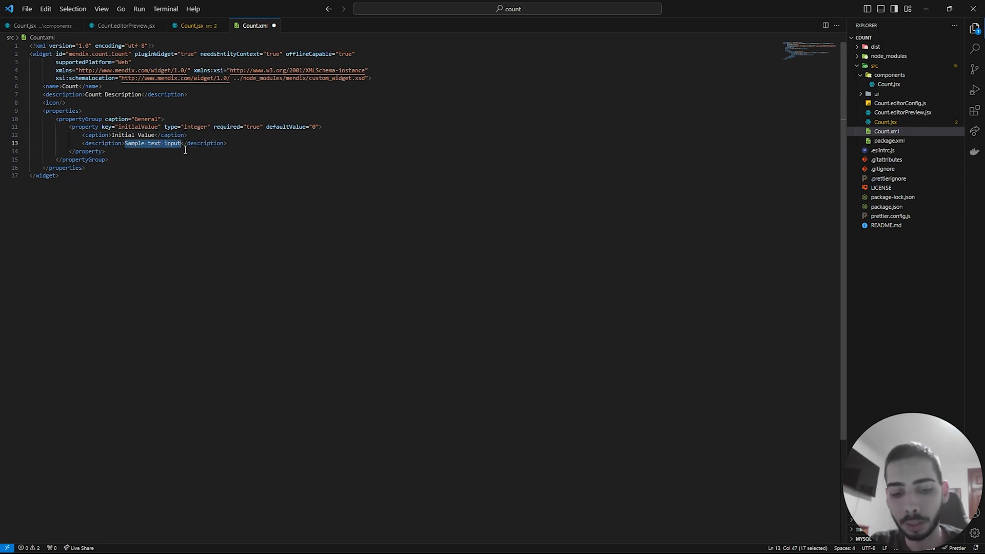
{"action": "type", "text": "Initial Valu"}
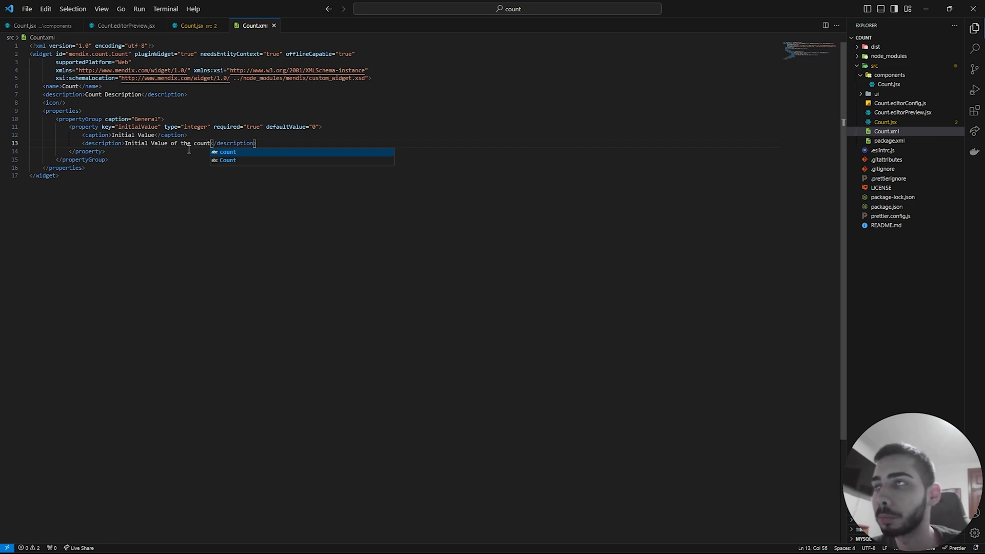
Step: Open a new terminal and run npm run start for the count widget
{"action": "left_click", "coordinate": [165, 9]}
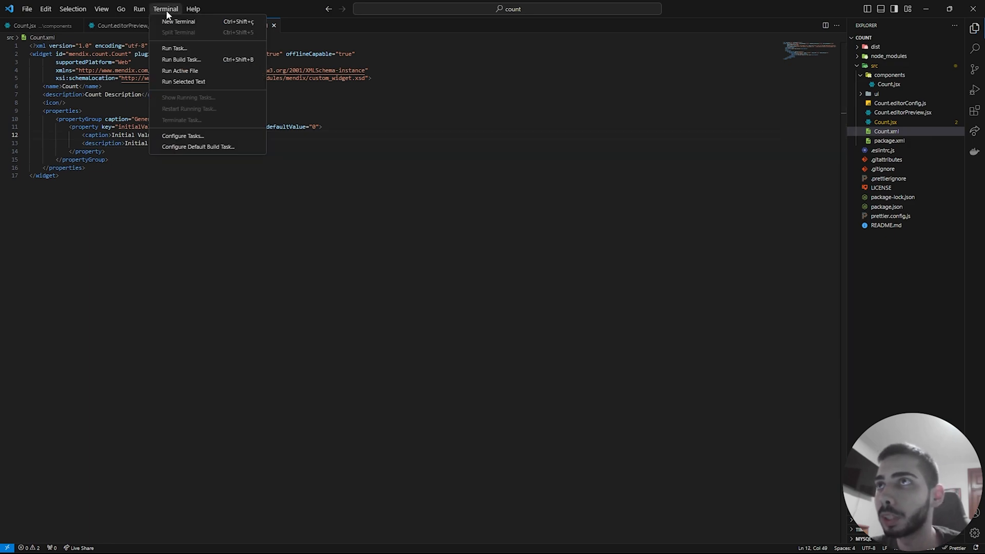
{"action": "left_click", "coordinate": [178, 21]}
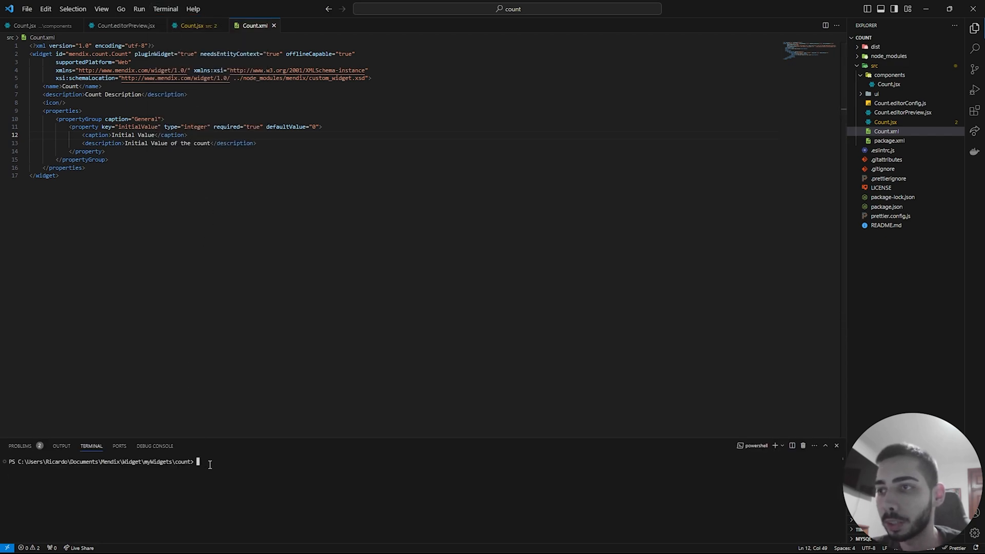
{"action": "type", "text": "npm"}
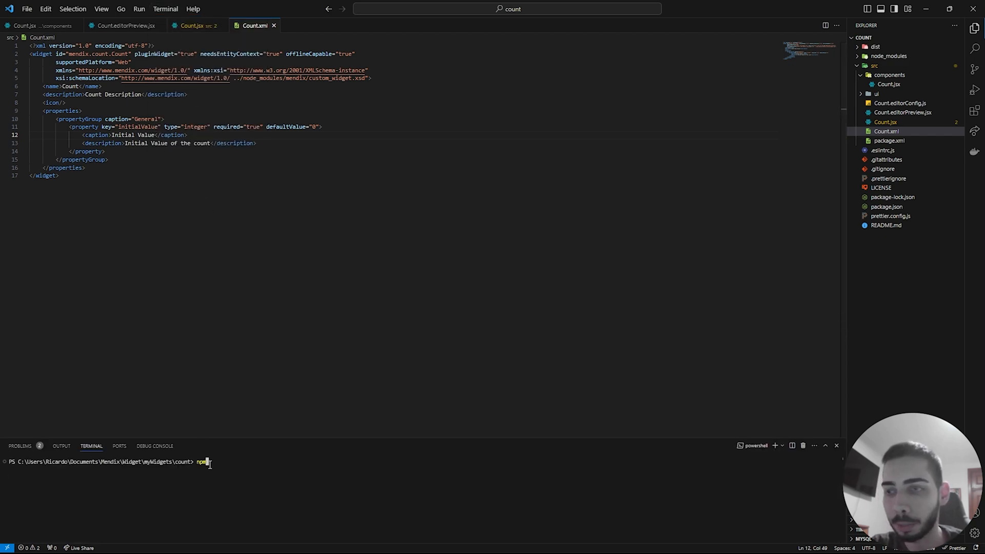
{"action": "type", "text": "run start"}
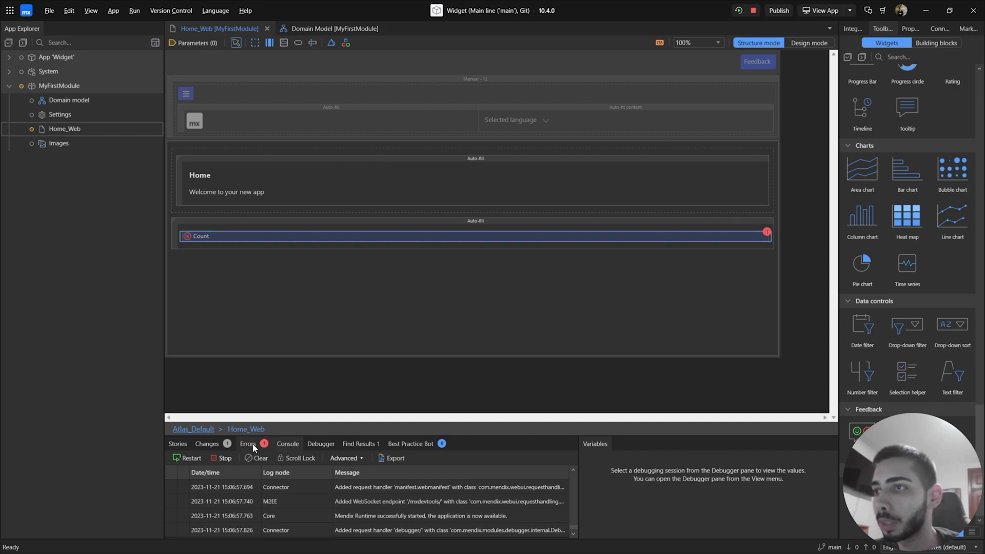
Step: Update the Count widget from the Errors pane and confirm its Initial Value is 0
{"action": "left_click", "coordinate": [247, 444]}
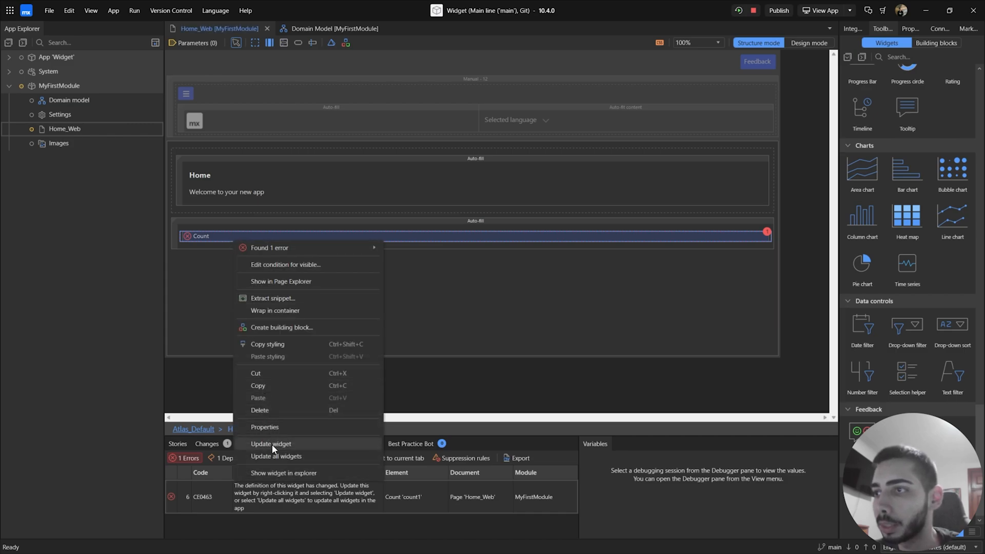
{"action": "left_click", "coordinate": [271, 443]}
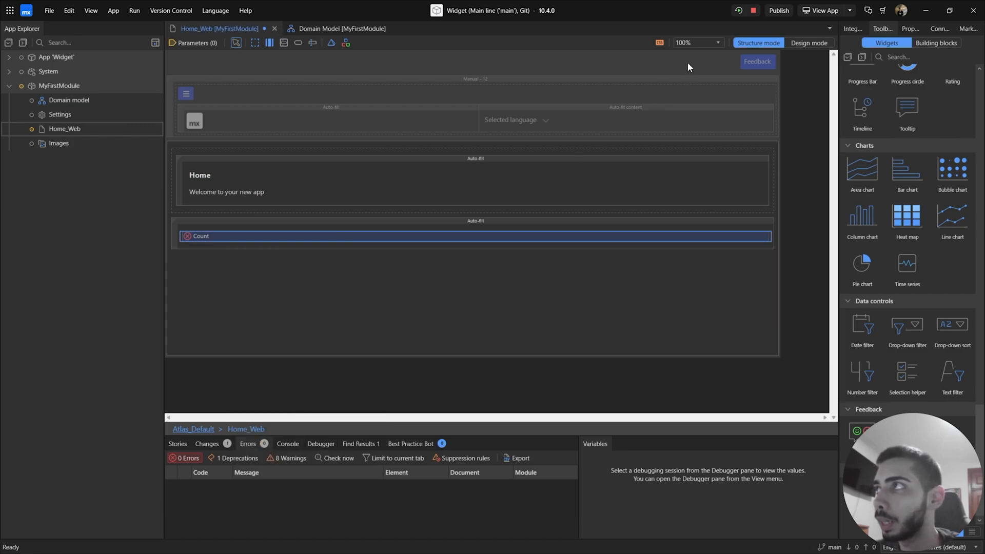
{"action": "double_click", "coordinate": [201, 236]}
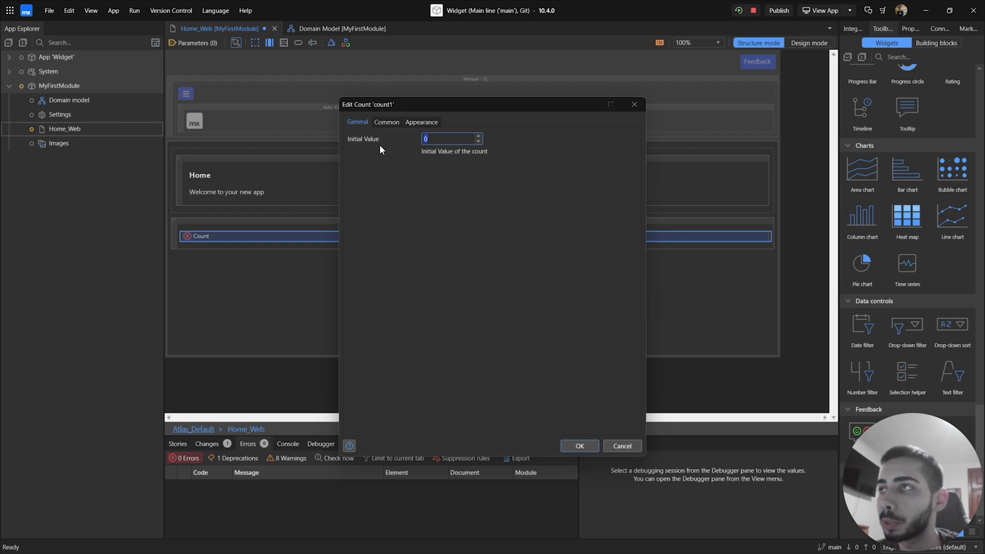
{"action": "left_click", "coordinate": [449, 139]}
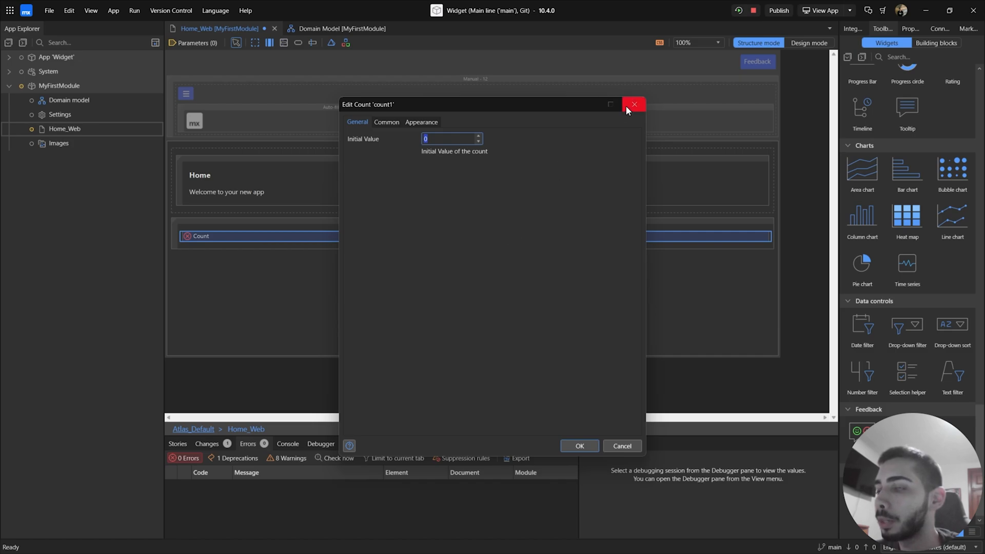
{"action": "left_click", "coordinate": [634, 104]}
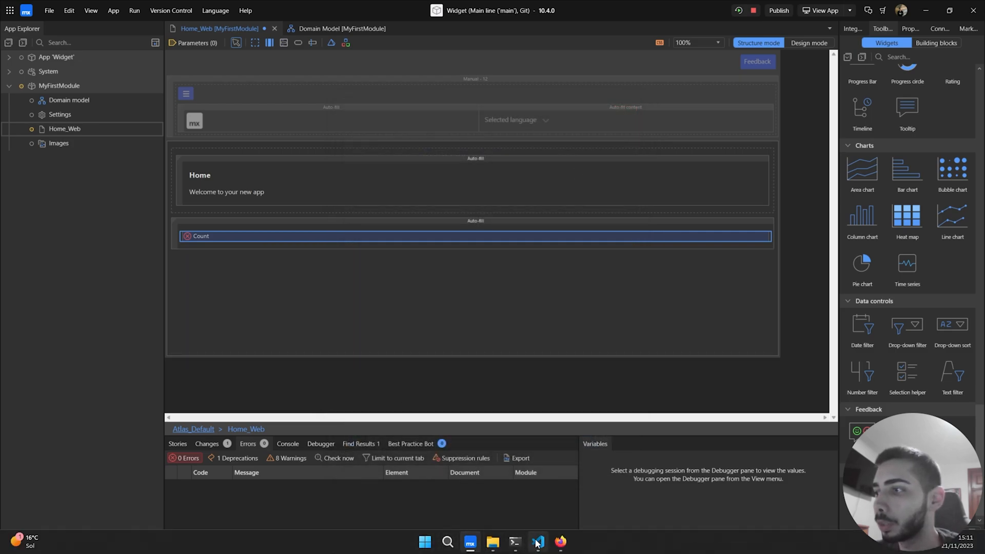
Step: In components/Count.jsx, import useState and have CountButton take initialValue
{"action": "left_click", "coordinate": [537, 542]}
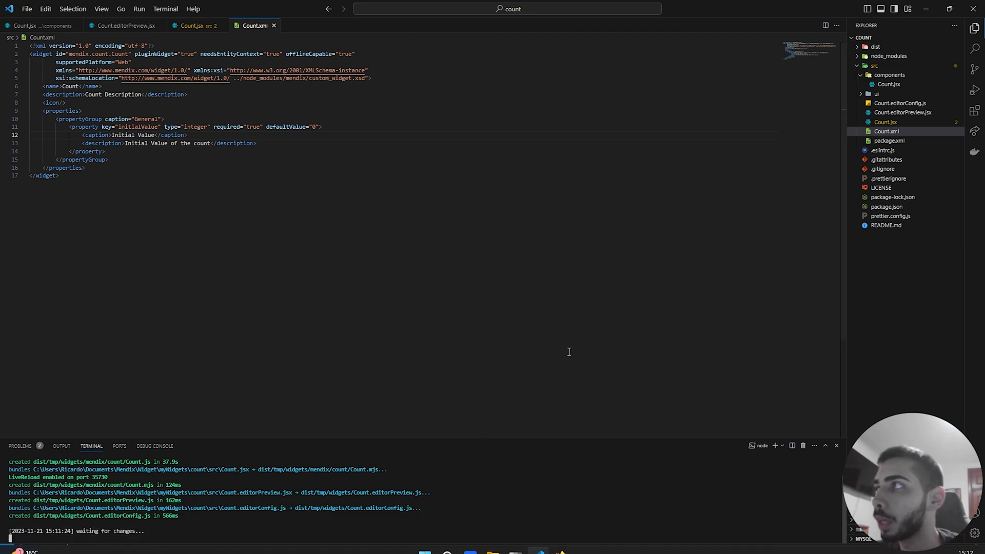
{"action": "left_click", "coordinate": [889, 84]}
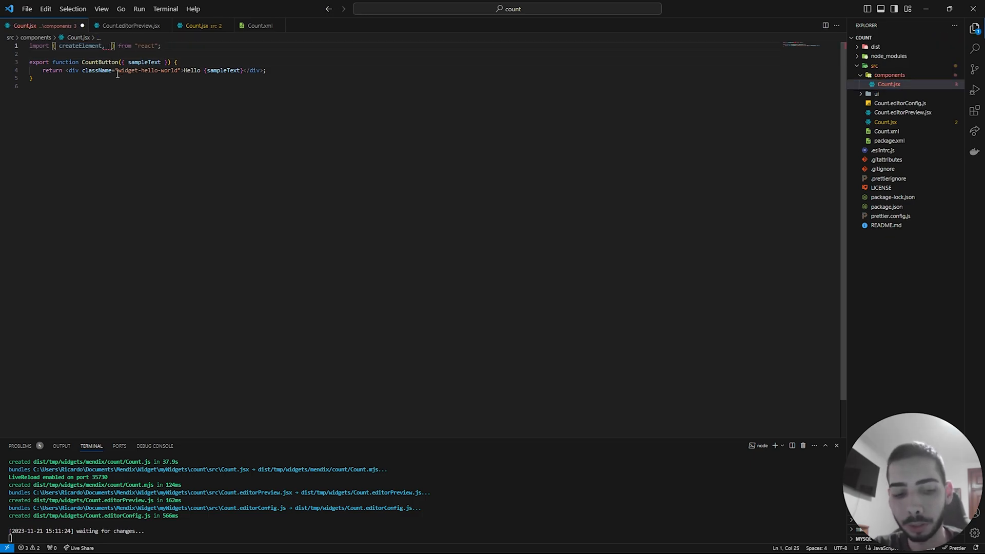
{"action": "type", "text": "use"}
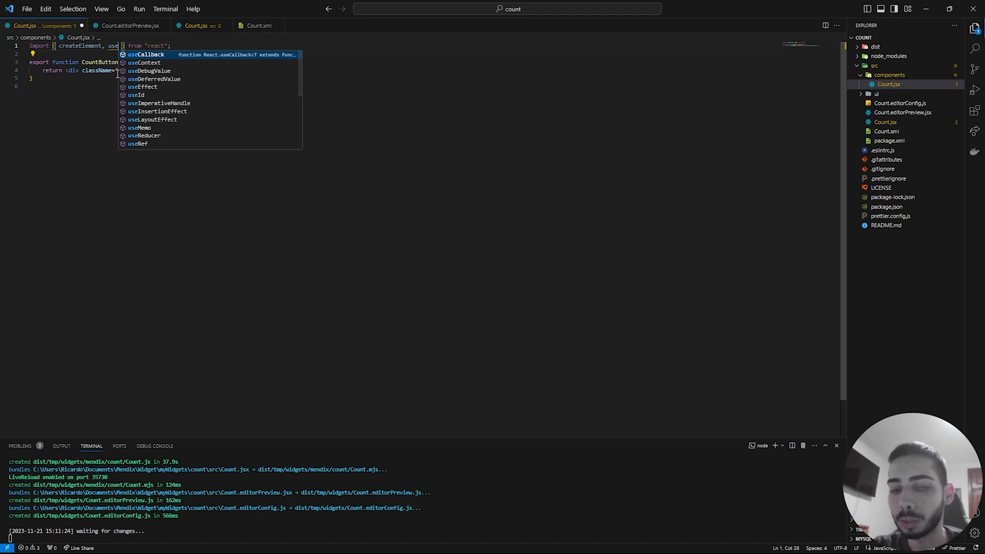
{"action": "type", "text": "State"}
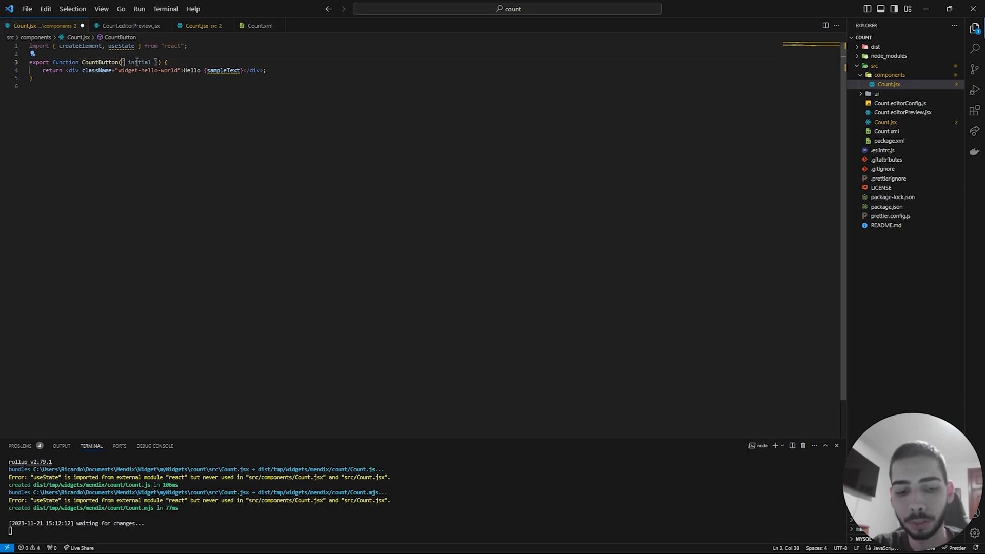
{"action": "type", "text": "Value"}
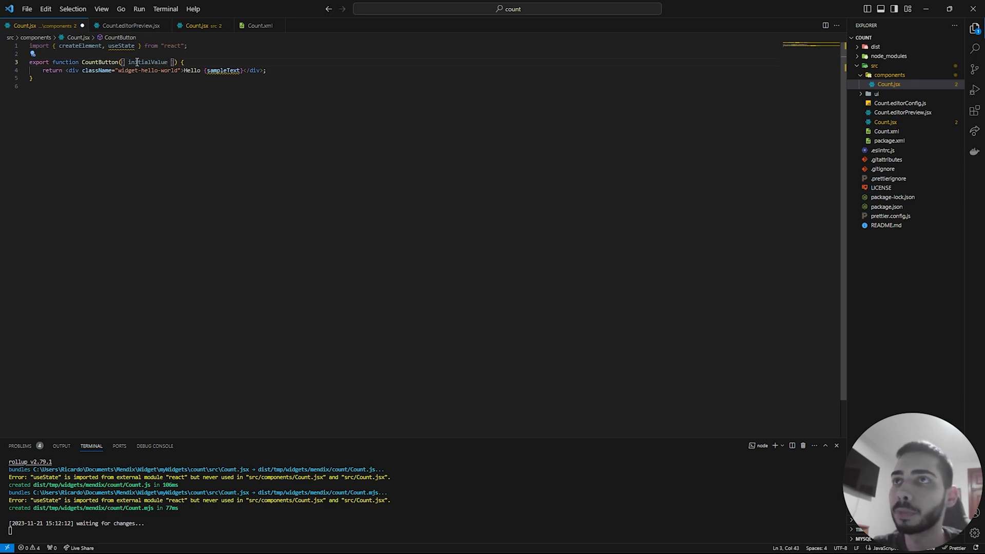
Step: Replace the hello-world markup with a paragraph displaying {initialValue}
{"action": "left_click_drag", "start_coordinate": [141, 61], "coordinate": [63, 70]}
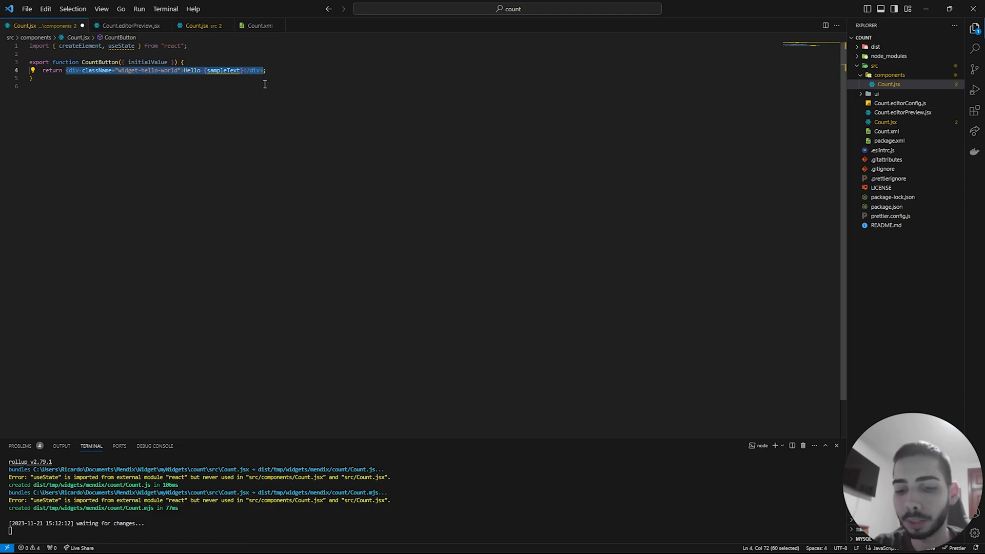
{"action": "key", "text": "Delete"}
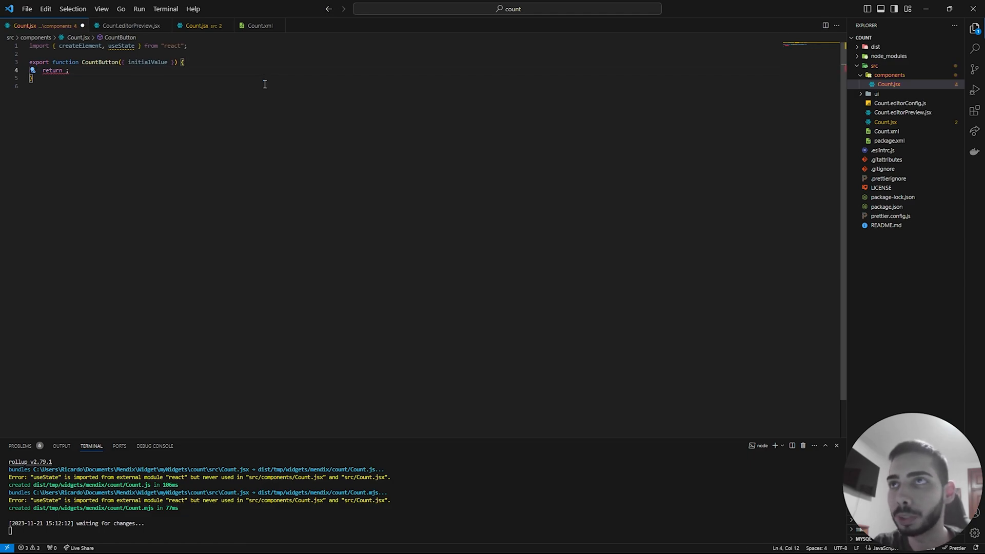
{"action": "type", "text": "["}
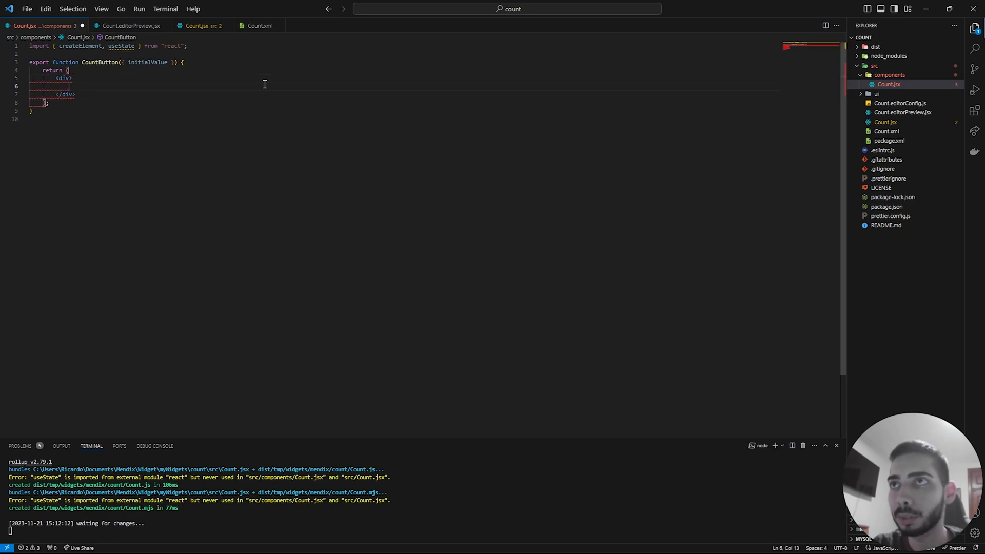
{"action": "type", "text": "p"}
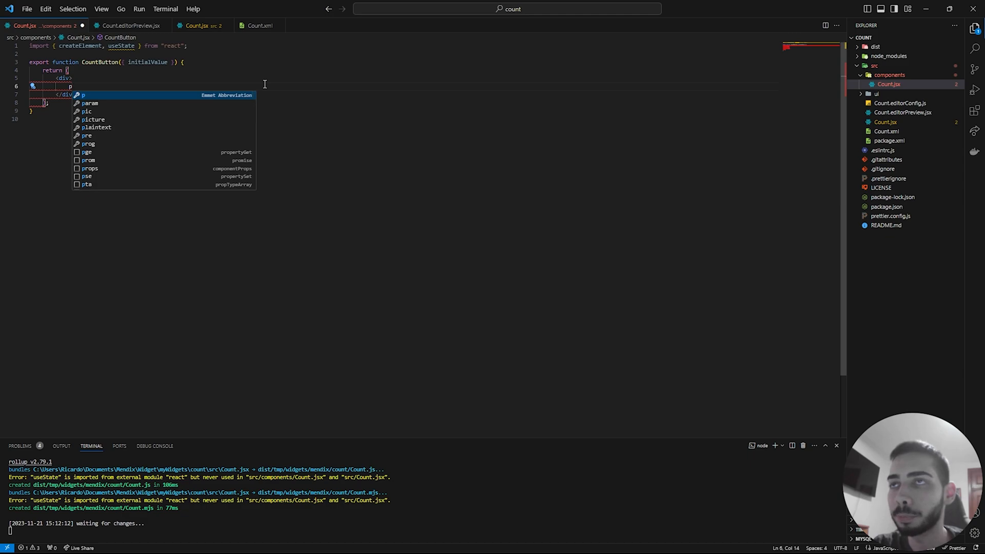
{"action": "key", "text": "Tab"}
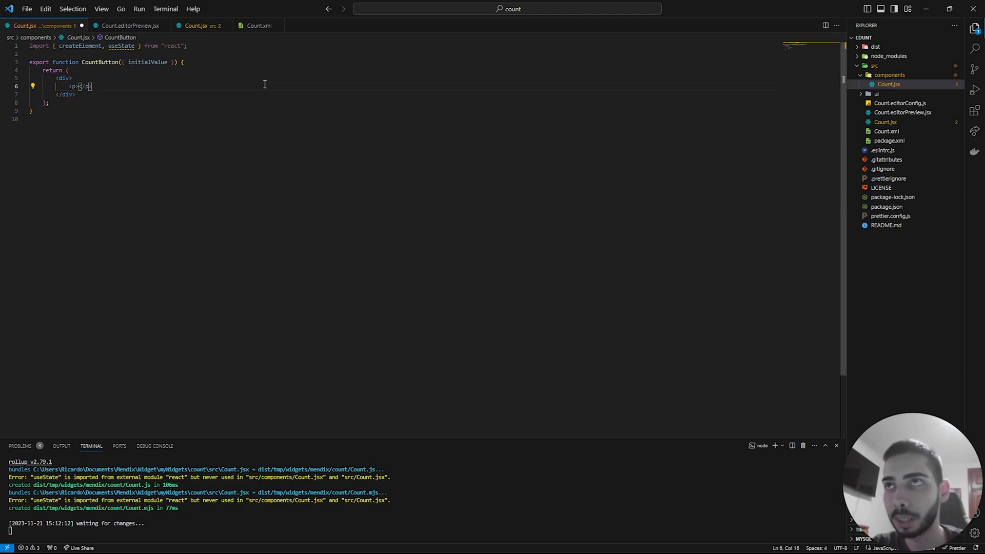
{"action": "type", "text": "{}"}
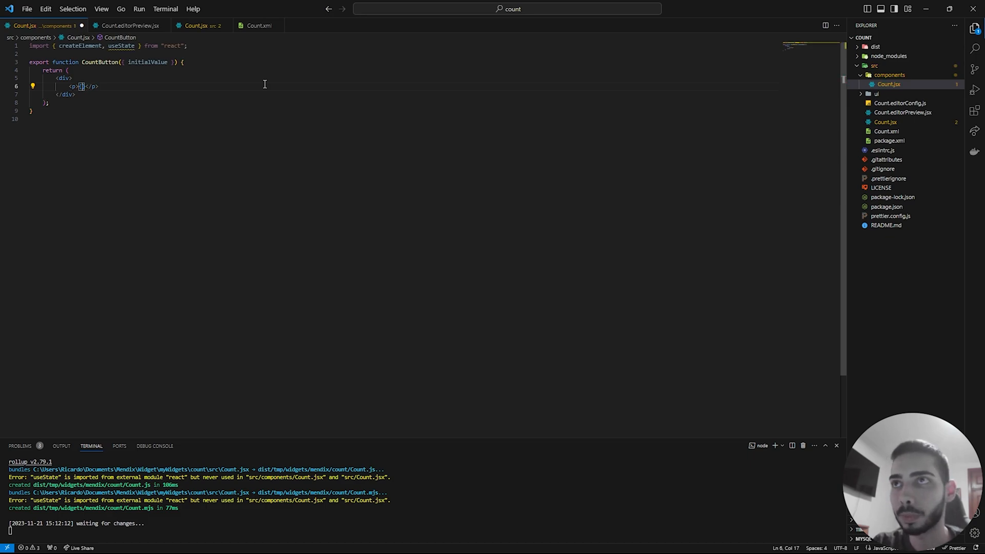
{"action": "type", "text": "in"}
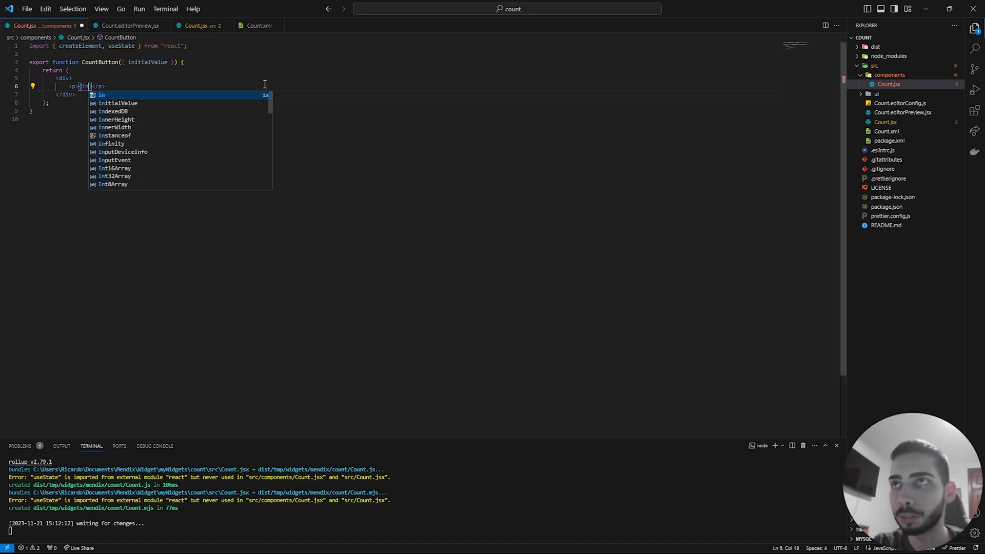
{"action": "type", "text": "initialValue"}
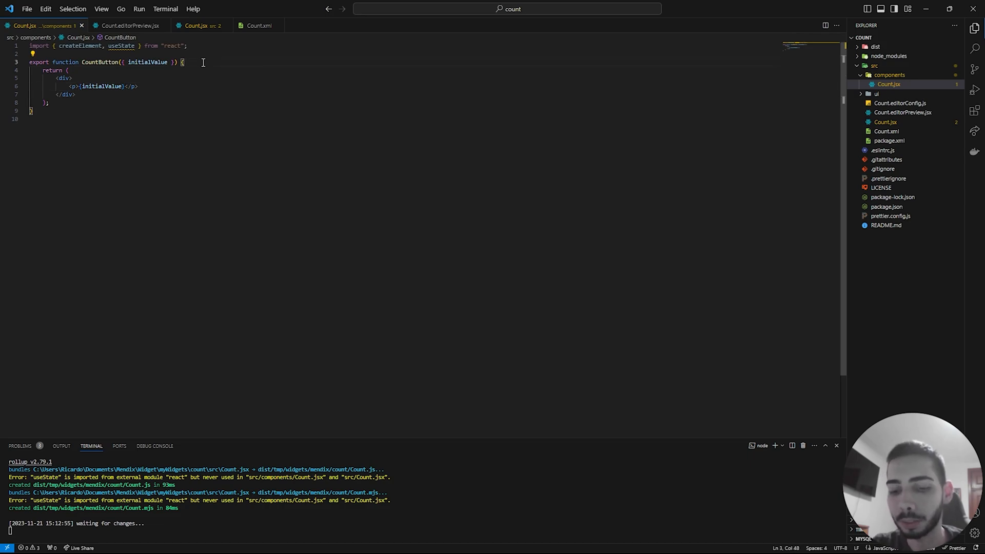
Step: Declare const [count, setCount] = useState(initialValue) at the top of CountButton
{"action": "key", "text": "enter"}
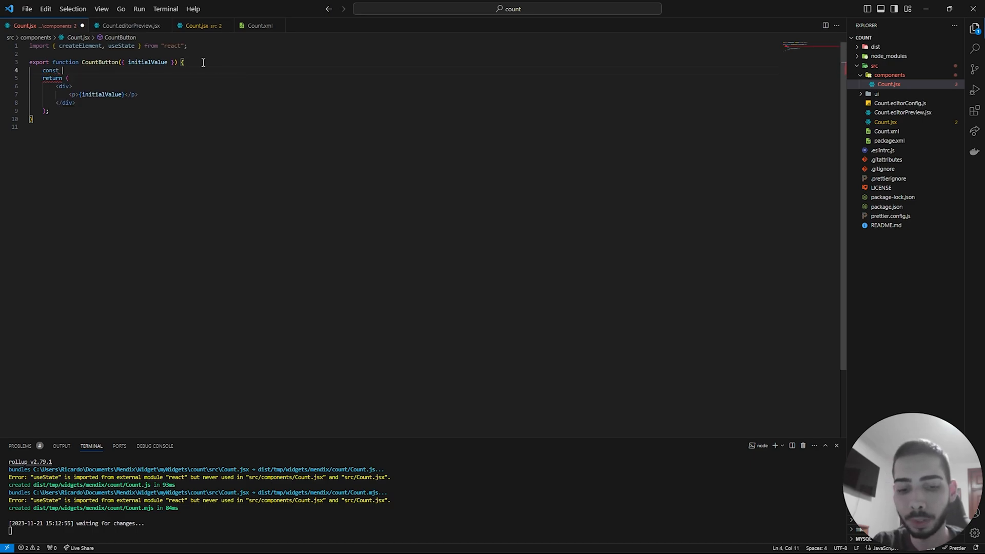
{"action": "type", "text": "count, setCount ] ="}
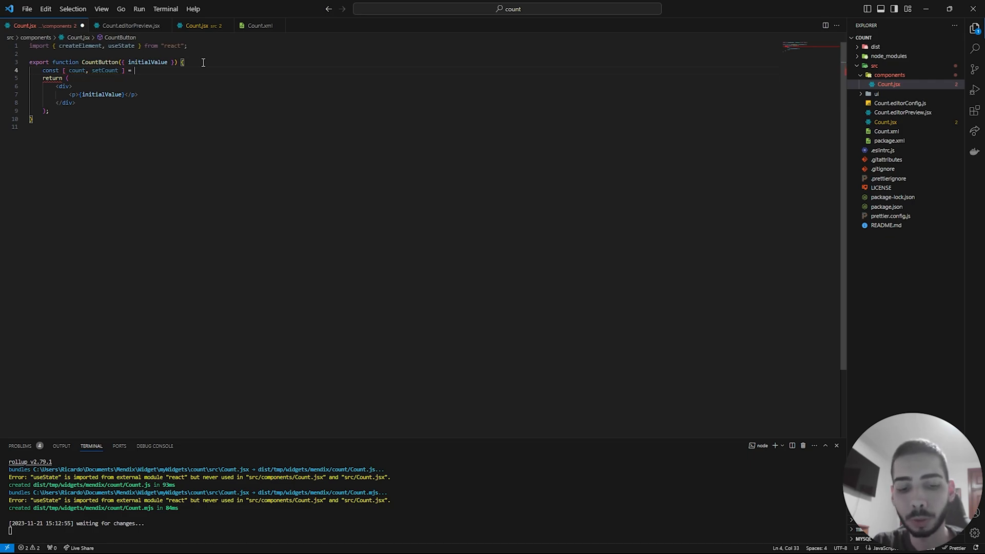
{"action": "type", "text": "useState"}
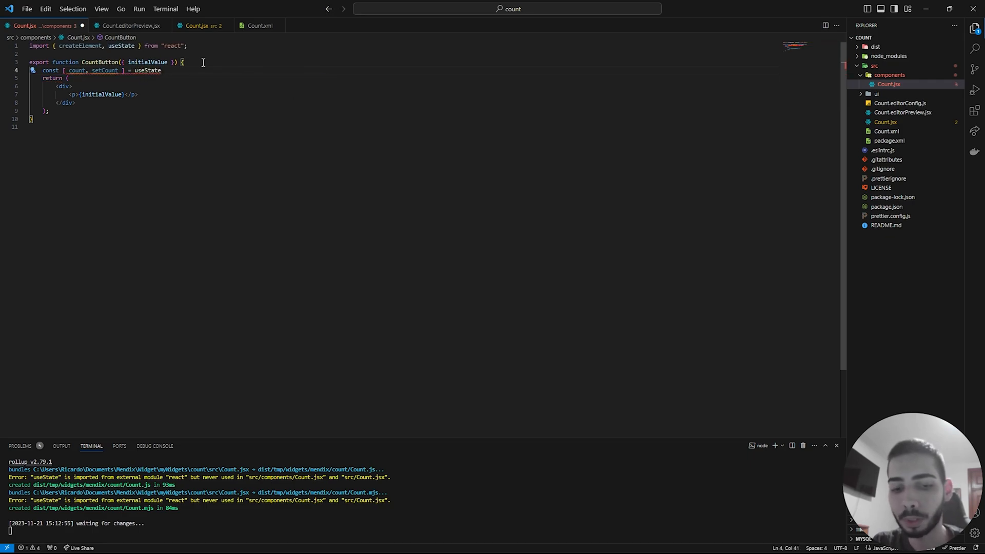
{"action": "type", "text": "initi)"}
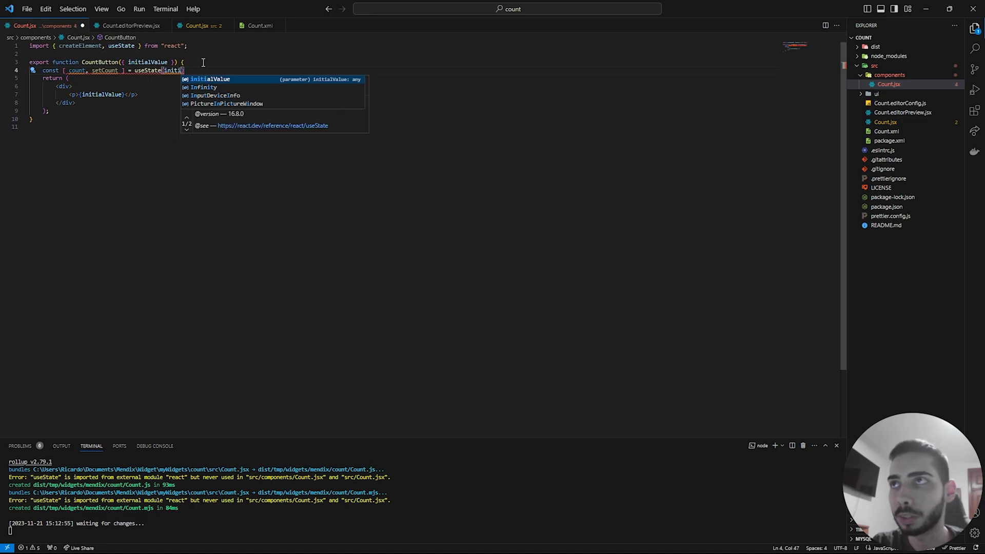
{"action": "type", "text": "initialValue"}
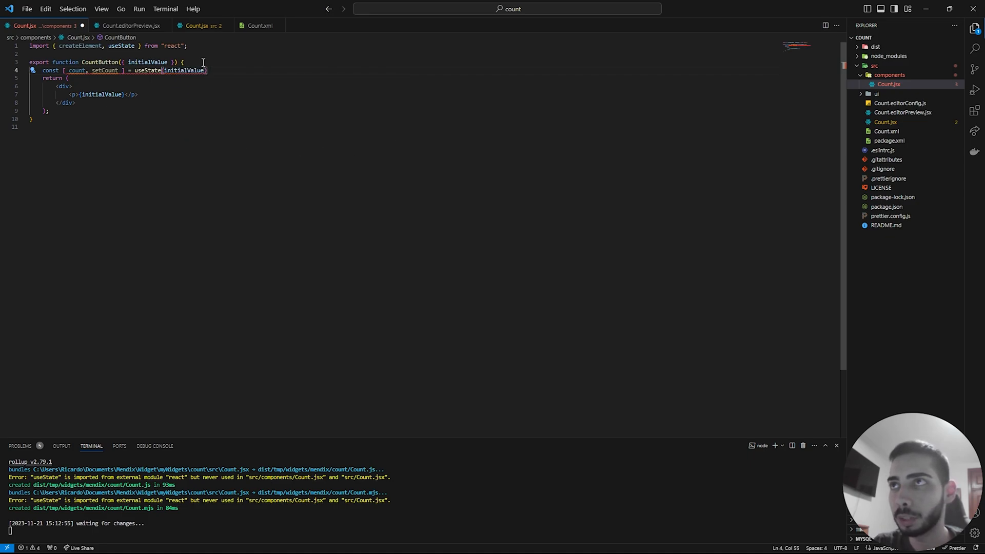
{"action": "type", "text": ";"}
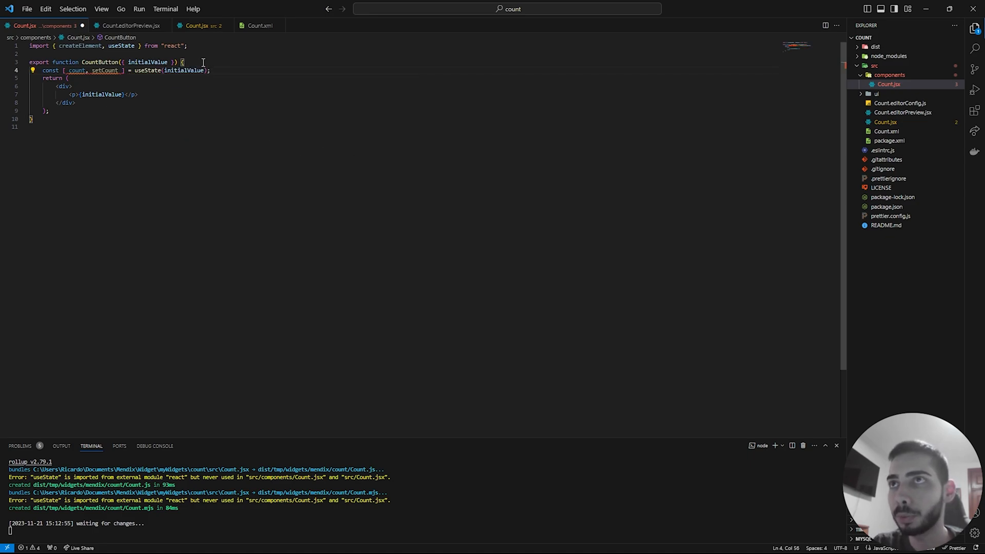
Step: Write an increment arrow function calling setCount(prevState => prevState + 1)
{"action": "key", "text": "Enter"}
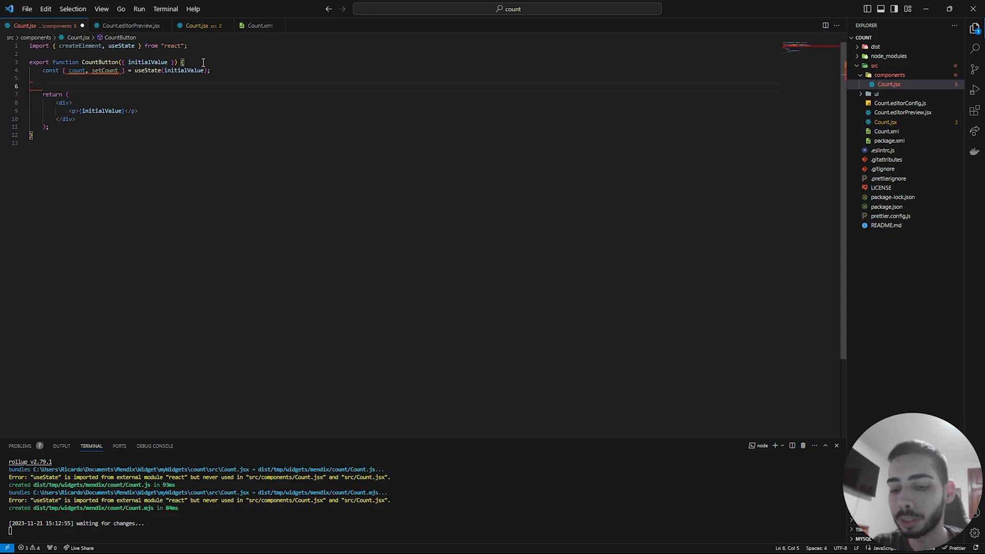
{"action": "key", "text": "Backspace"}
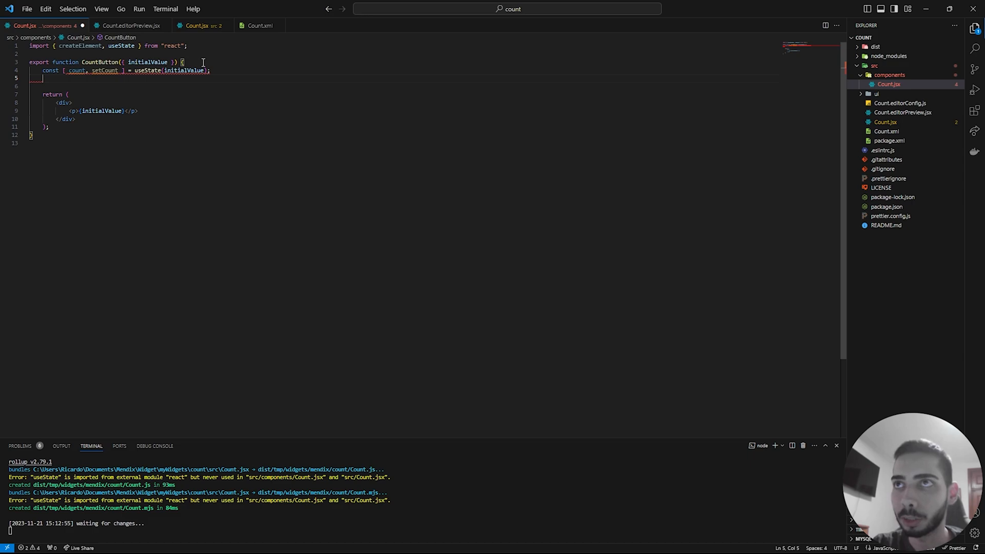
{"action": "type", "text": "const"}
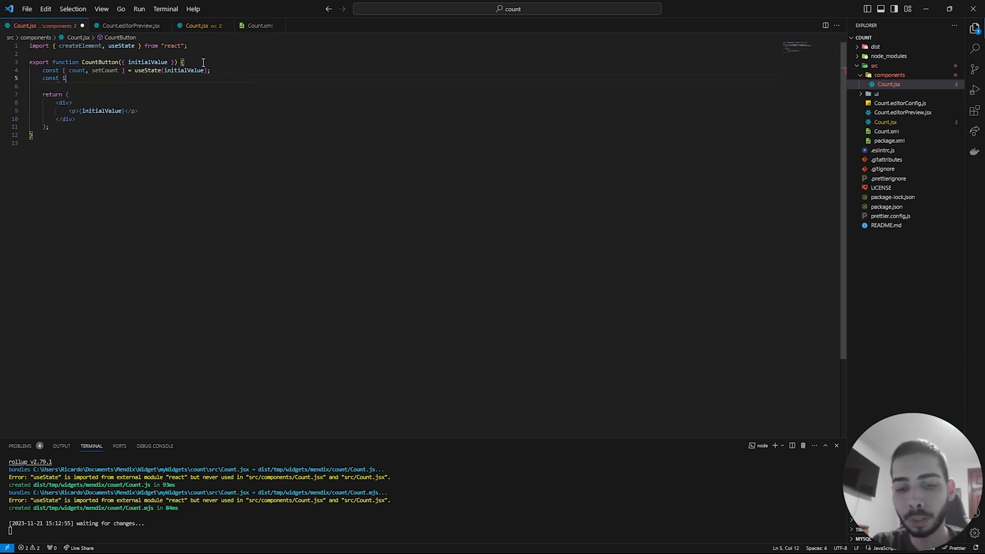
{"action": "type", "text": "increment"}
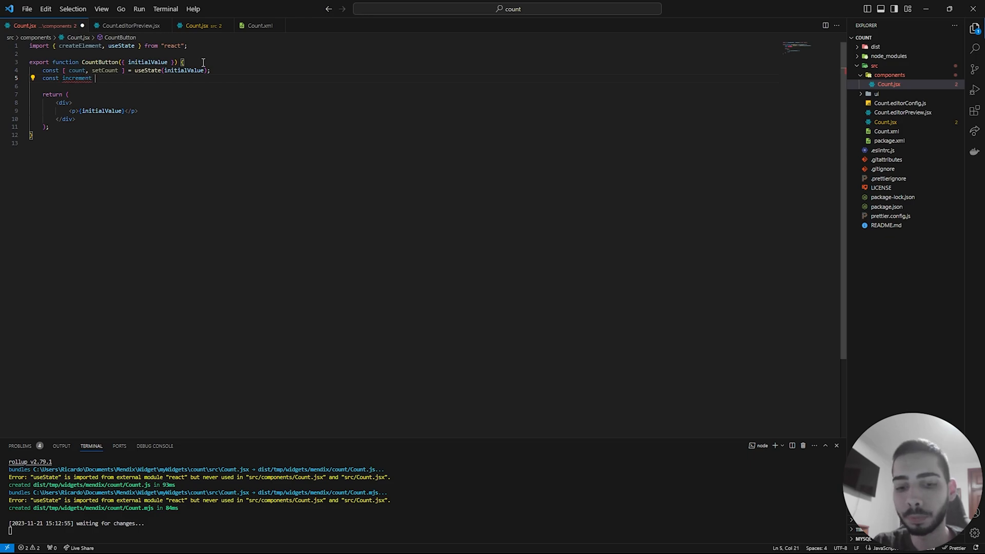
{"action": "type", "text": "= {}"}
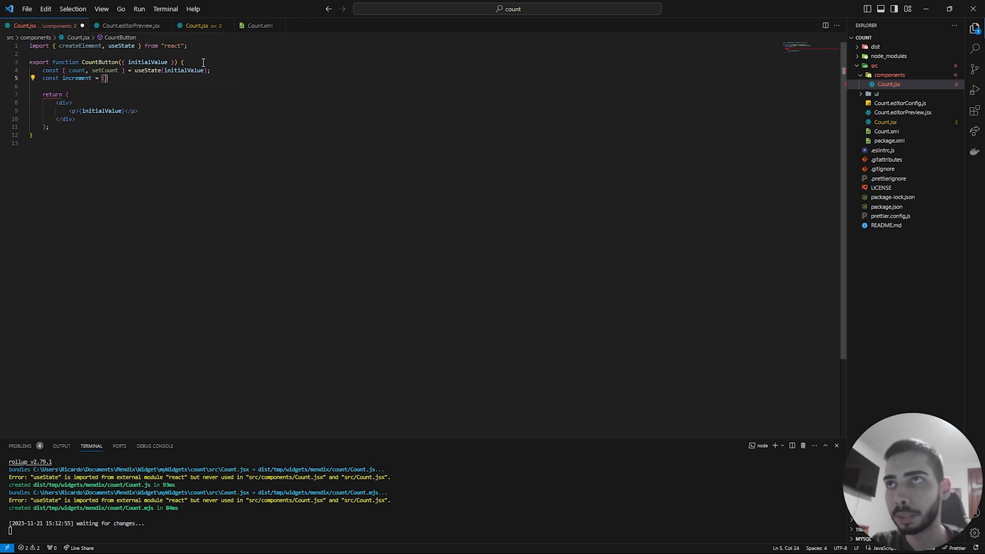
{"action": "type", "text": "()"}
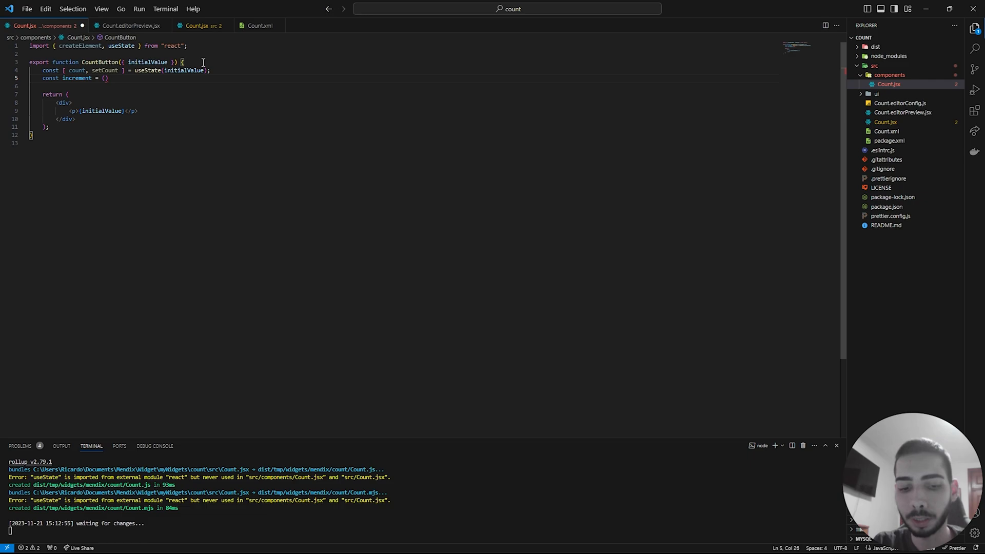
{"action": "type", "text": "=> {"}
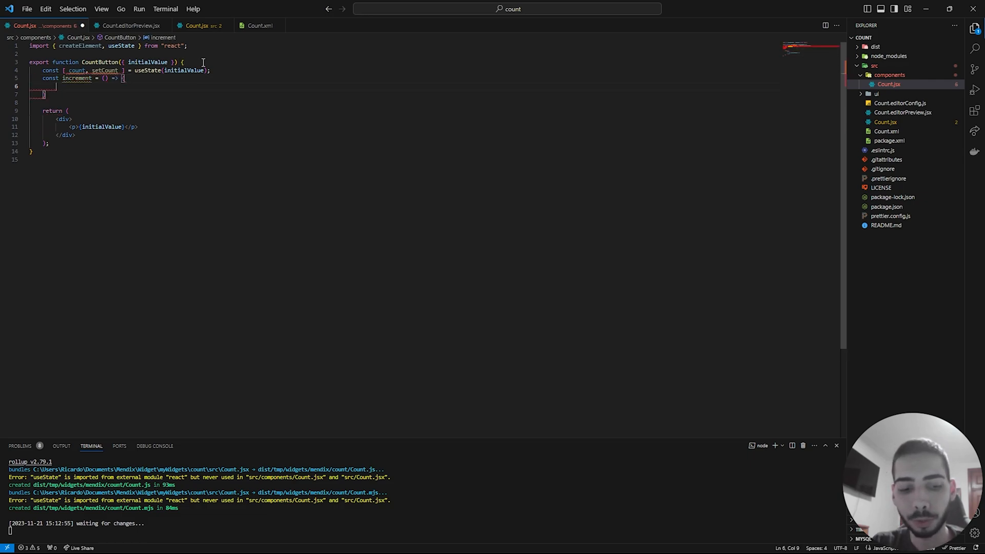
{"action": "type", "text": "setCount();"}
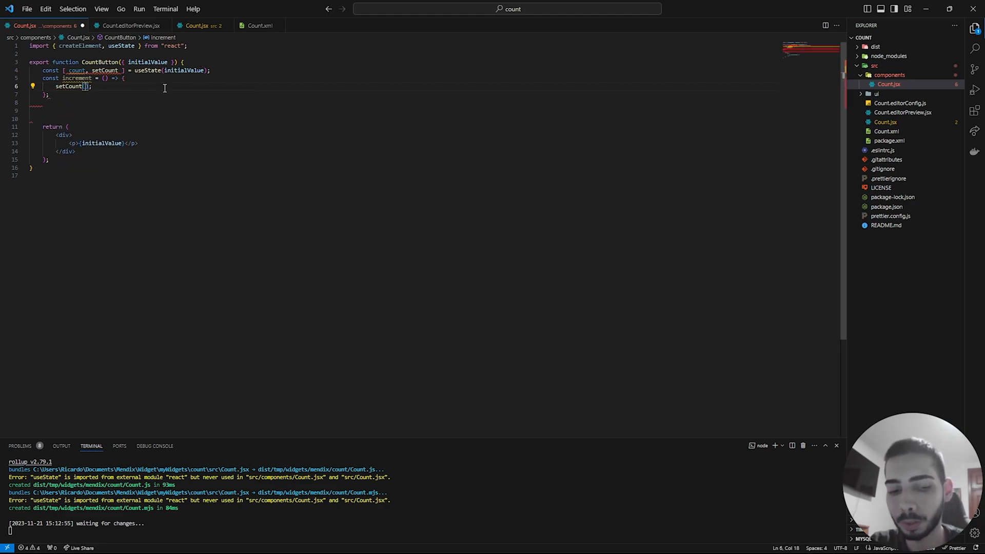
{"action": "type", "text": "prevState"}
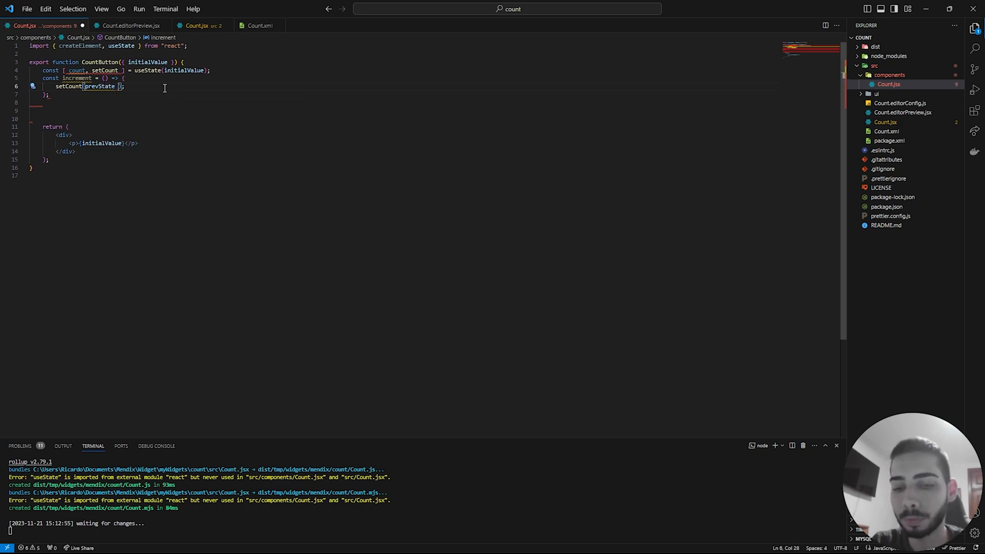
{"action": "type", "text": "=>"}
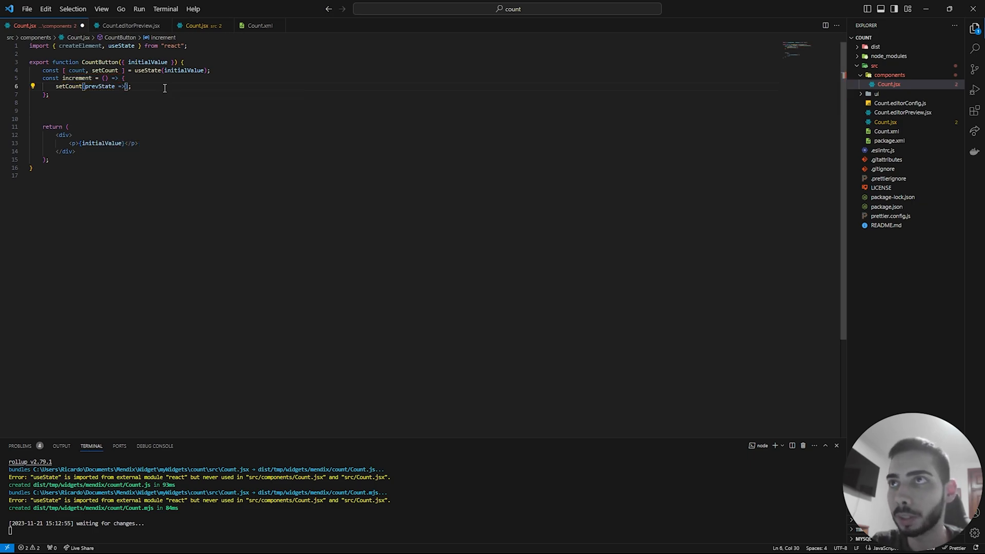
{"action": "type", "text": "prevState"}
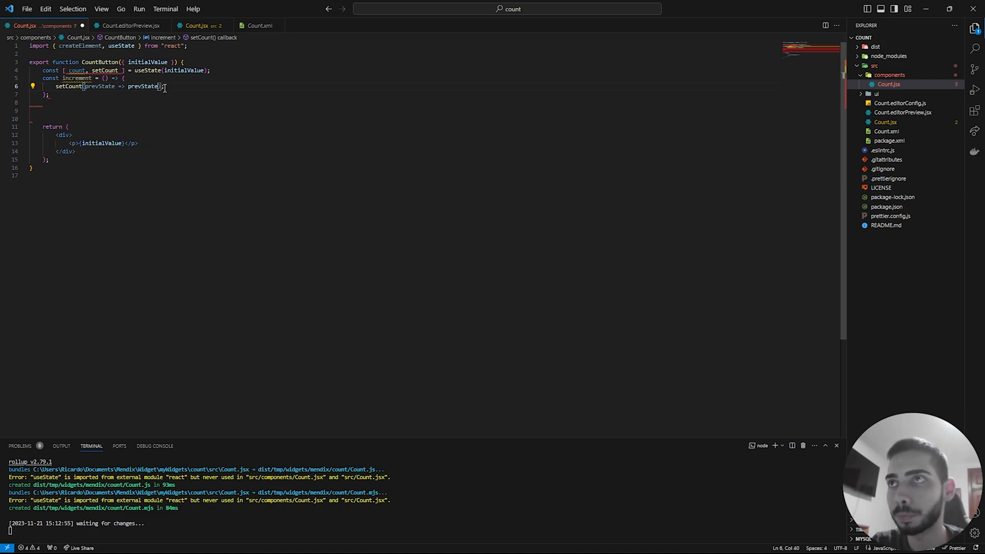
{"action": "type", "text": "+ 1"}
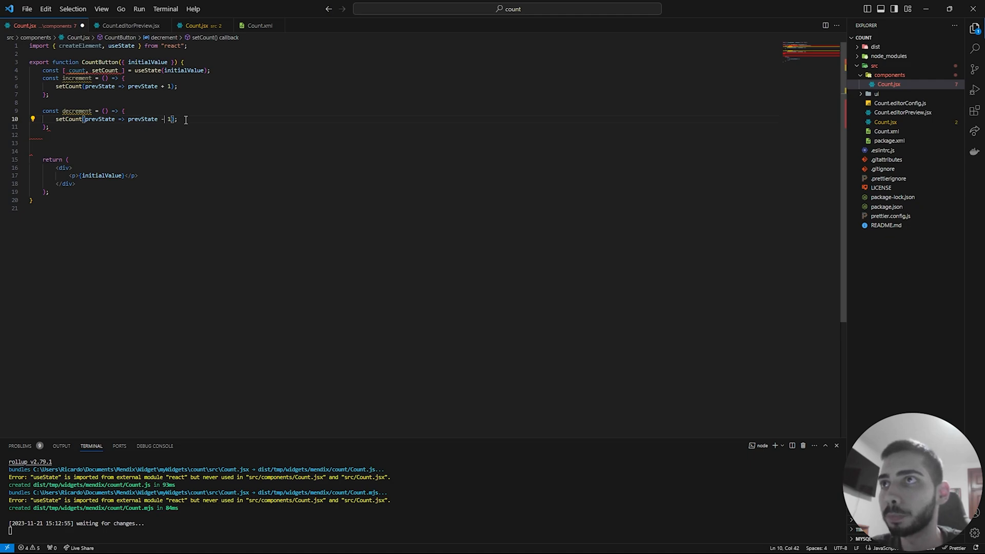
Step: Add a + button calling increment and a - button calling decrement below the paragraph
{"action": "left_click", "coordinate": [157, 175]}
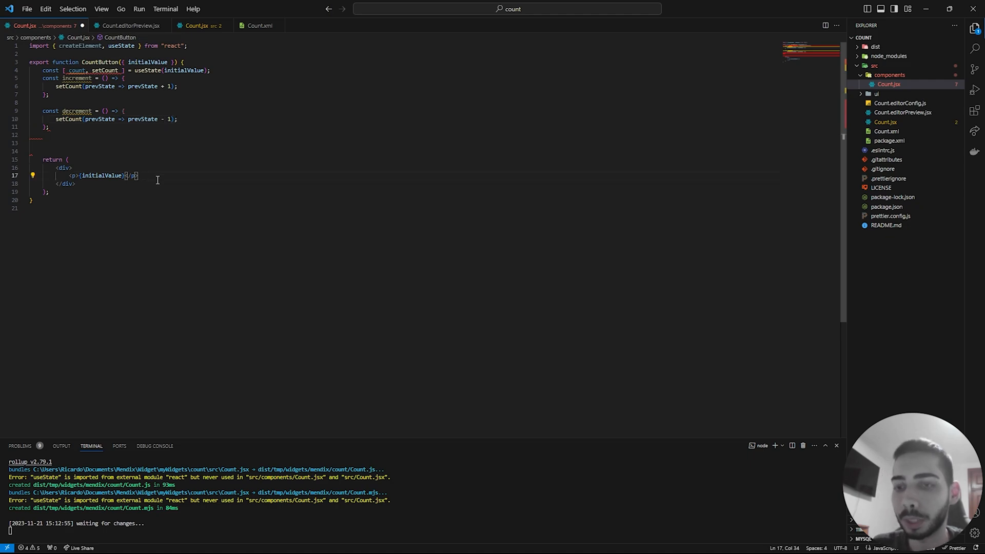
{"action": "type", "text": "b"}
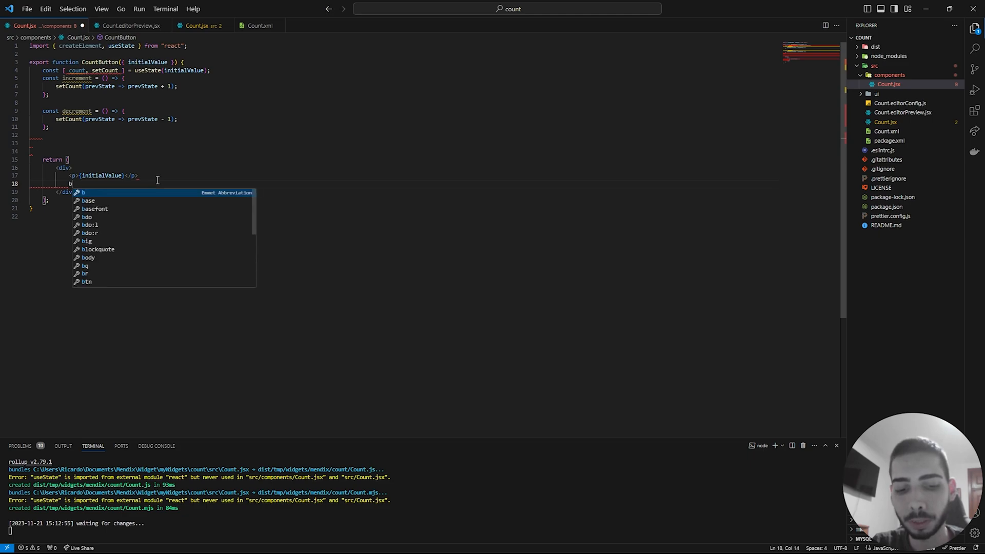
{"action": "type", "text": "button></button>"}
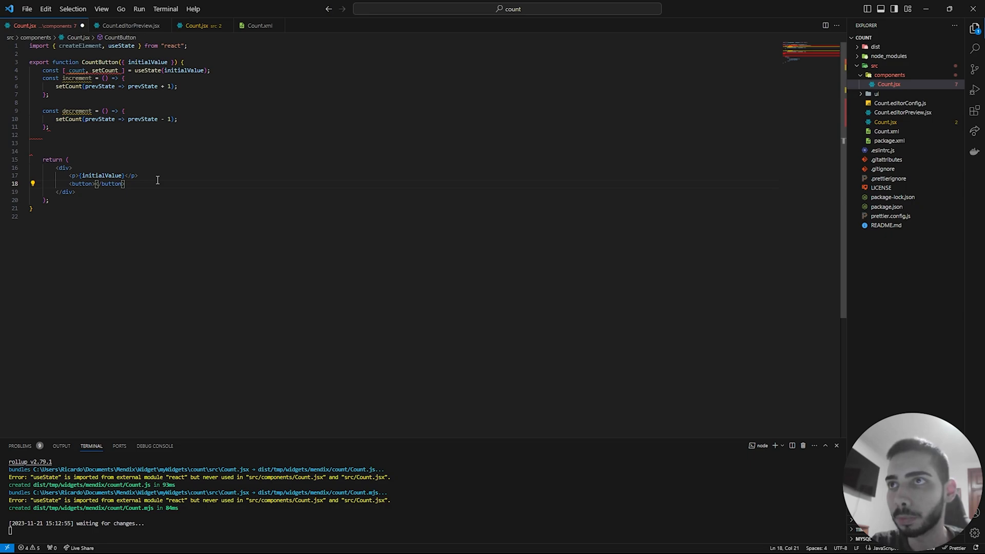
{"action": "type", "text": "+"}
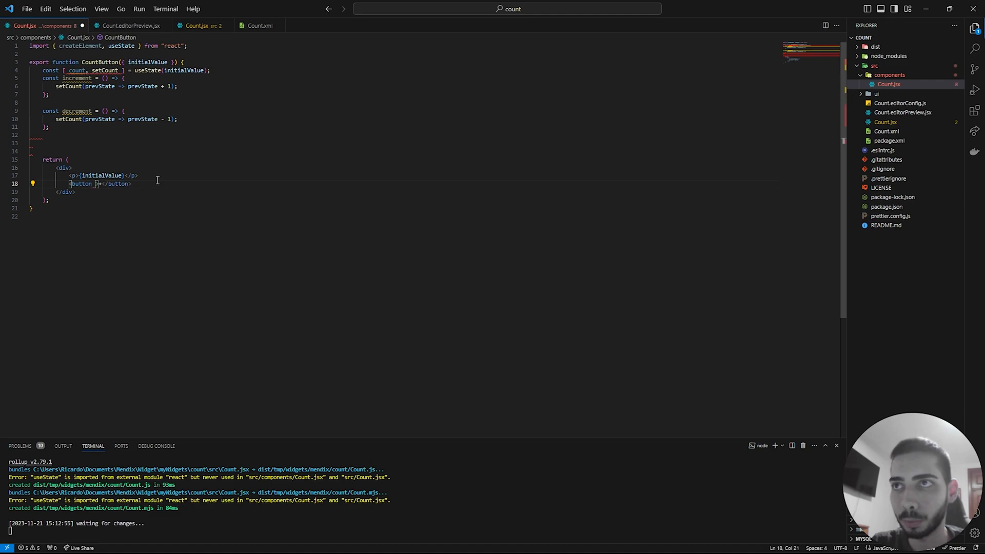
{"action": "type", "text": "onClick={increment"}
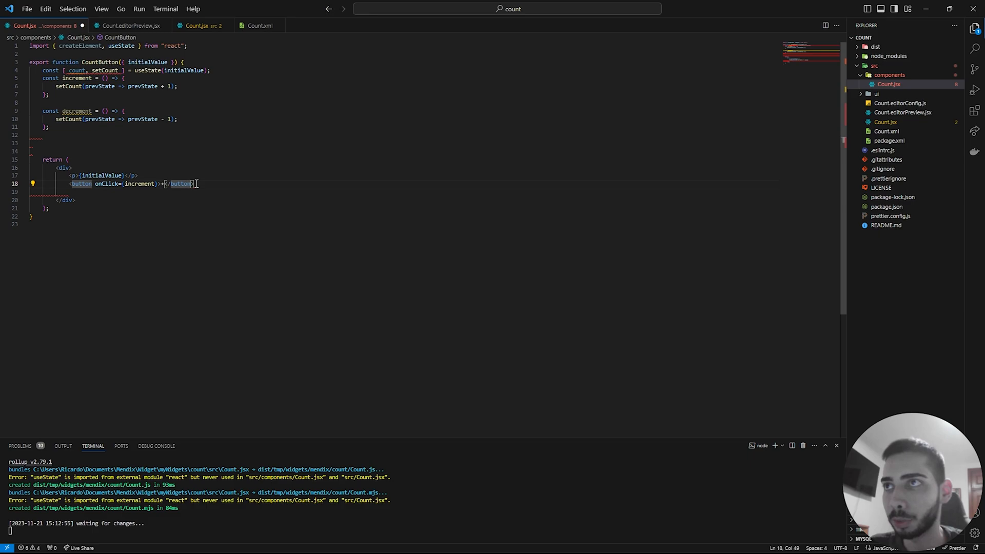
{"action": "left_click_drag", "start_coordinate": [195, 184], "coordinate": [68, 183]}
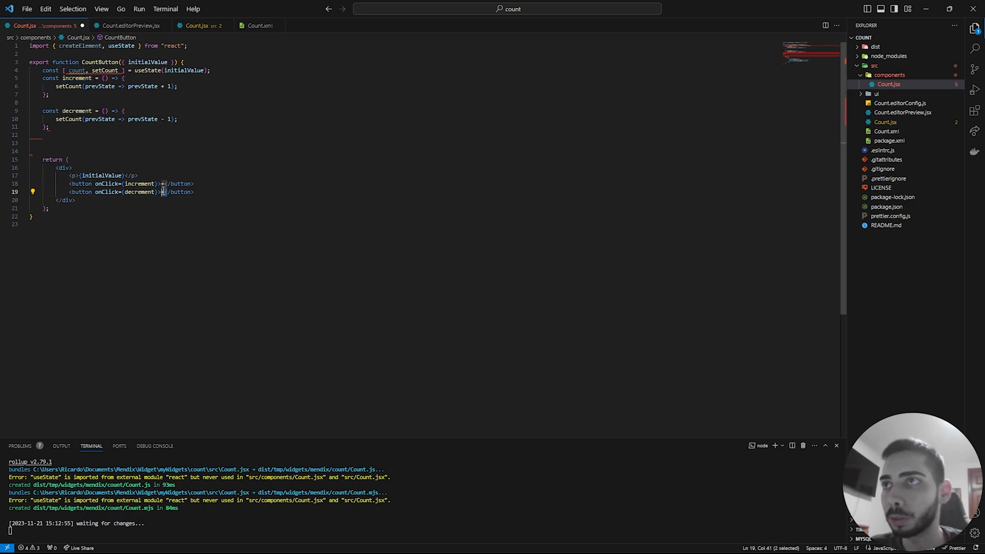
{"action": "type", "text": "+"}
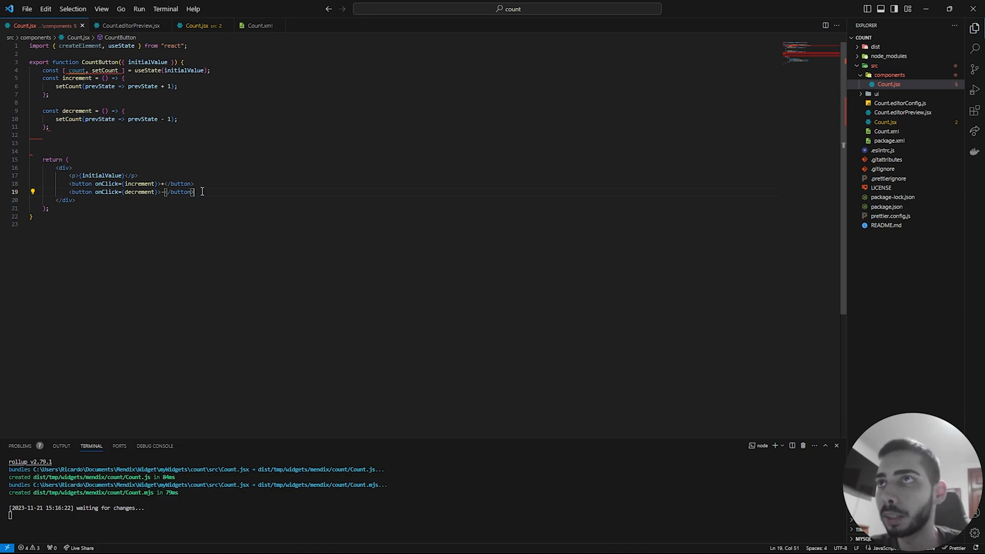
{"action": "mouse_move", "coordinate": [805, 146]}
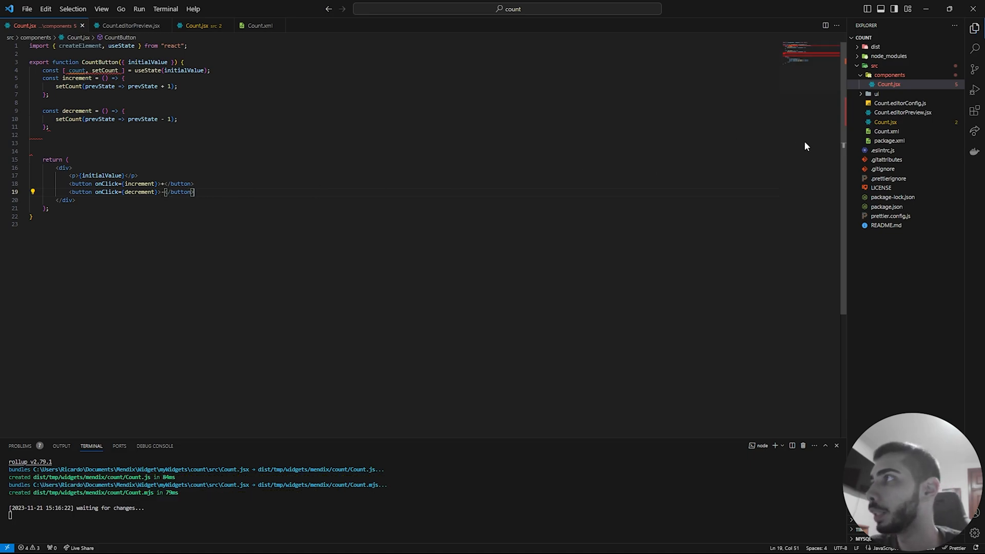
{"action": "mouse_move", "coordinate": [886, 122]}
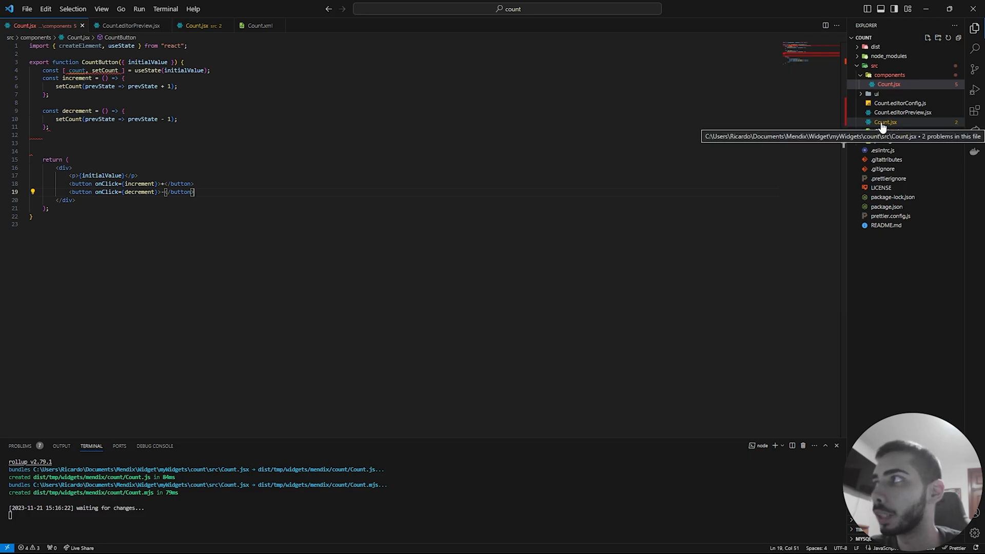
Step: In src/Count.jsx, begin renaming the sampleText parameter to initialValue
{"action": "left_click", "coordinate": [201, 25]}
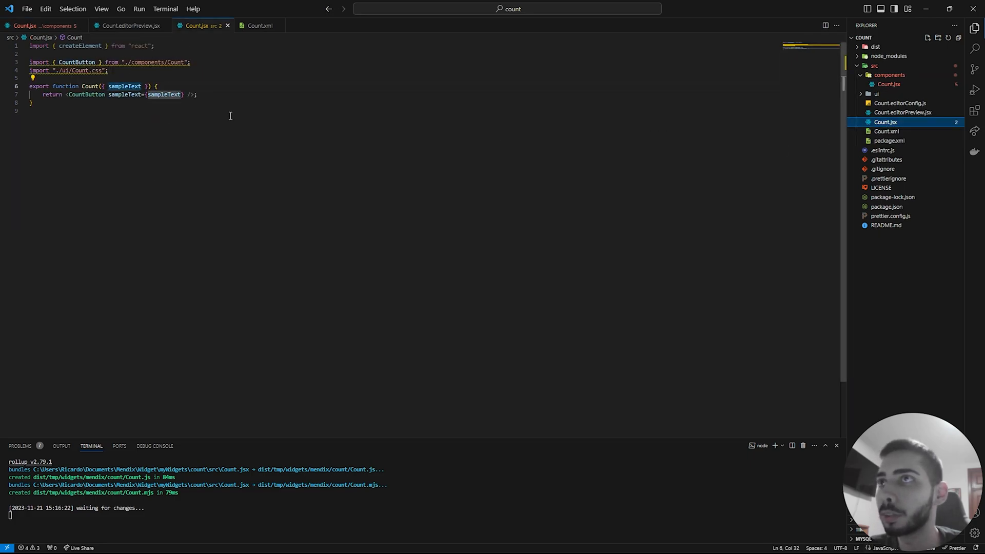
{"action": "double_click", "coordinate": [124, 86]}
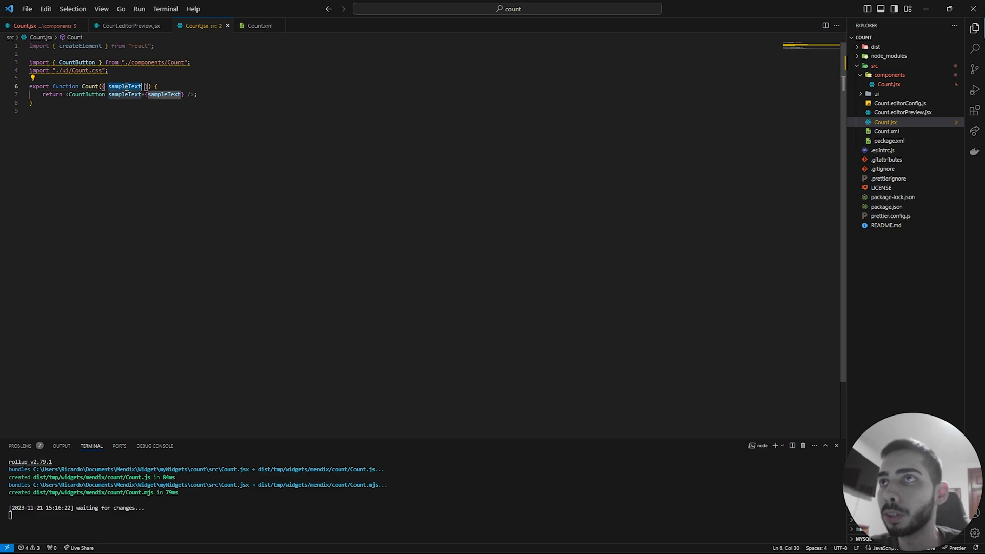
{"action": "type", "text": "initi"}
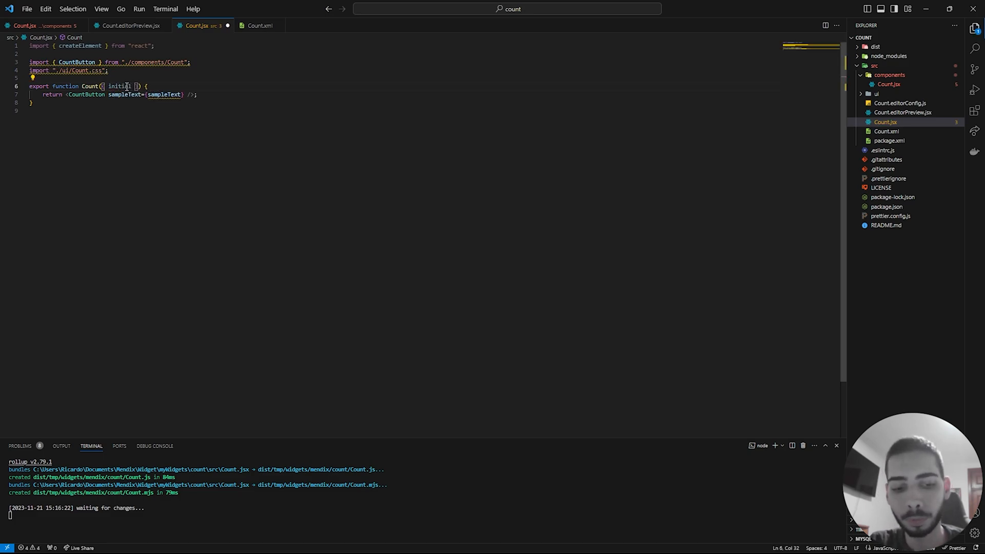
{"action": "double_click", "coordinate": [126, 86]}
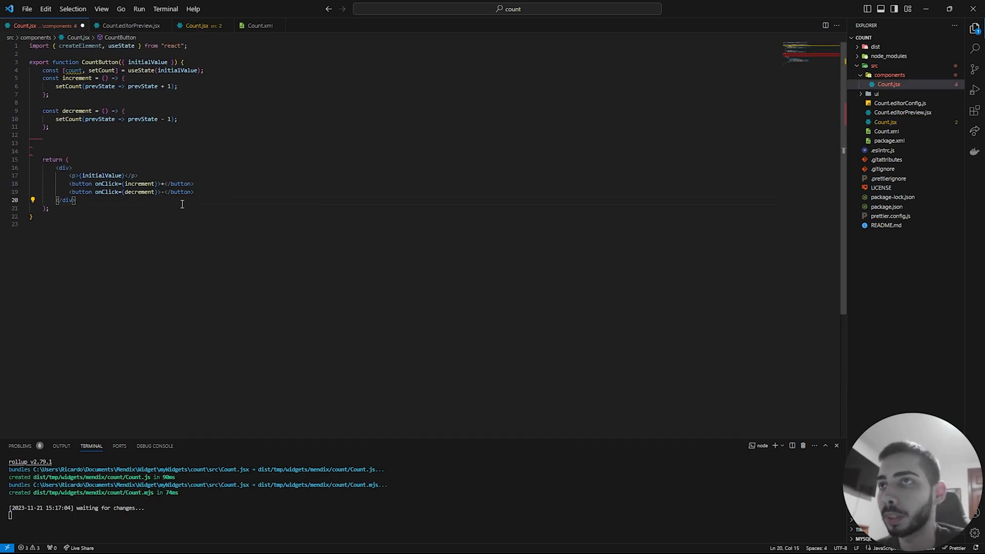
{"action": "mouse_move", "coordinate": [73, 69]}
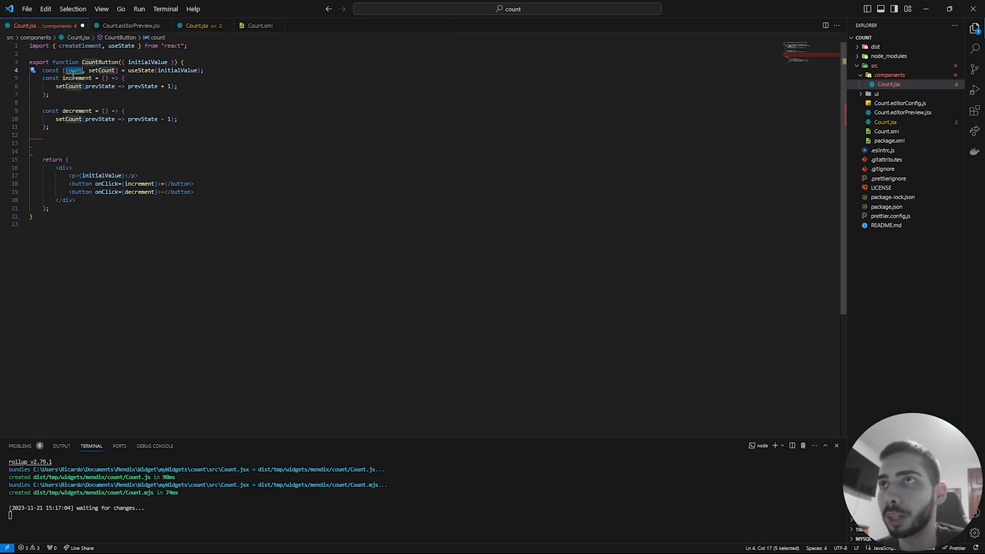
Step: Replace initialValue with count inside the CountButton paragraph on line 17
{"action": "double_click", "coordinate": [100, 175]}
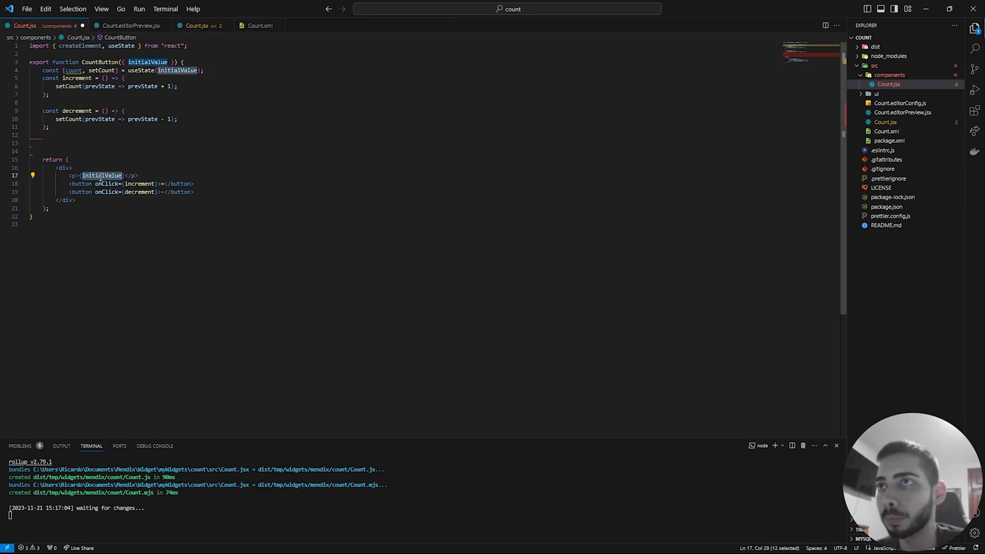
{"action": "type", "text": "count"}
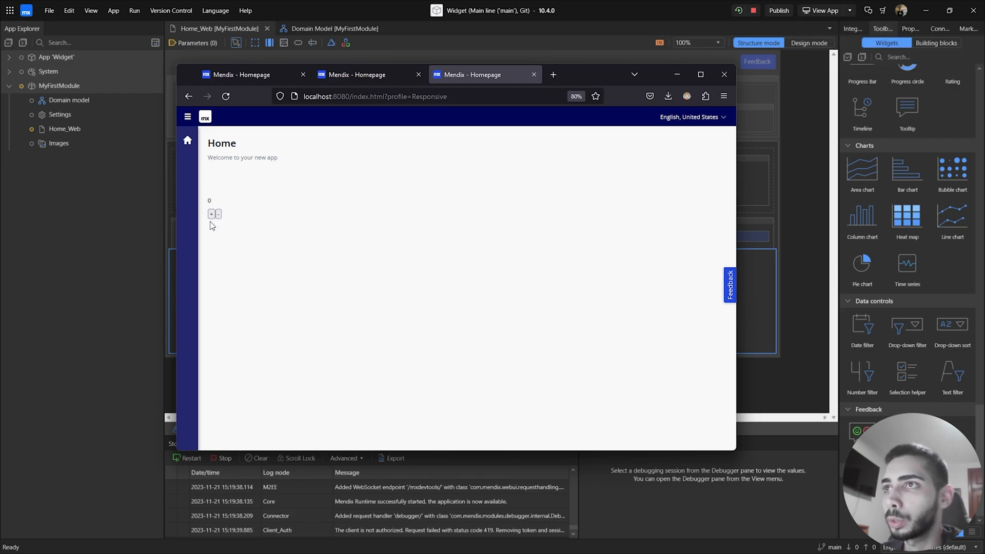
Step: Raise the running Count widget's number twice with +, then lower it twice with -
{"action": "left_click", "coordinate": [211, 215]}
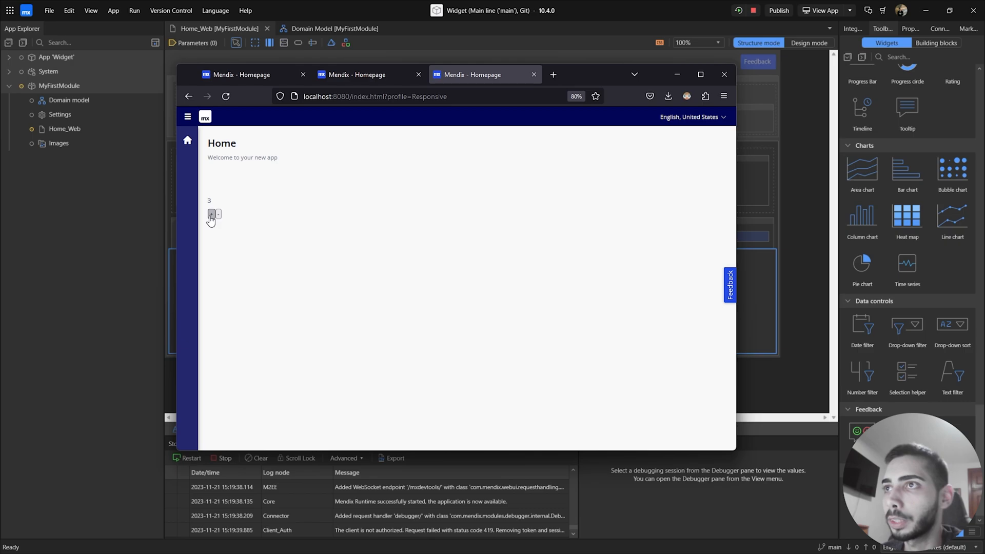
{"action": "left_click", "coordinate": [213, 214]}
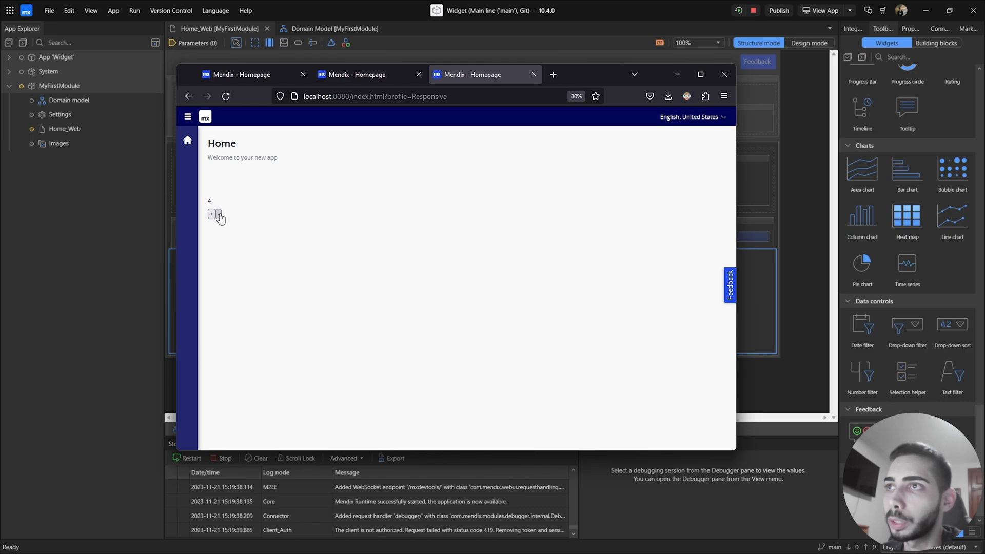
{"action": "left_click", "coordinate": [219, 214]}
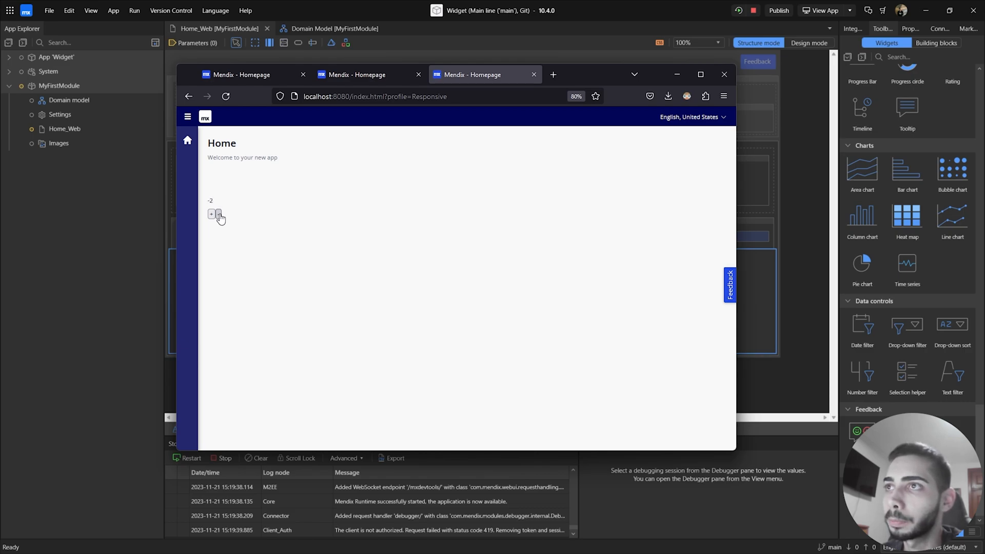
{"action": "left_click", "coordinate": [211, 215]}
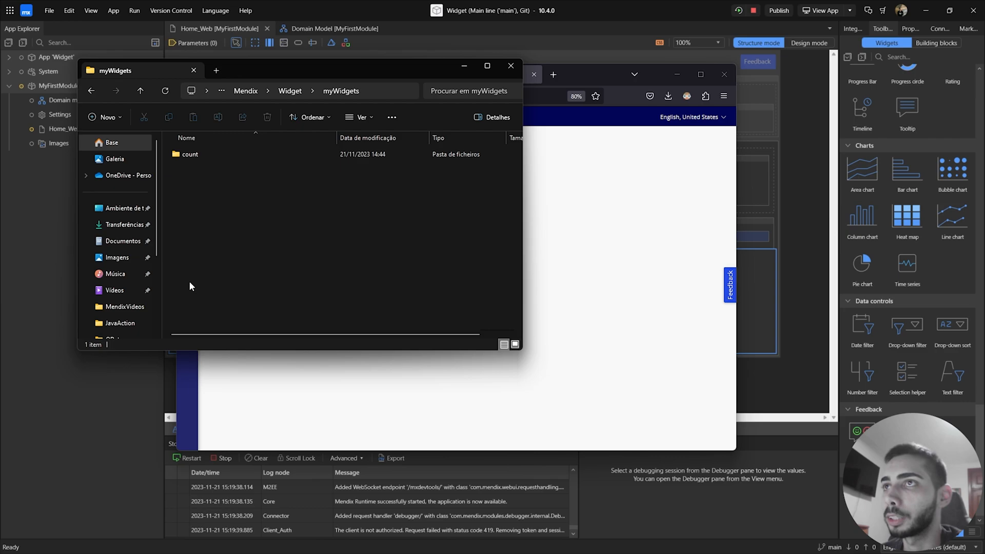
{"action": "mouse_move", "coordinate": [195, 284]}
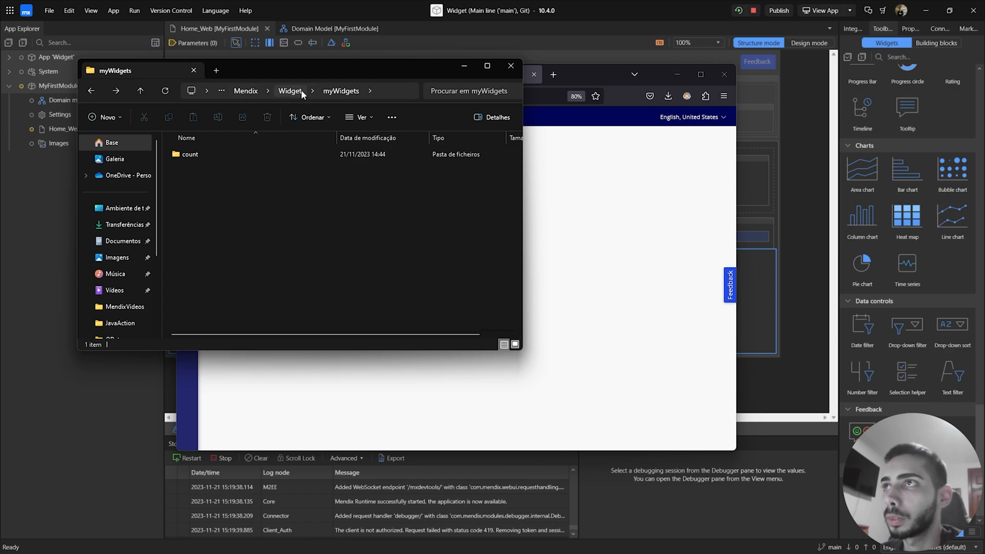
Step: Browse to the Widget project's widgets folder, select mendix.Count, and bring PowerShell forward
{"action": "left_click", "coordinate": [290, 91]}
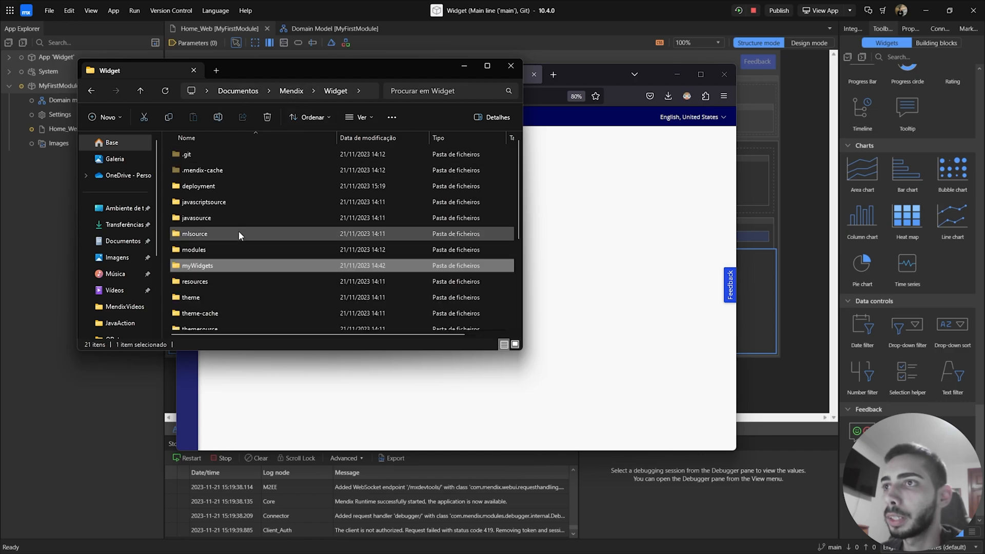
{"action": "double_click", "coordinate": [197, 266]}
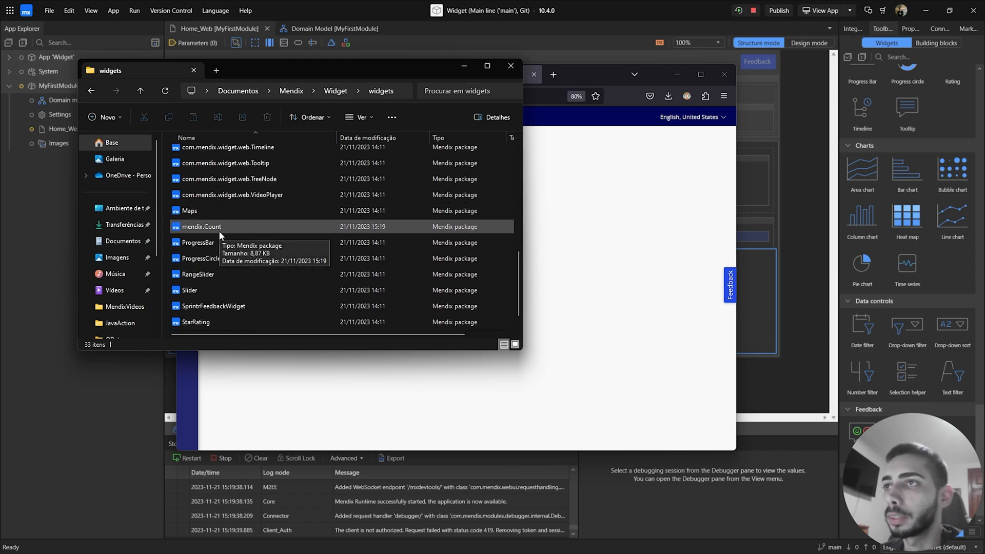
{"action": "mouse_move", "coordinate": [221, 233]}
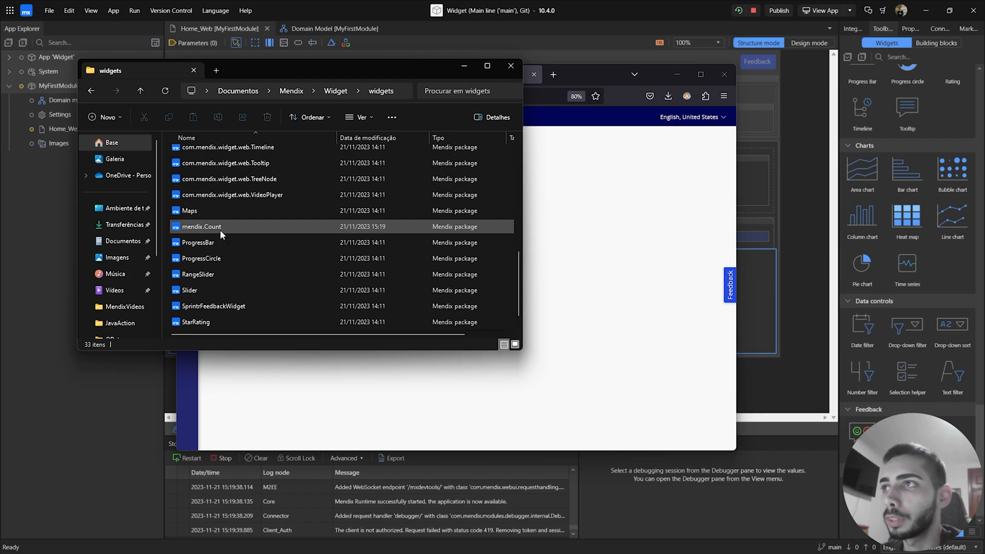
{"action": "left_click", "coordinate": [201, 226]}
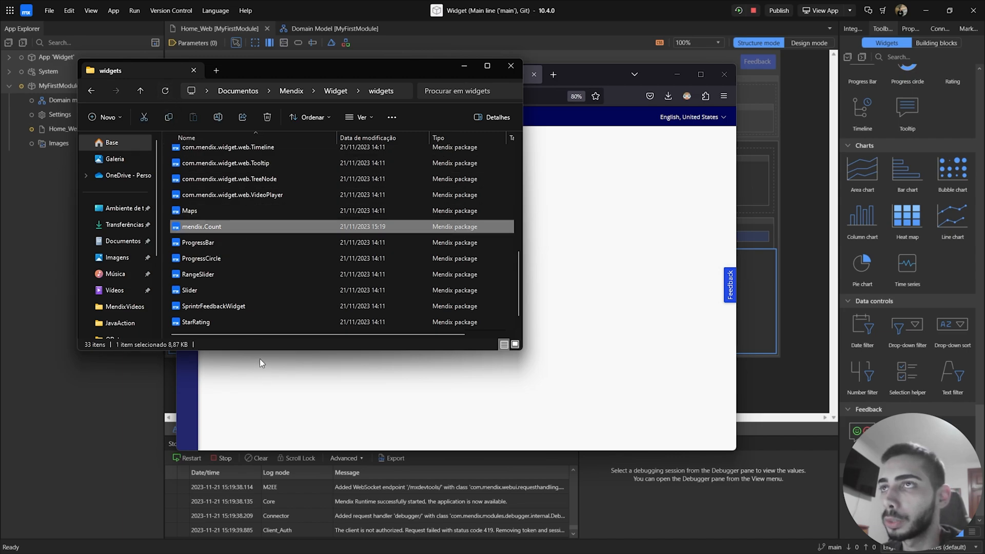
{"action": "left_click", "coordinate": [515, 541]}
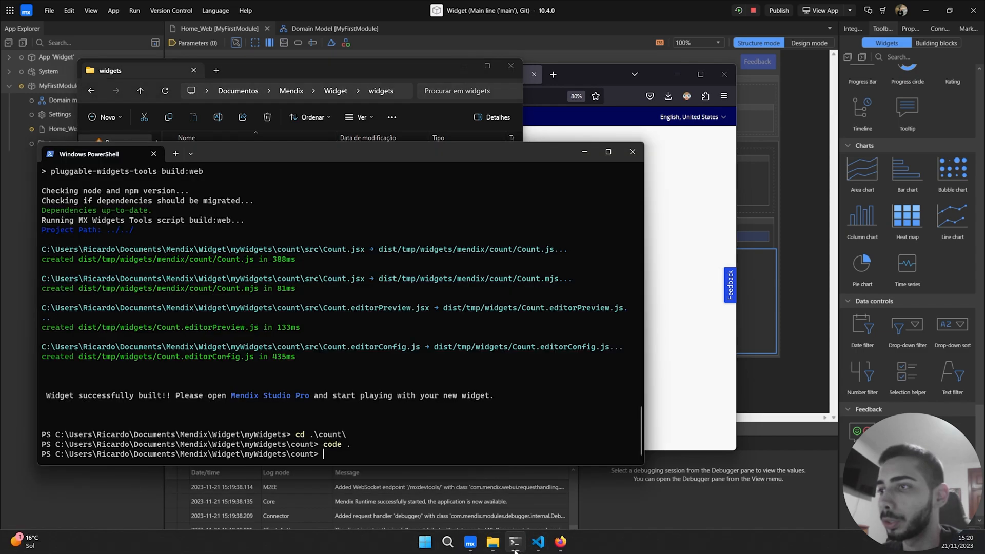
Step: Halt the terminal's watch build with Ctrl+C and enter 'npm run build'
{"action": "left_click", "coordinate": [537, 544]}
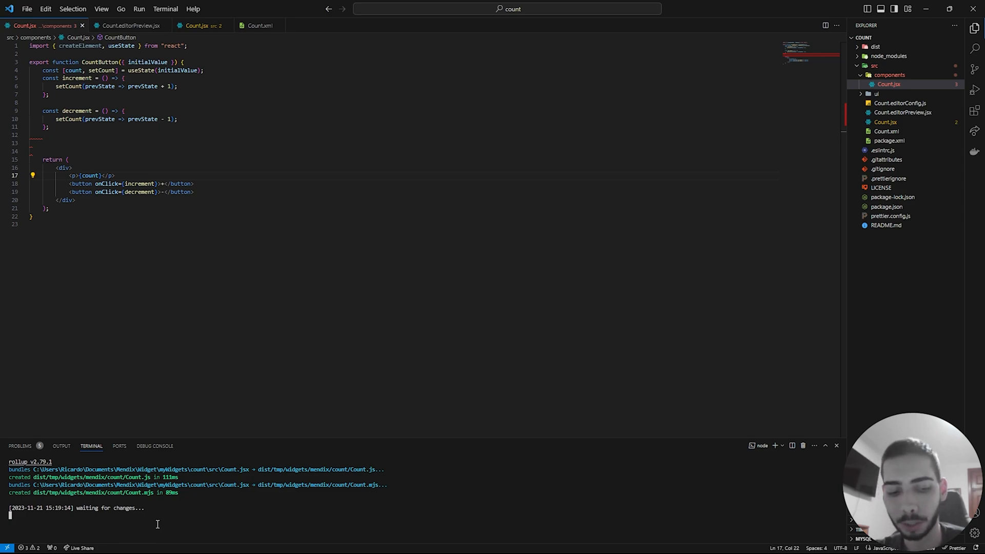
{"action": "key", "text": "ctrl+c"}
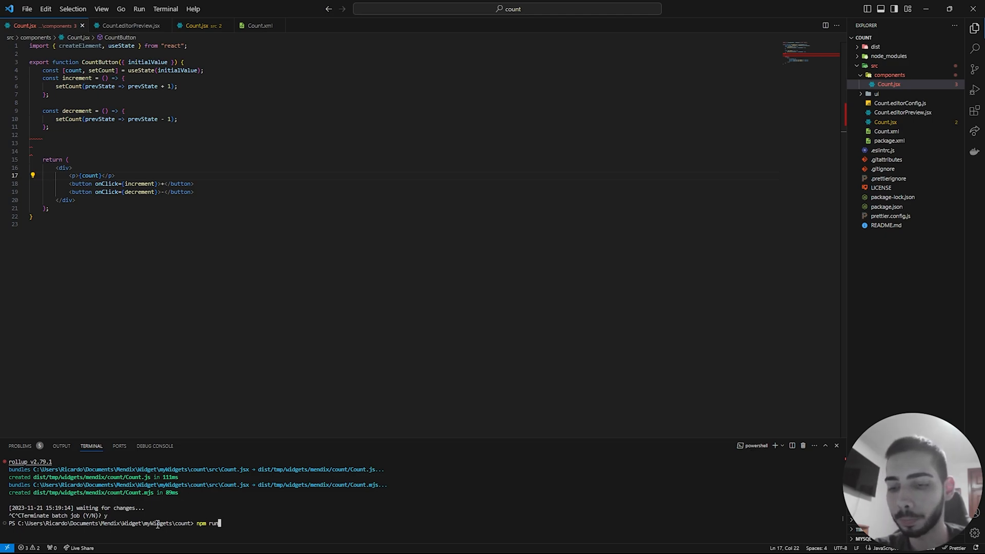
{"action": "type", "text": "build"}
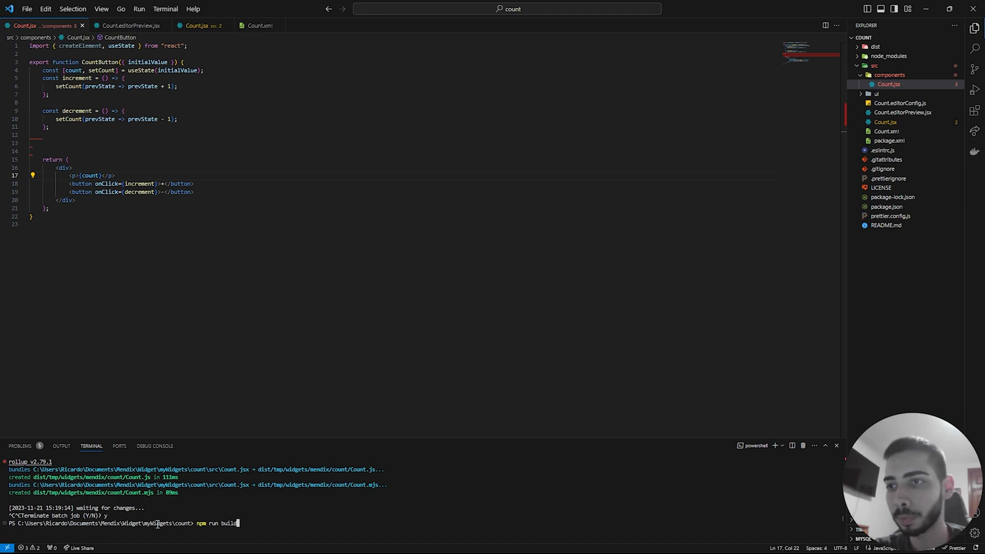